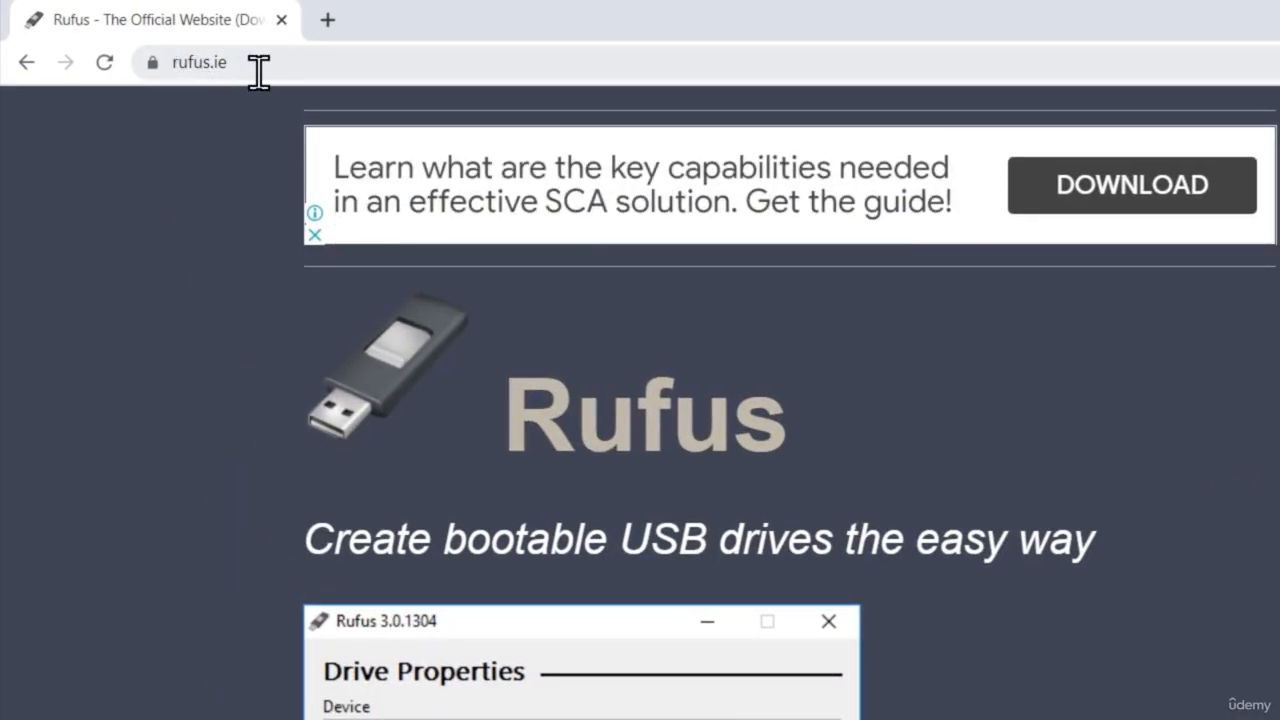
{"action": "mouse_move", "coordinate": [480, 420]}
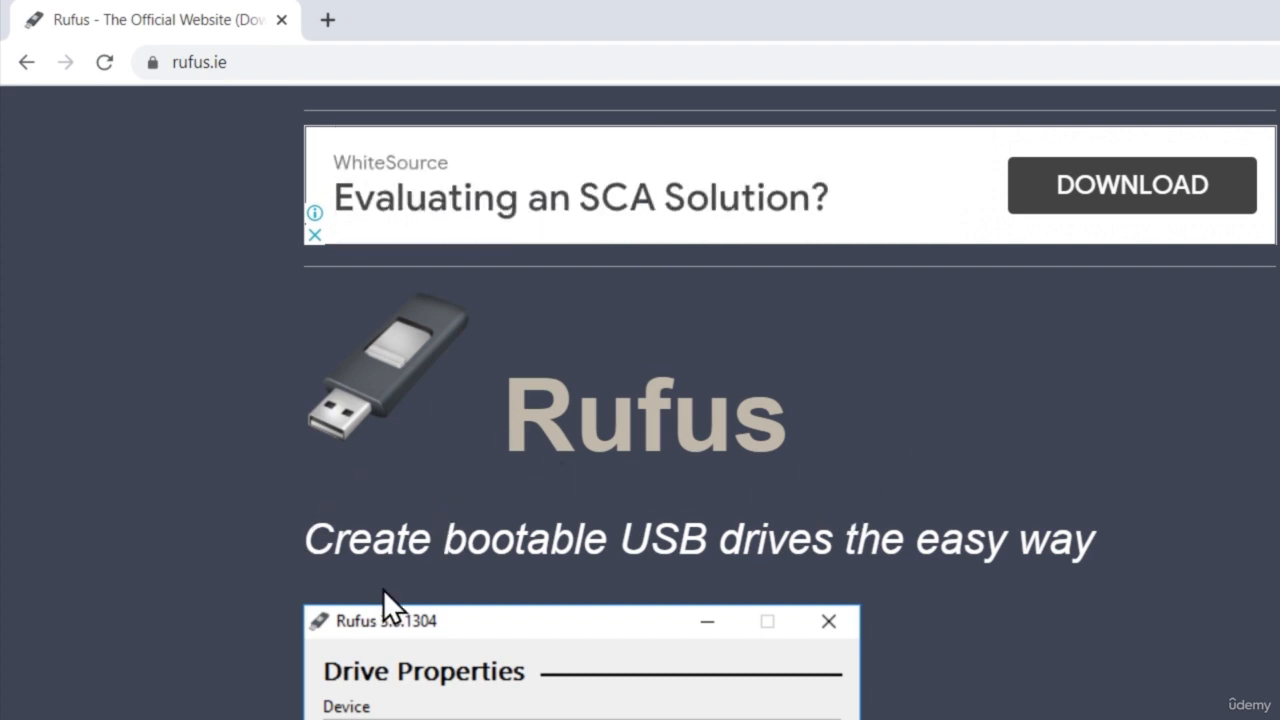
{"action": "mouse_move", "coordinate": [948, 548]}
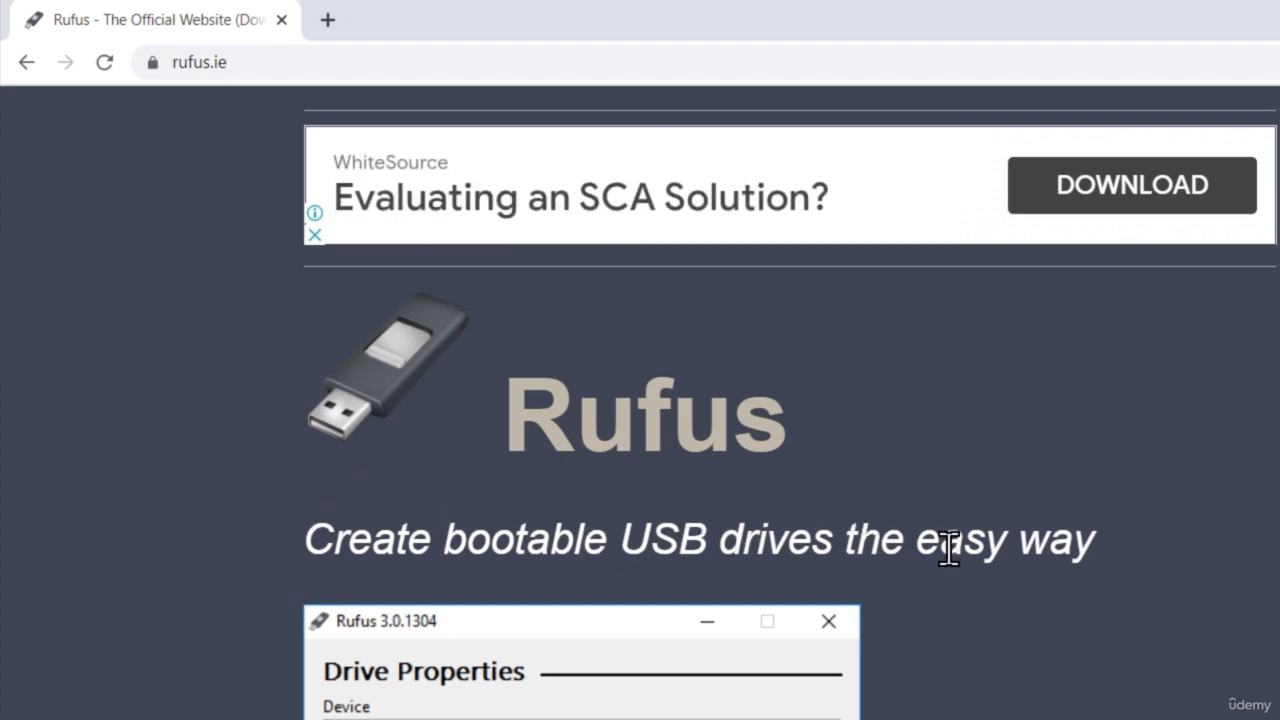
{"action": "mouse_move", "coordinate": [1096, 528]}
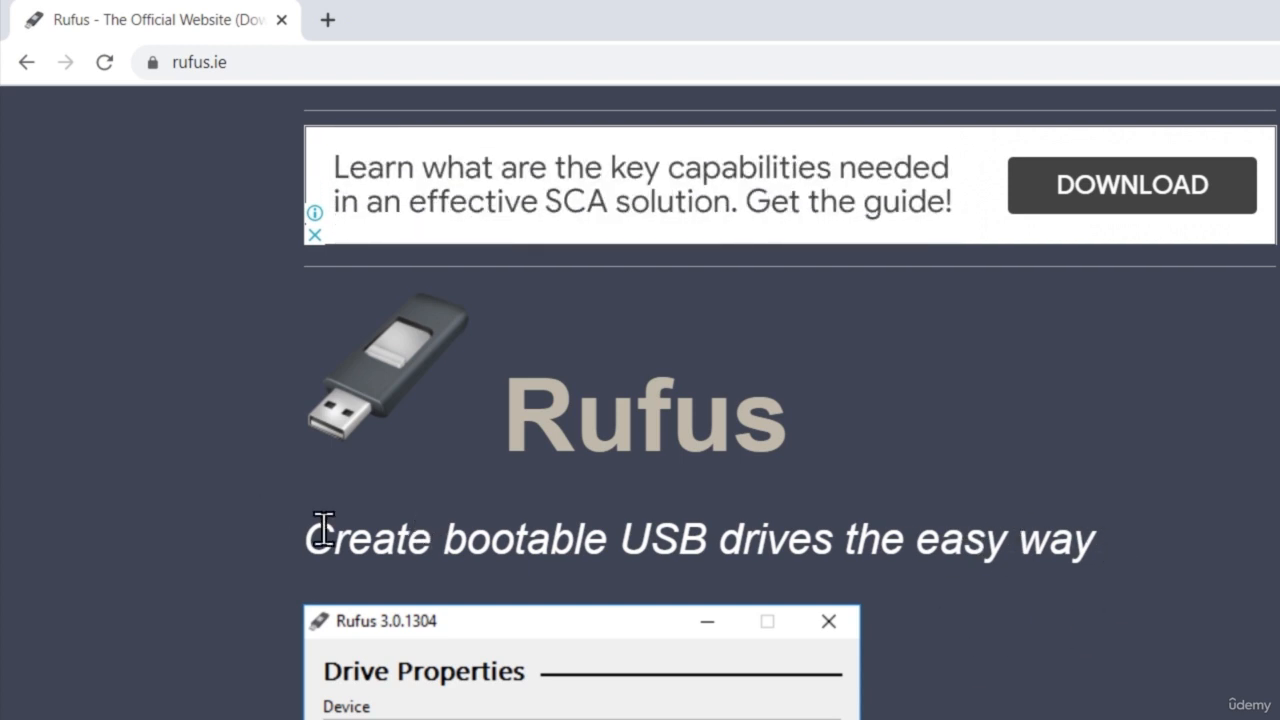
{"action": "mouse_move", "coordinate": [690, 516]}
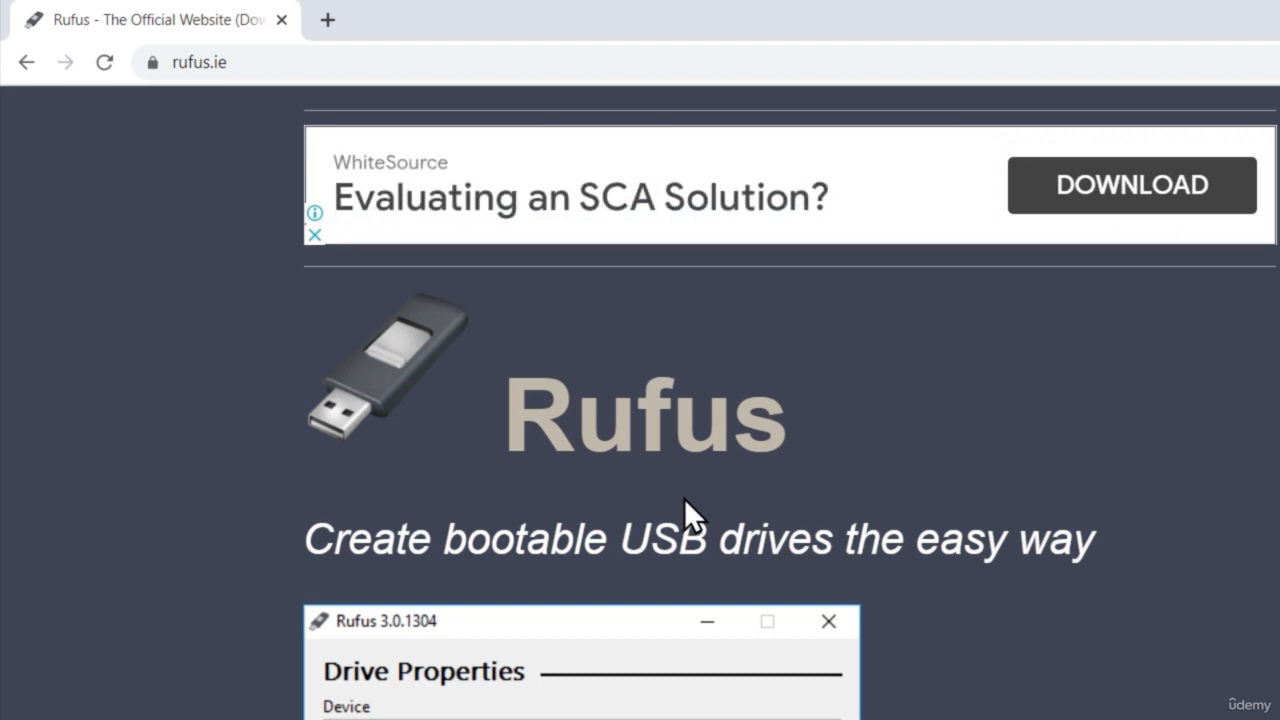
Step: Scroll down rufus.ie to the Download section listing Rufus 3.11
{"action": "scroll", "scroll_direction": "down", "scroll_amount": 3}
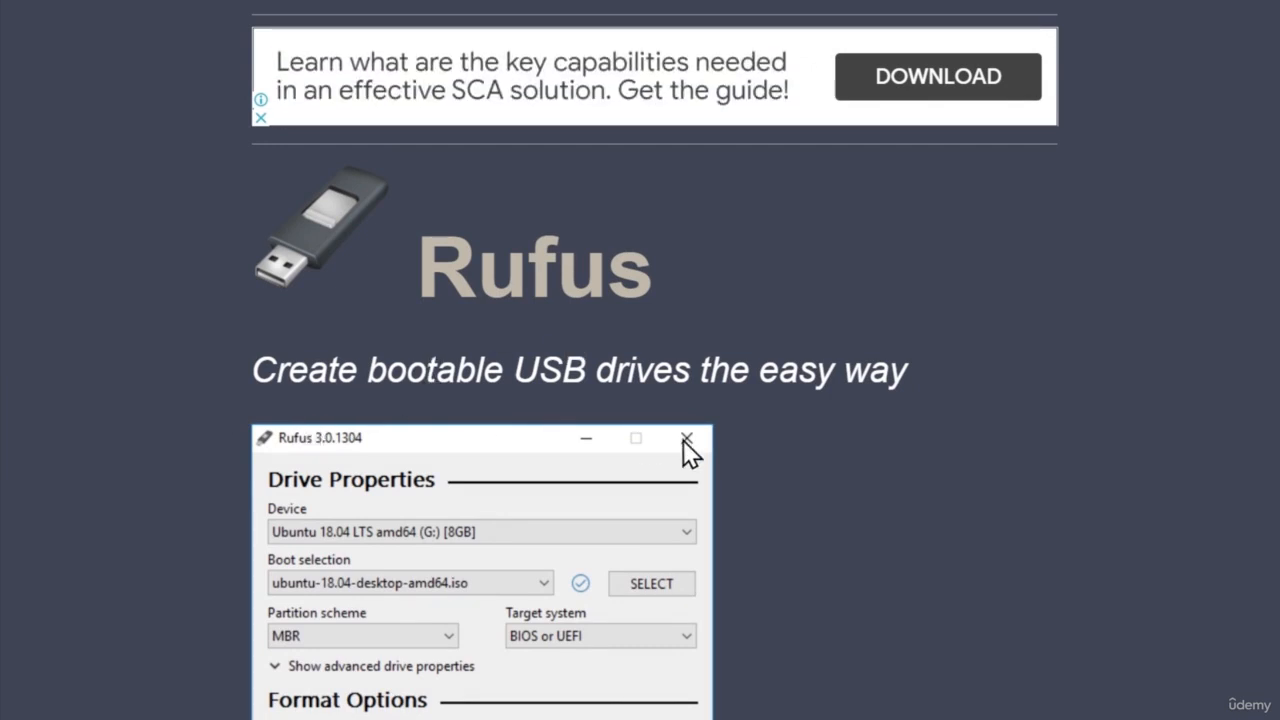
{"action": "scroll", "scroll_direction": "down", "scroll_amount": 3}
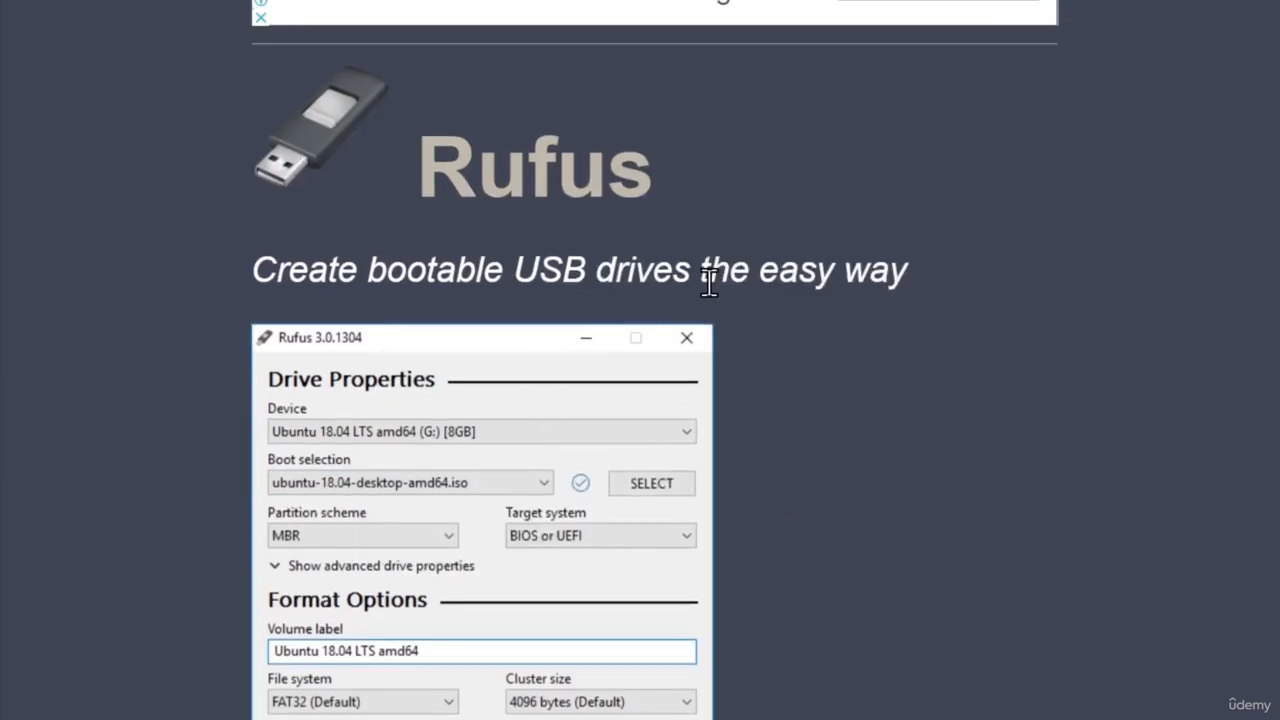
{"action": "scroll", "scroll_direction": "down", "scroll_amount": 3}
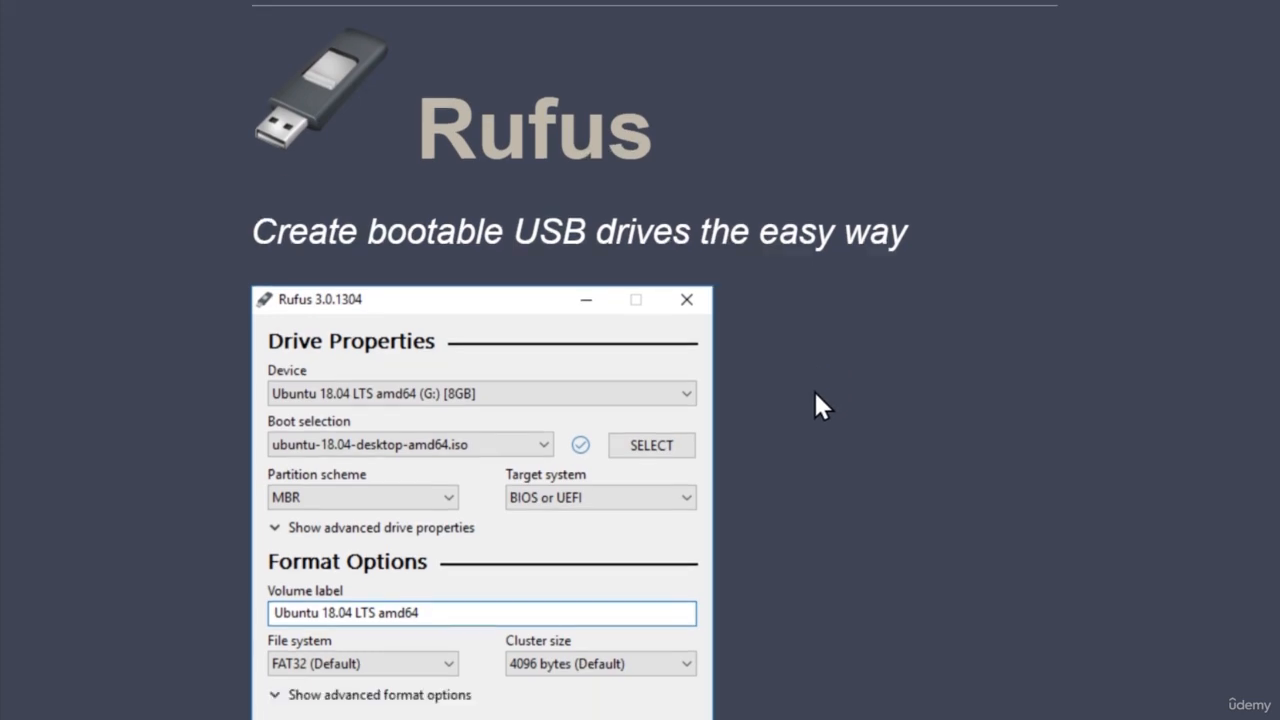
{"action": "scroll", "scroll_direction": "down", "scroll_amount": 3}
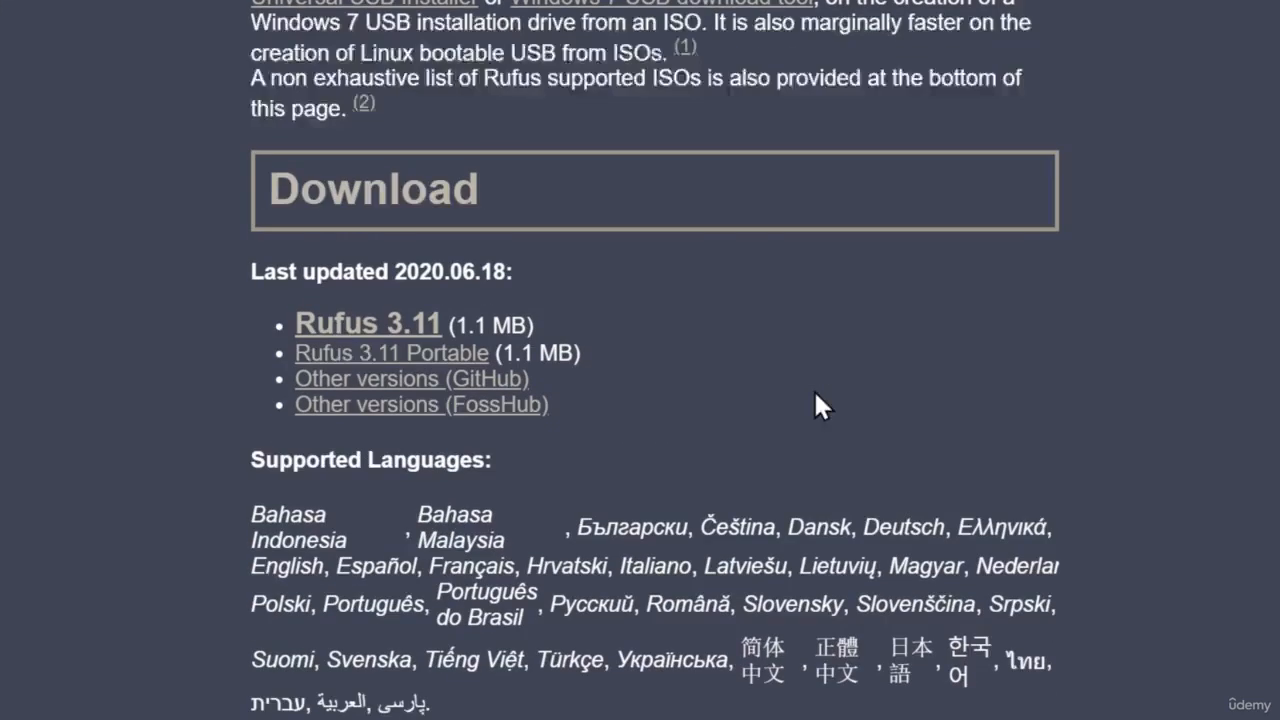
{"action": "mouse_move", "coordinate": [276, 336]}
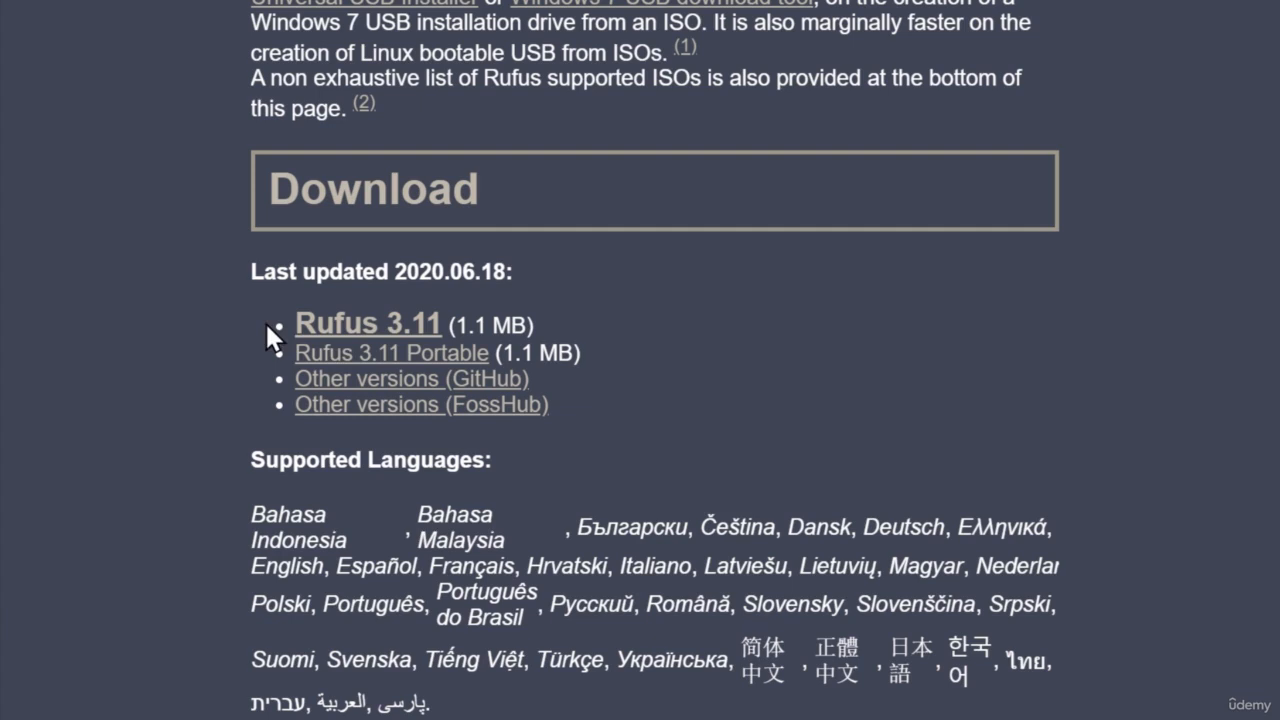
{"action": "mouse_move", "coordinate": [484, 324]}
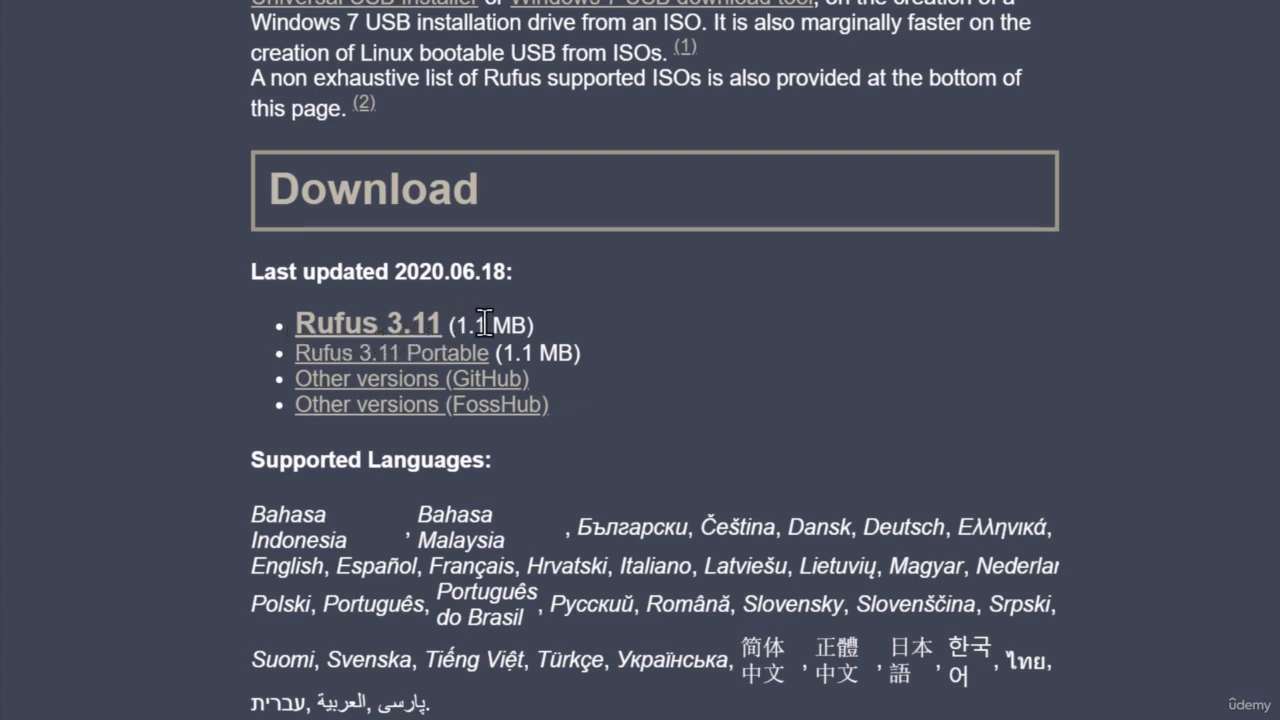
{"action": "mouse_move", "coordinate": [512, 324]}
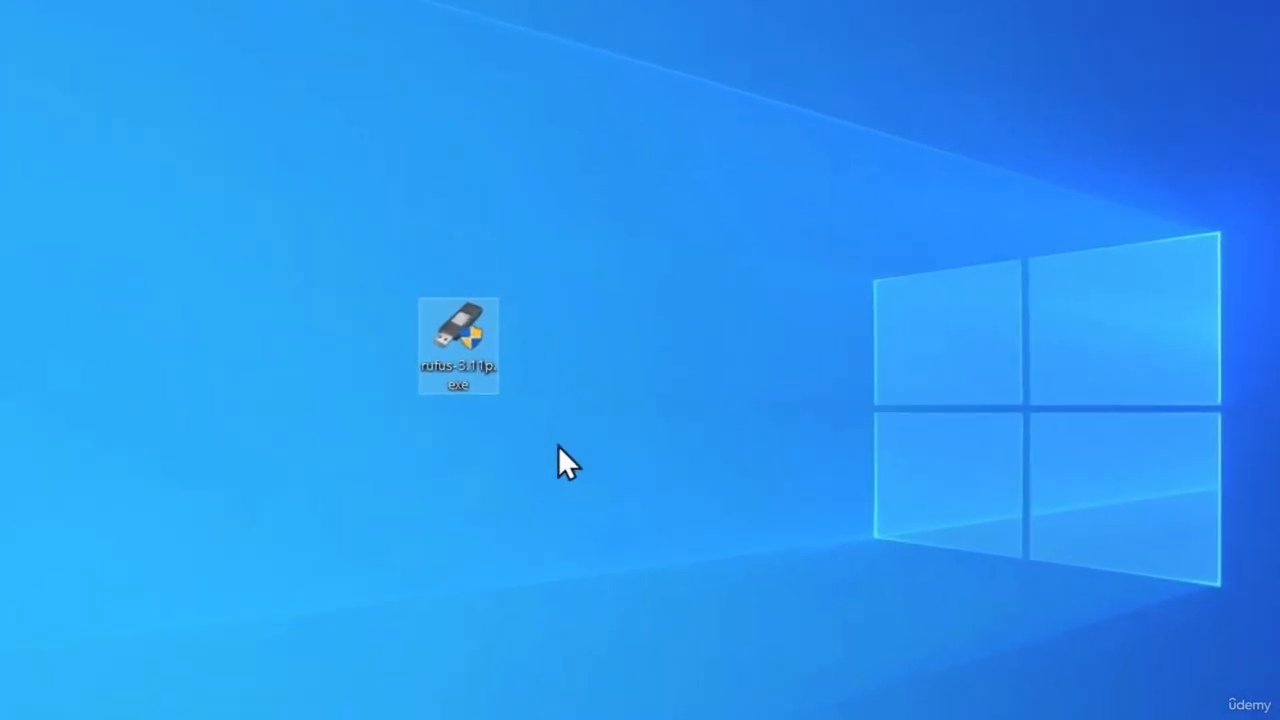
Step: Run the Rufus 3.11 portable exe from the desktop, allowing it in User Account Control
{"action": "double_click", "coordinate": [456, 344]}
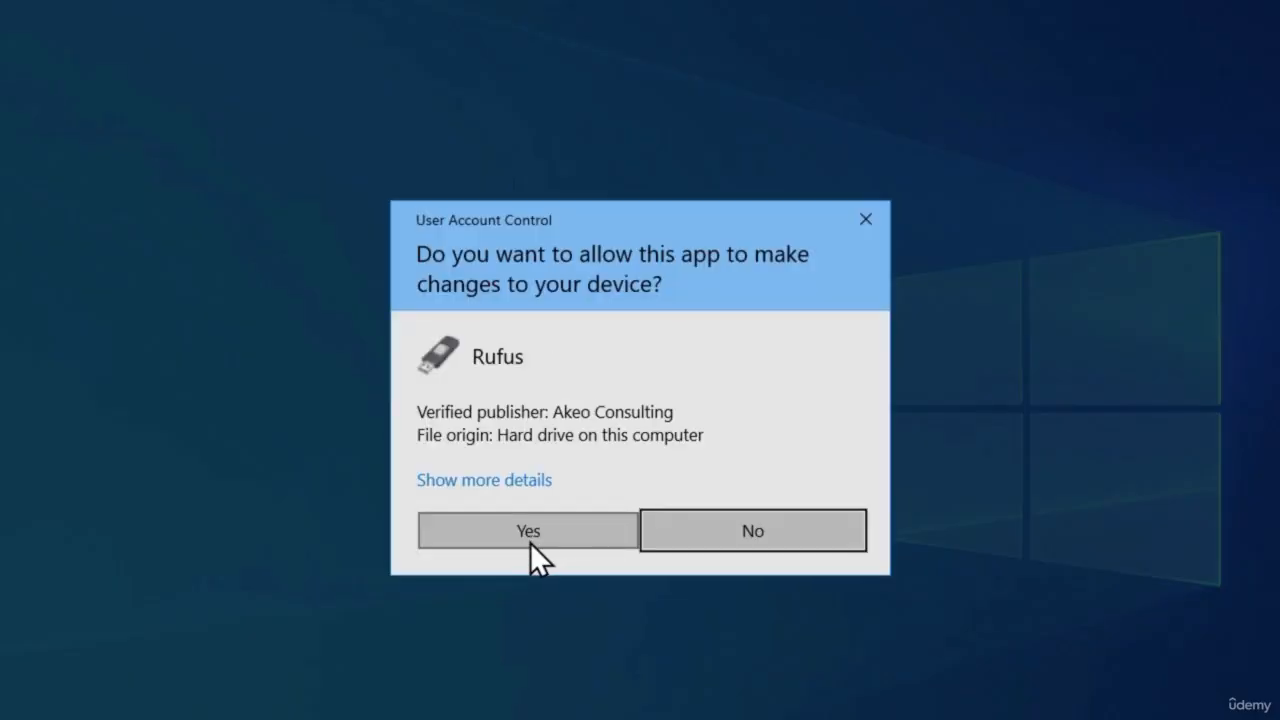
{"action": "left_click", "coordinate": [528, 530]}
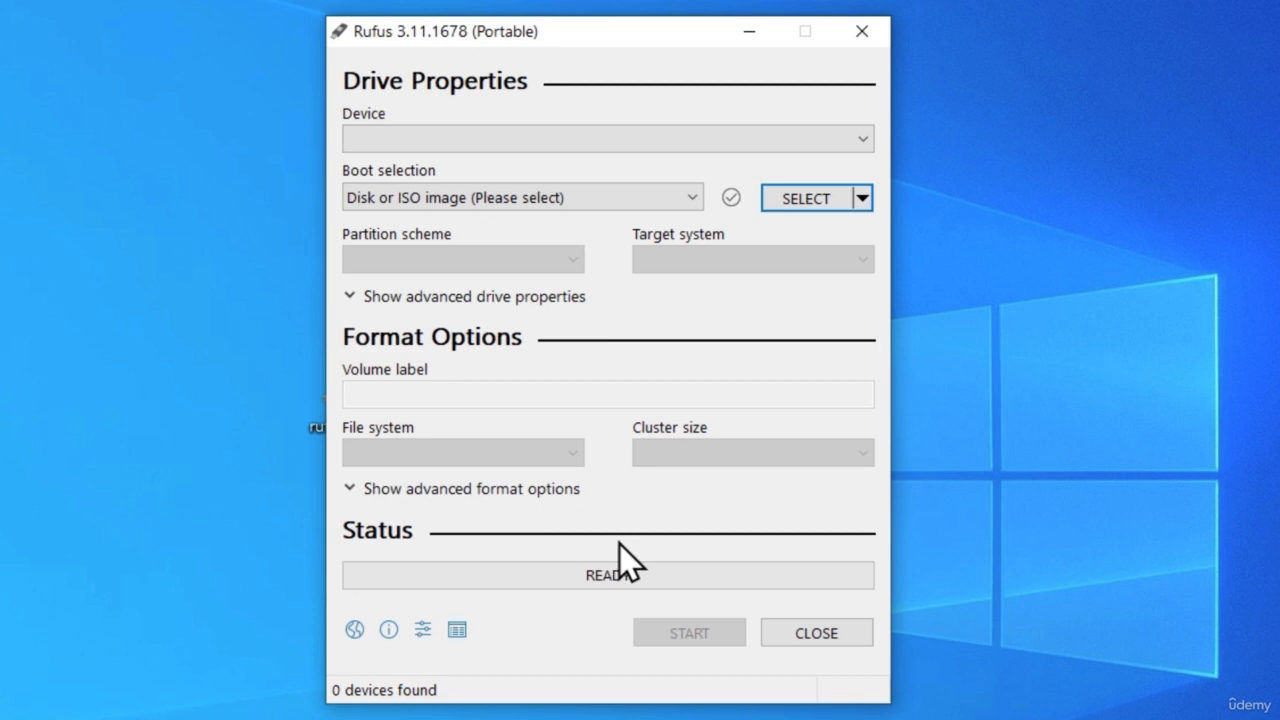
{"action": "mouse_move", "coordinate": [262, 482]}
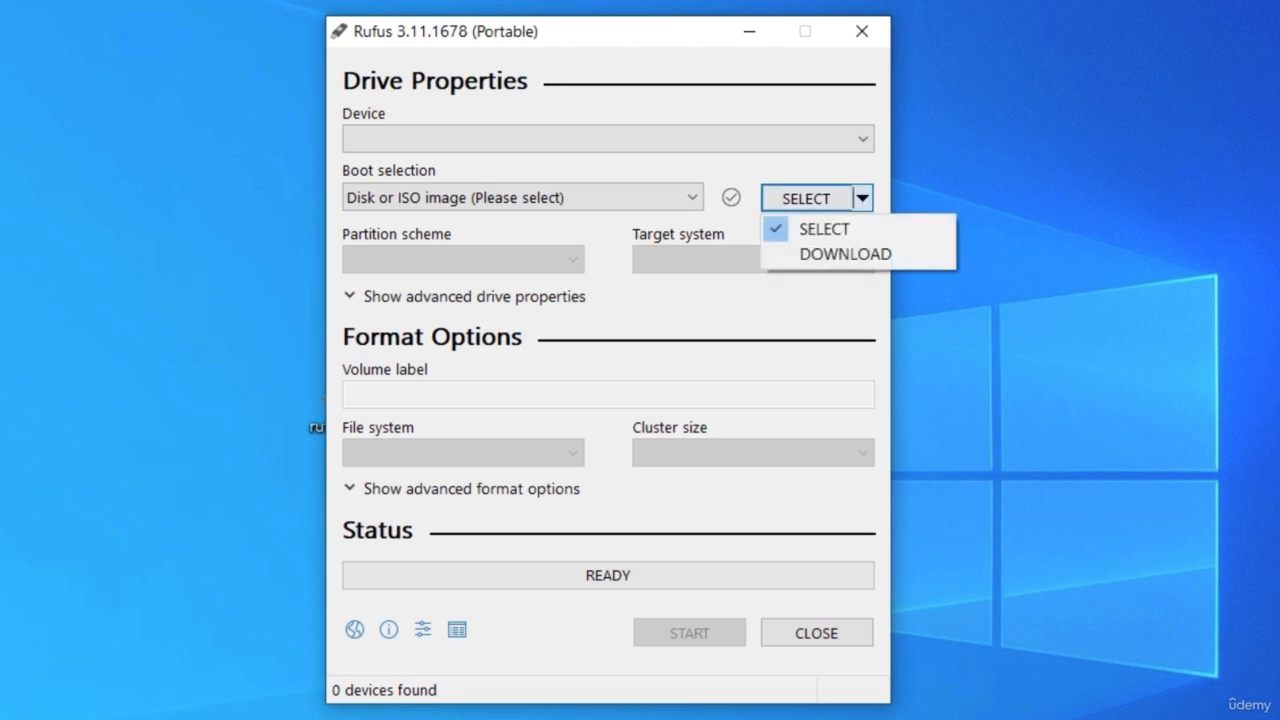
{"action": "left_click", "coordinate": [822, 228]}
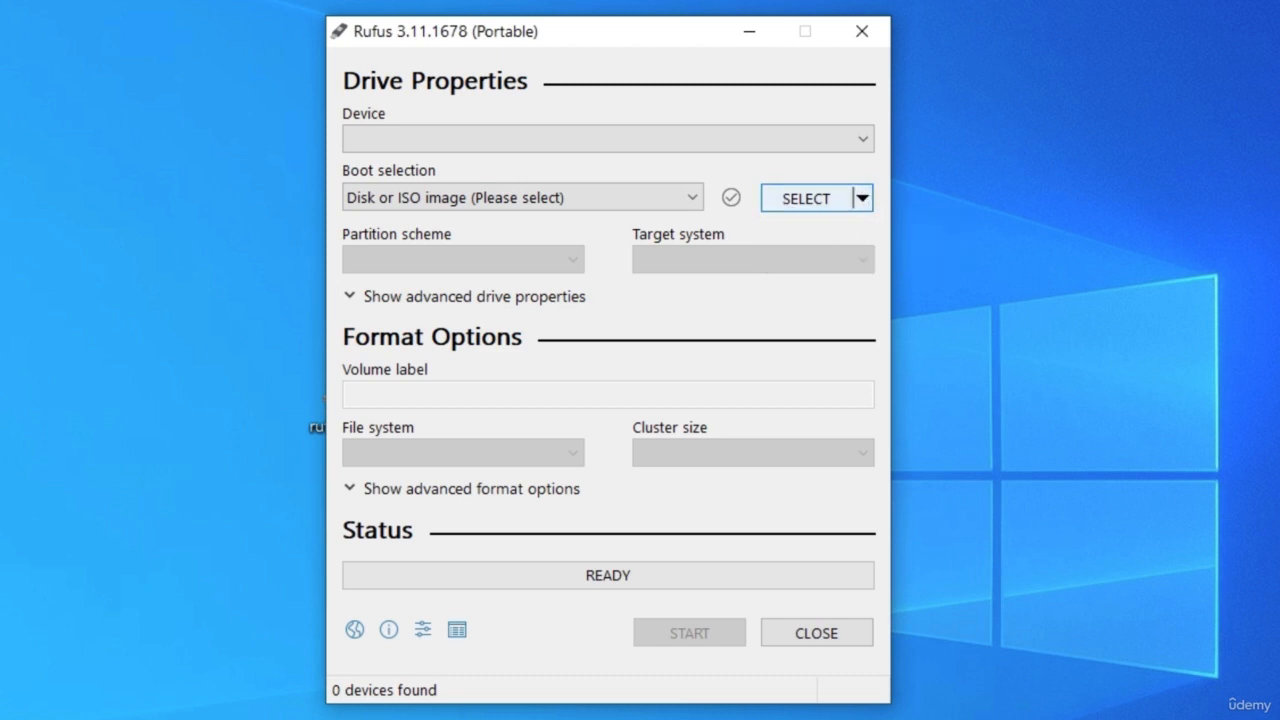
{"action": "mouse_move", "coordinate": [864, 216]}
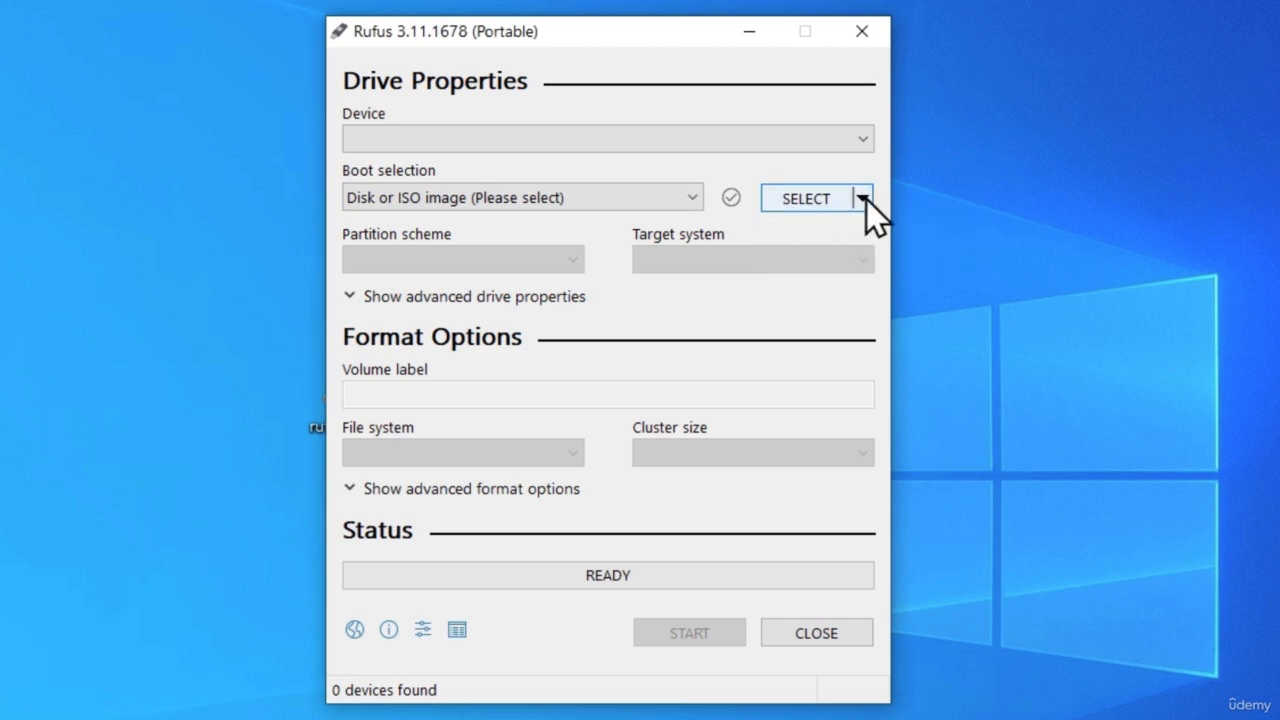
{"action": "mouse_move", "coordinate": [850, 210]}
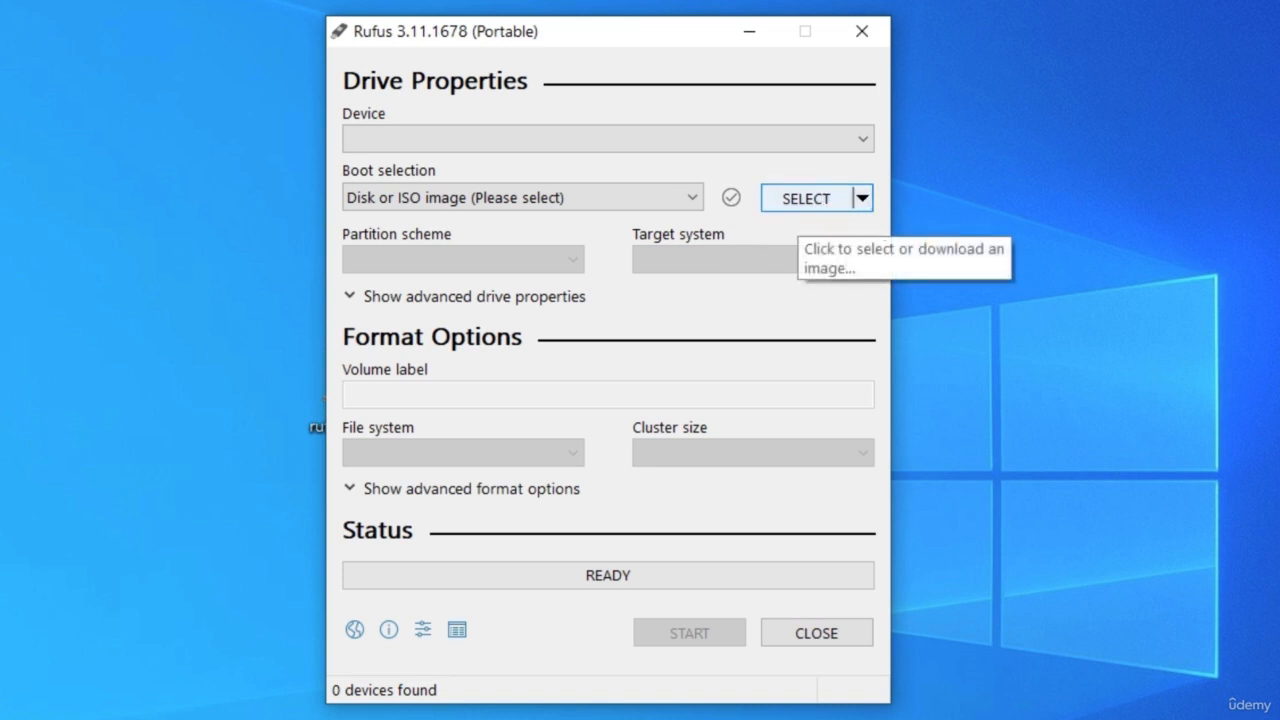
{"action": "mouse_move", "coordinate": [878, 218]}
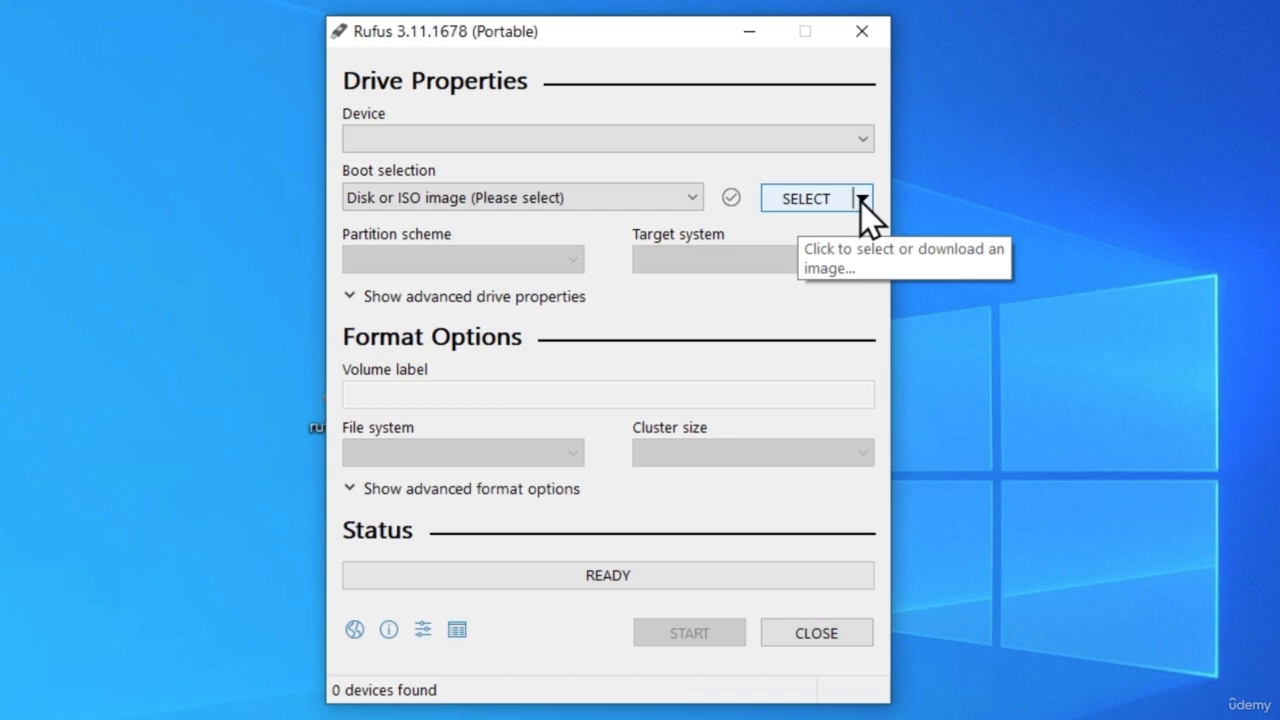
{"action": "mouse_move", "coordinate": [744, 188]}
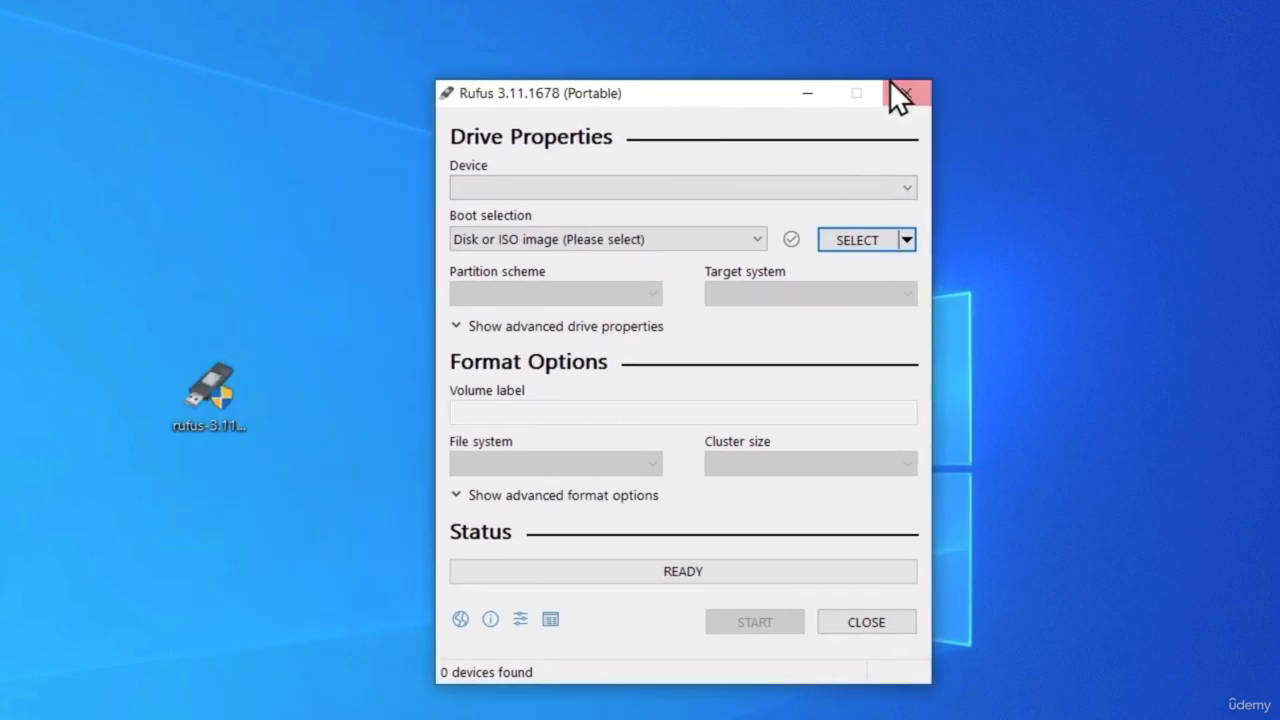
{"action": "mouse_move", "coordinate": [820, 196]}
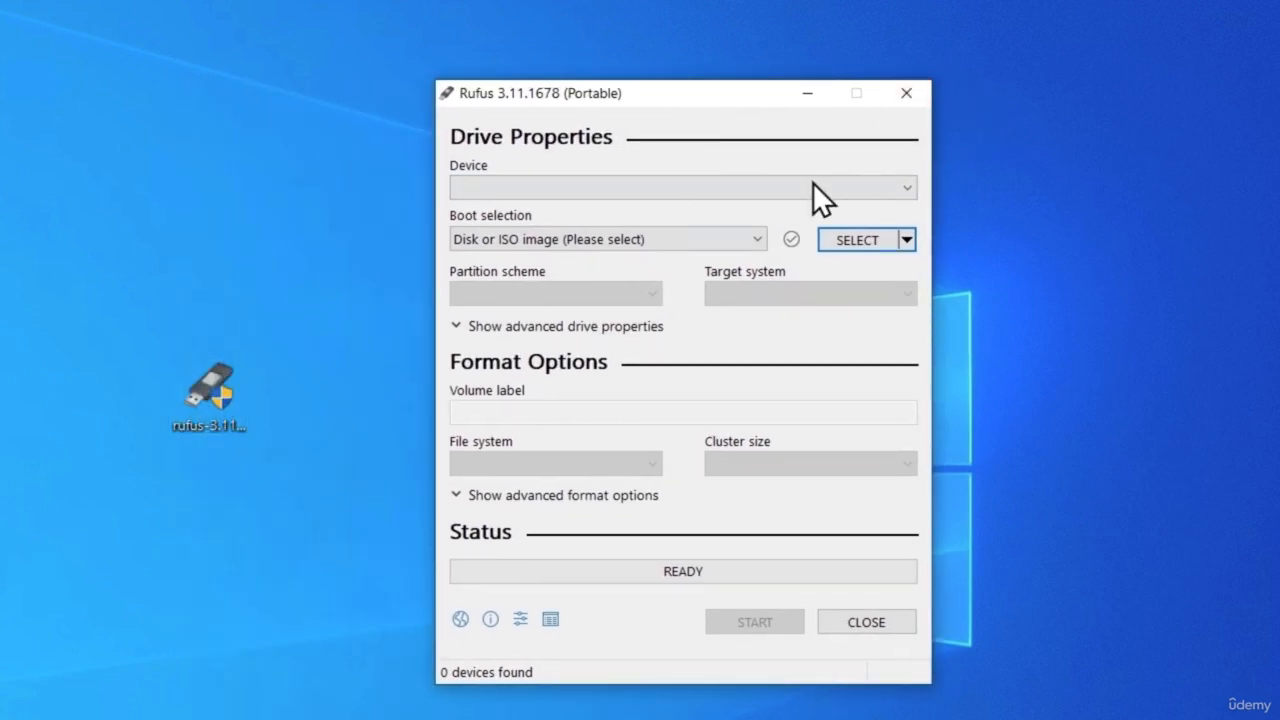
{"action": "mouse_move", "coordinate": [820, 368]}
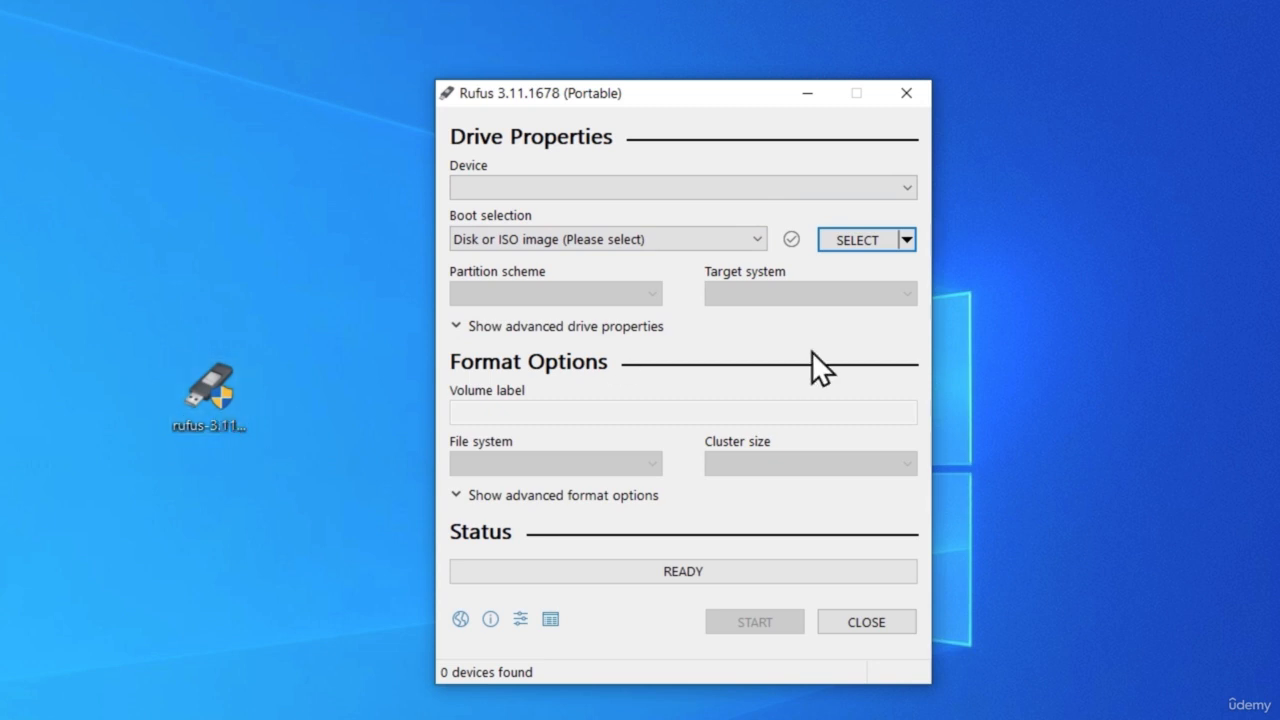
{"action": "mouse_move", "coordinate": [524, 624]}
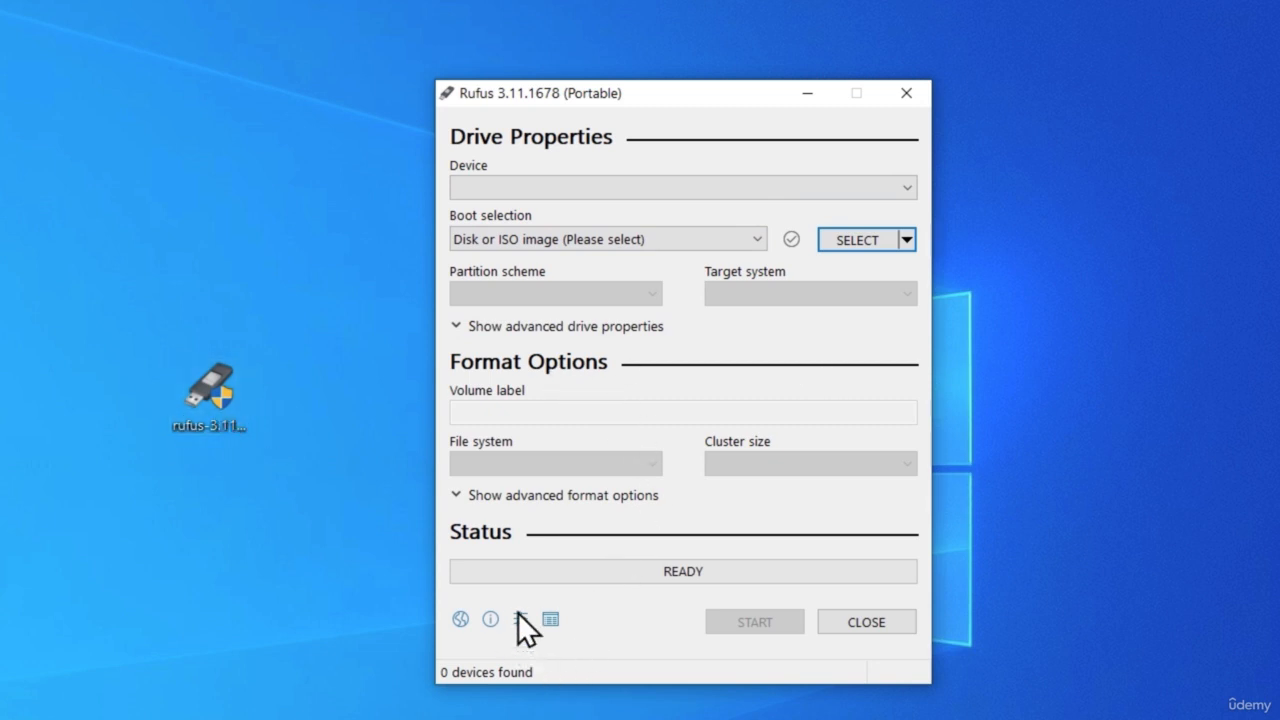
{"action": "left_click", "coordinate": [520, 618]}
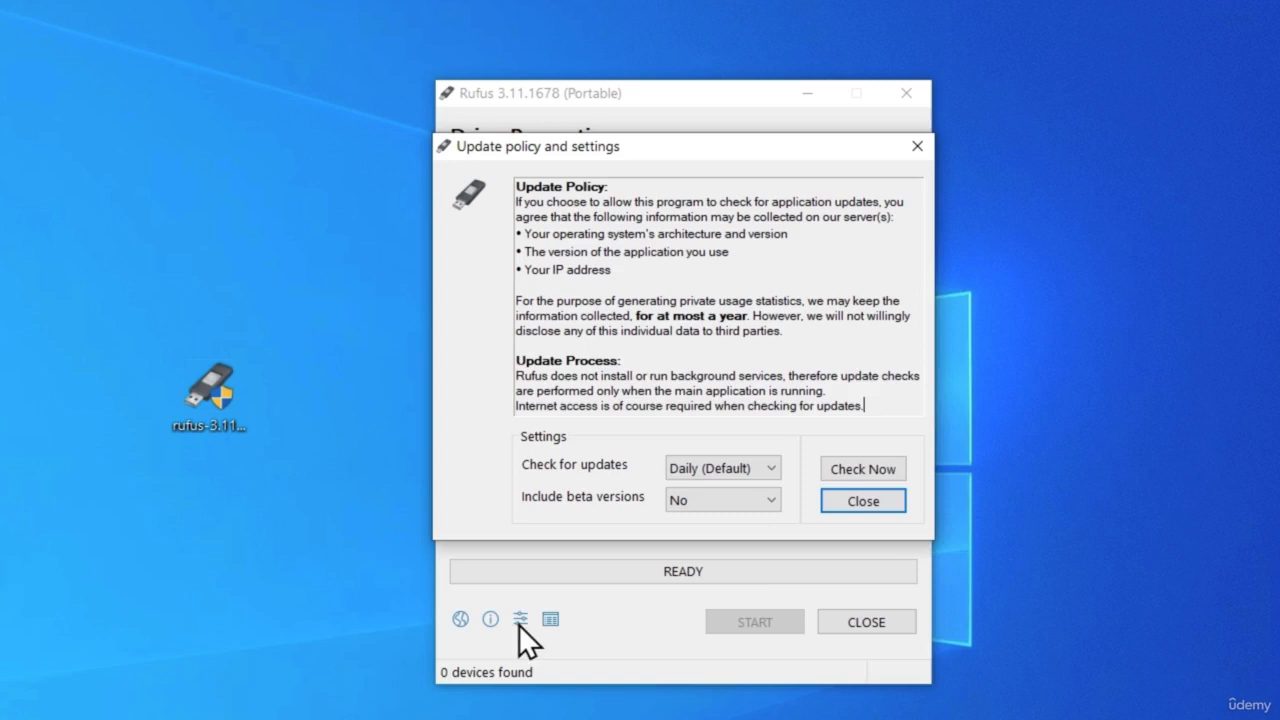
{"action": "mouse_move", "coordinate": [552, 478]}
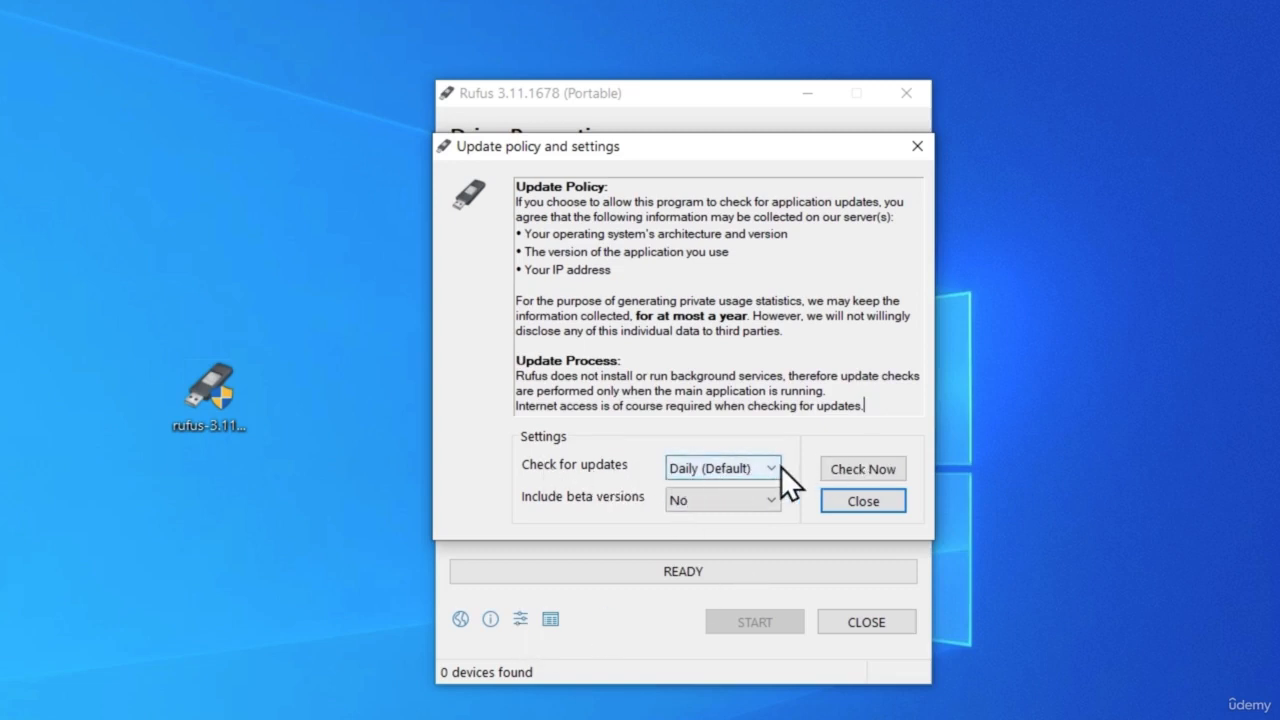
{"action": "left_click", "coordinate": [862, 500]}
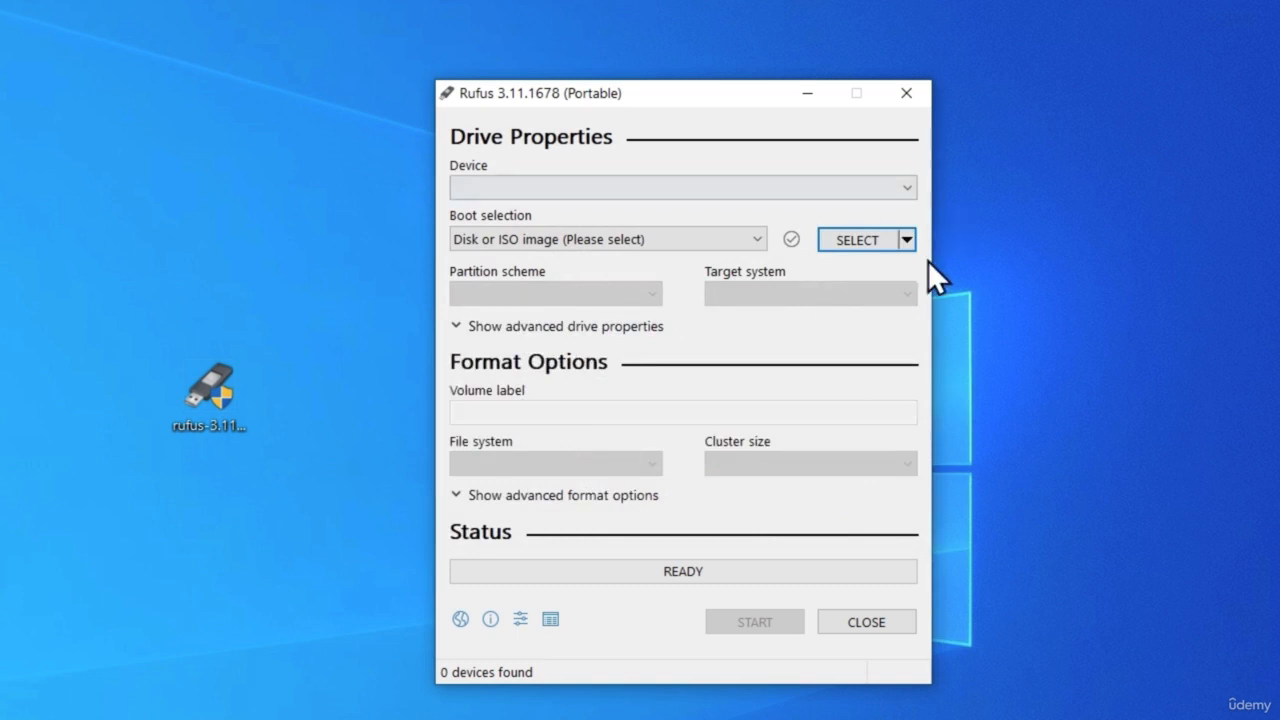
{"action": "mouse_move", "coordinate": [856, 240]}
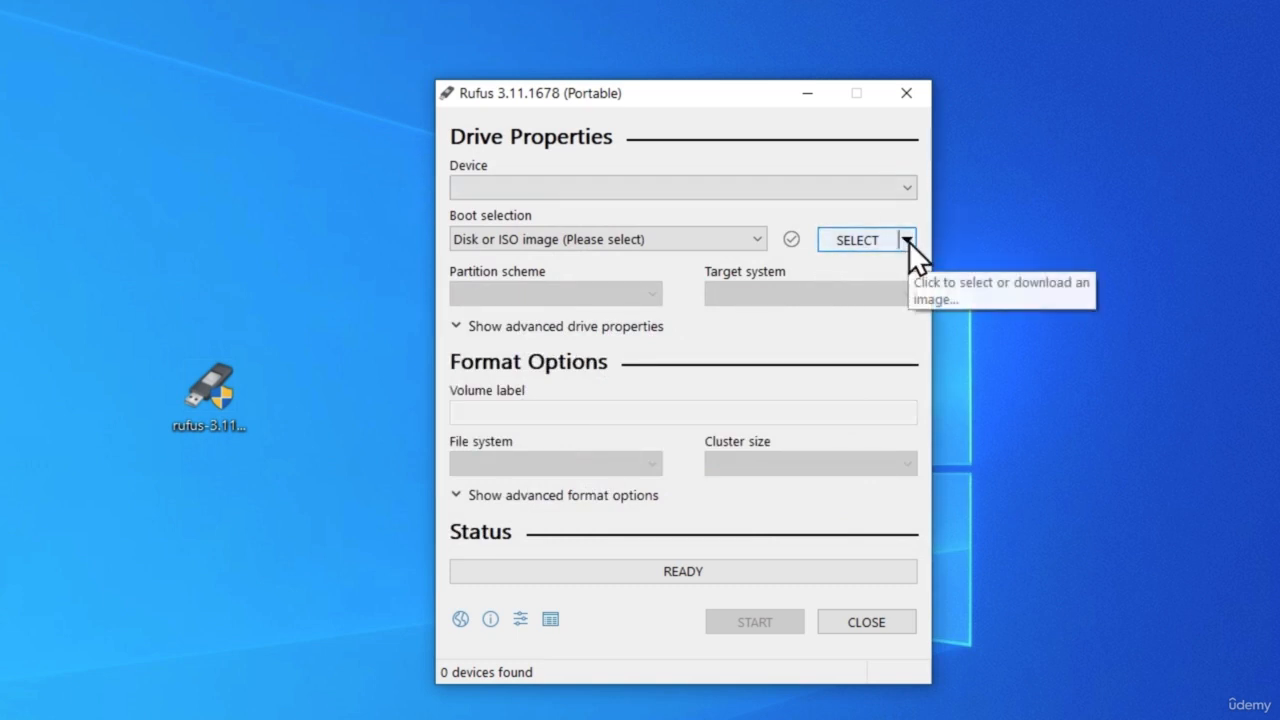
Step: Switch the boot selection from SELECT to DOWNLOAD and start the ISO download dialog
{"action": "left_click", "coordinate": [906, 240]}
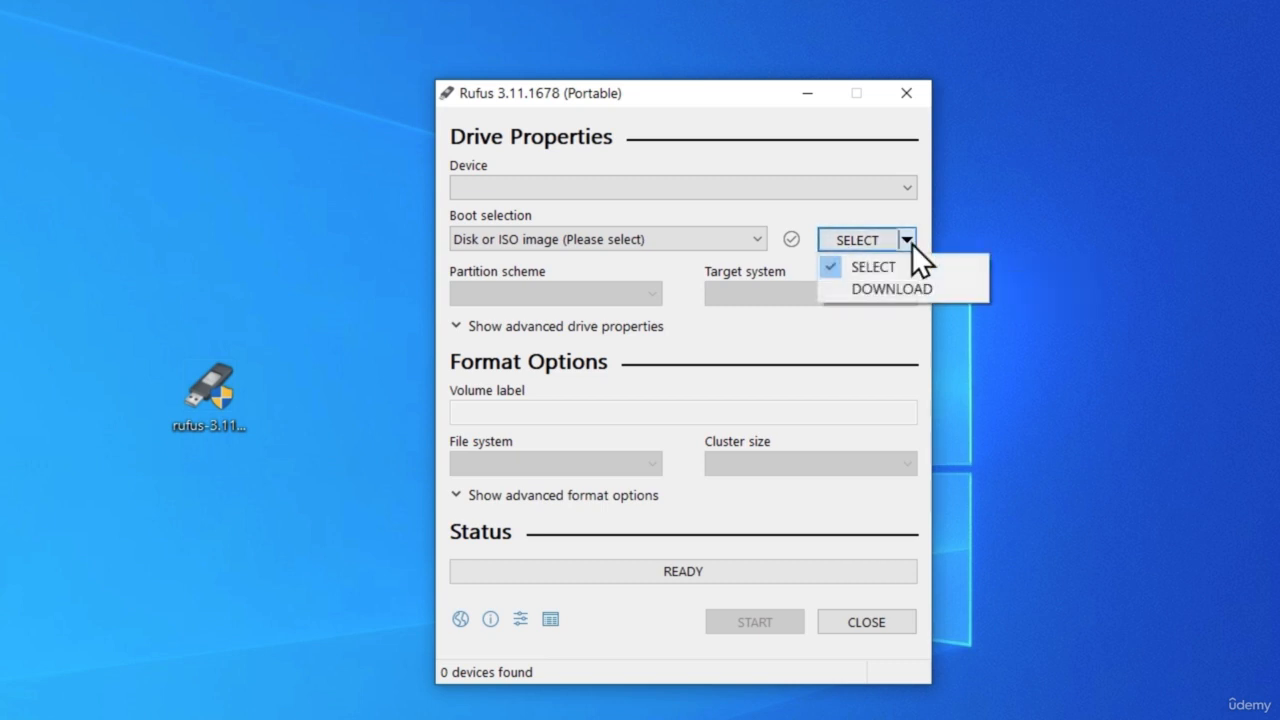
{"action": "left_click", "coordinate": [892, 288]}
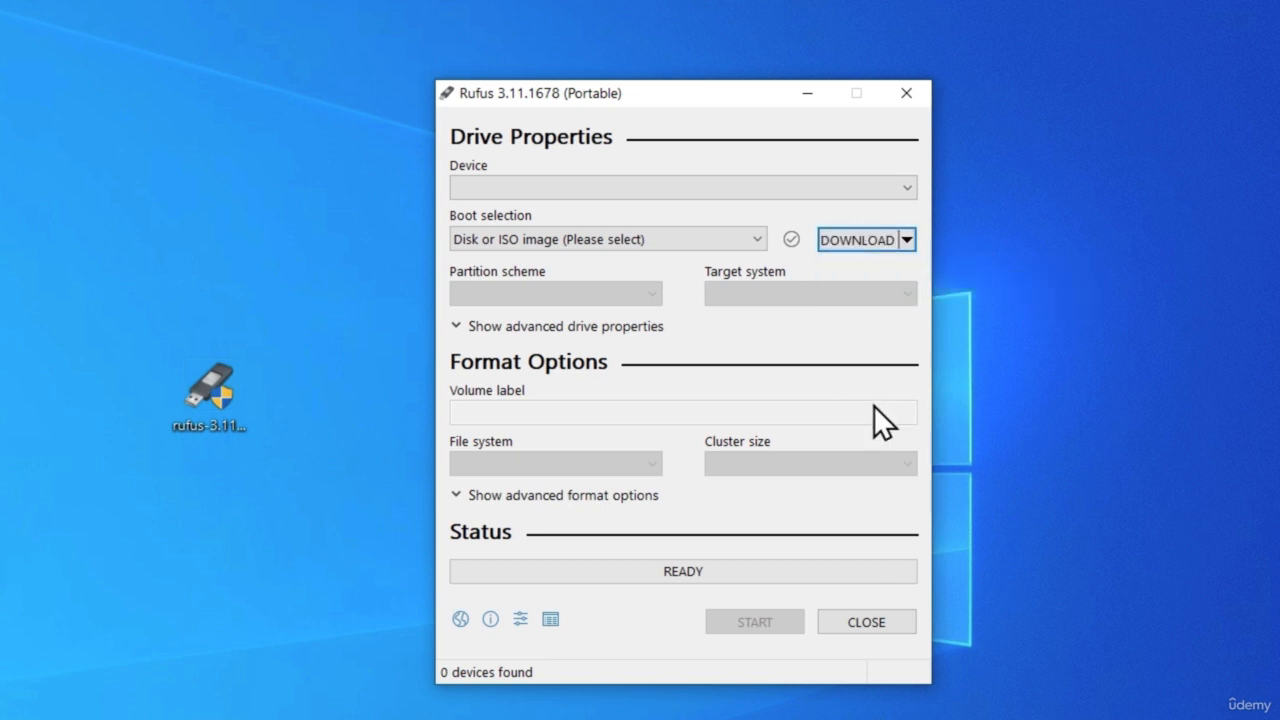
{"action": "mouse_move", "coordinate": [856, 250]}
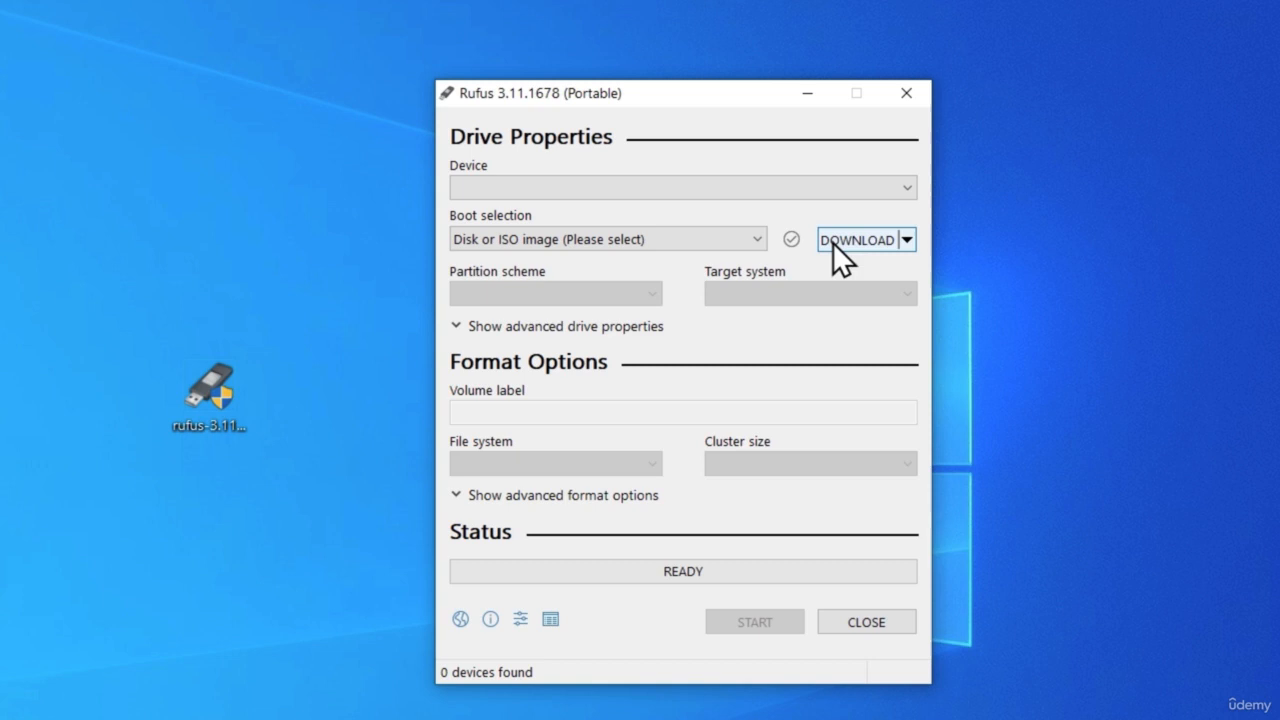
{"action": "left_click", "coordinate": [858, 240]}
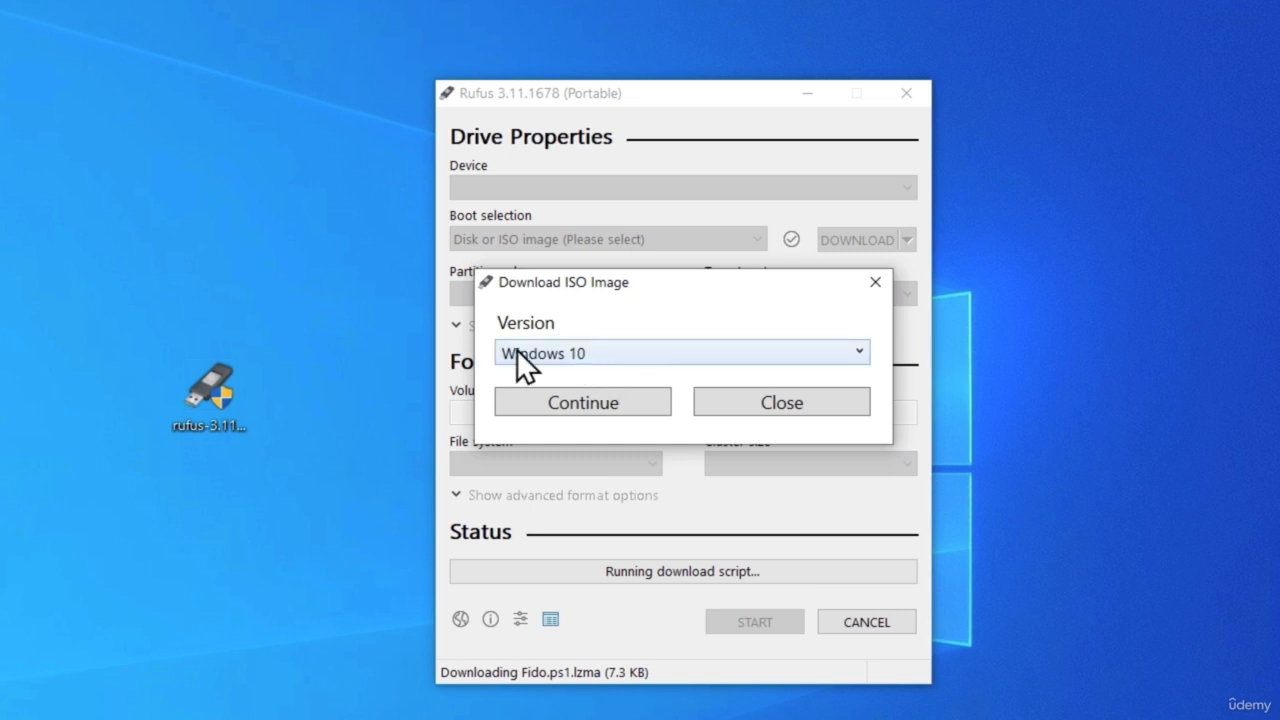
{"action": "mouse_move", "coordinate": [852, 312]}
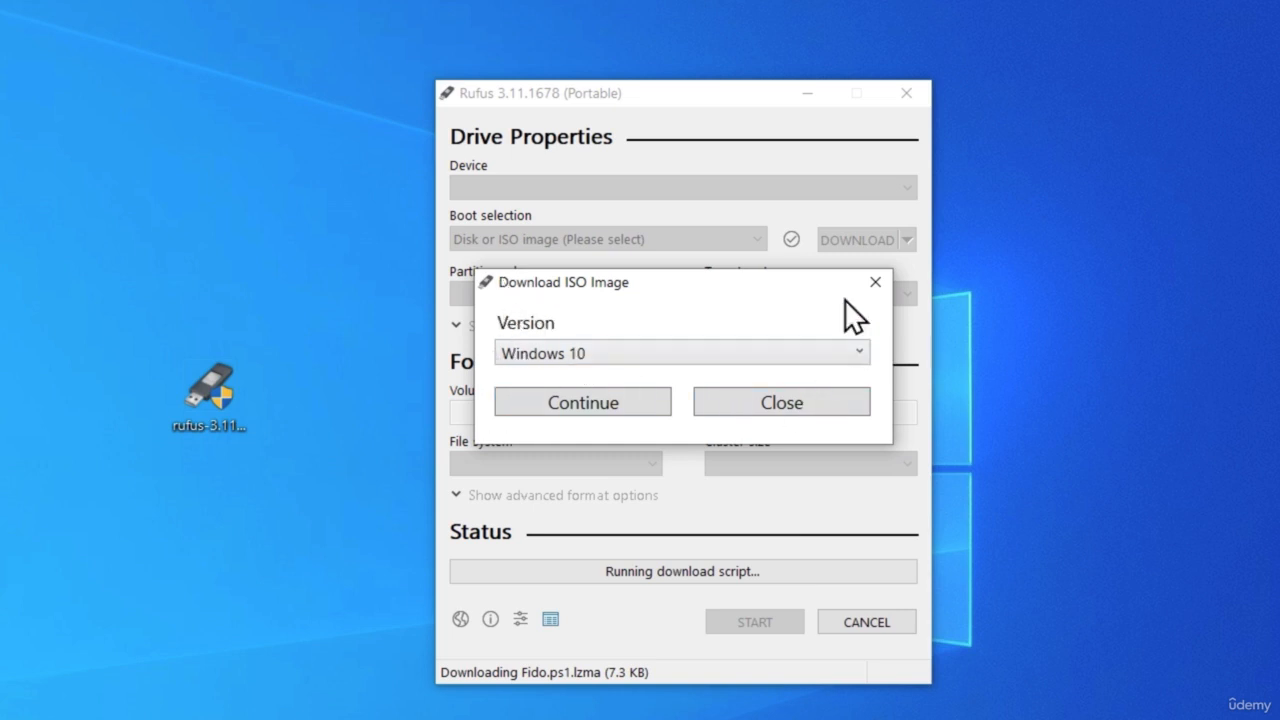
{"action": "mouse_move", "coordinate": [492, 352]}
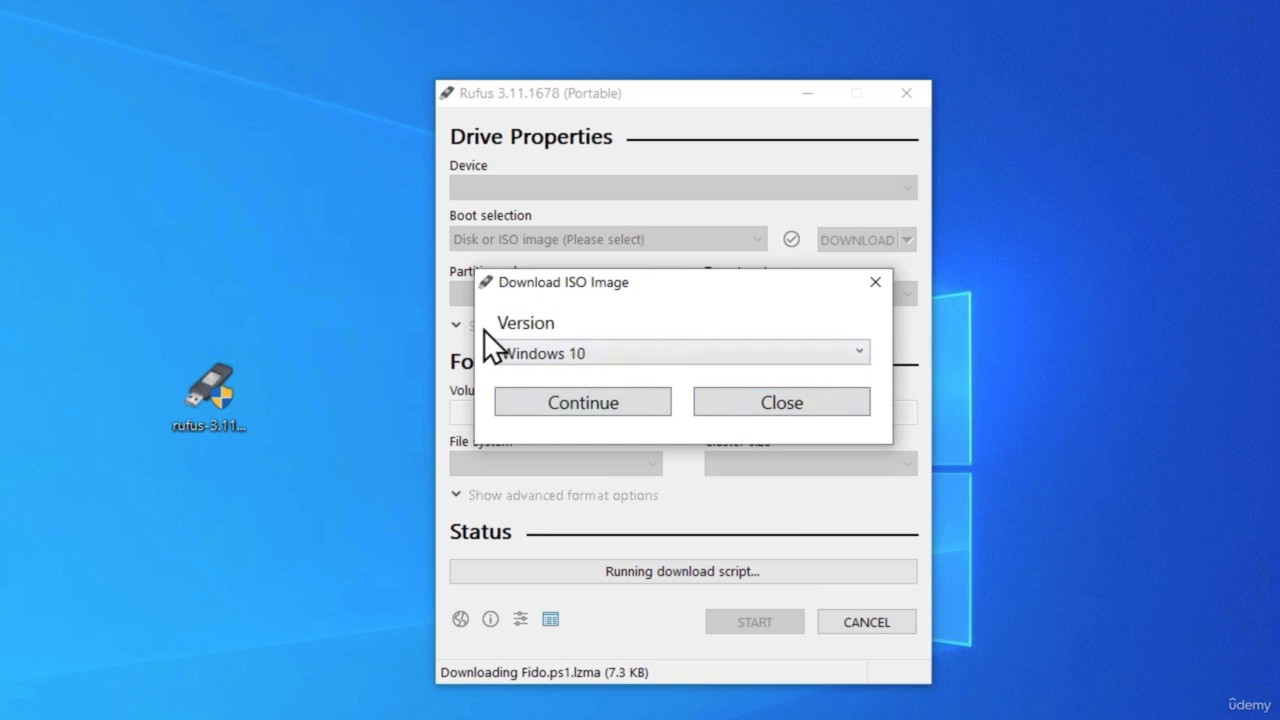
{"action": "mouse_move", "coordinate": [676, 304]}
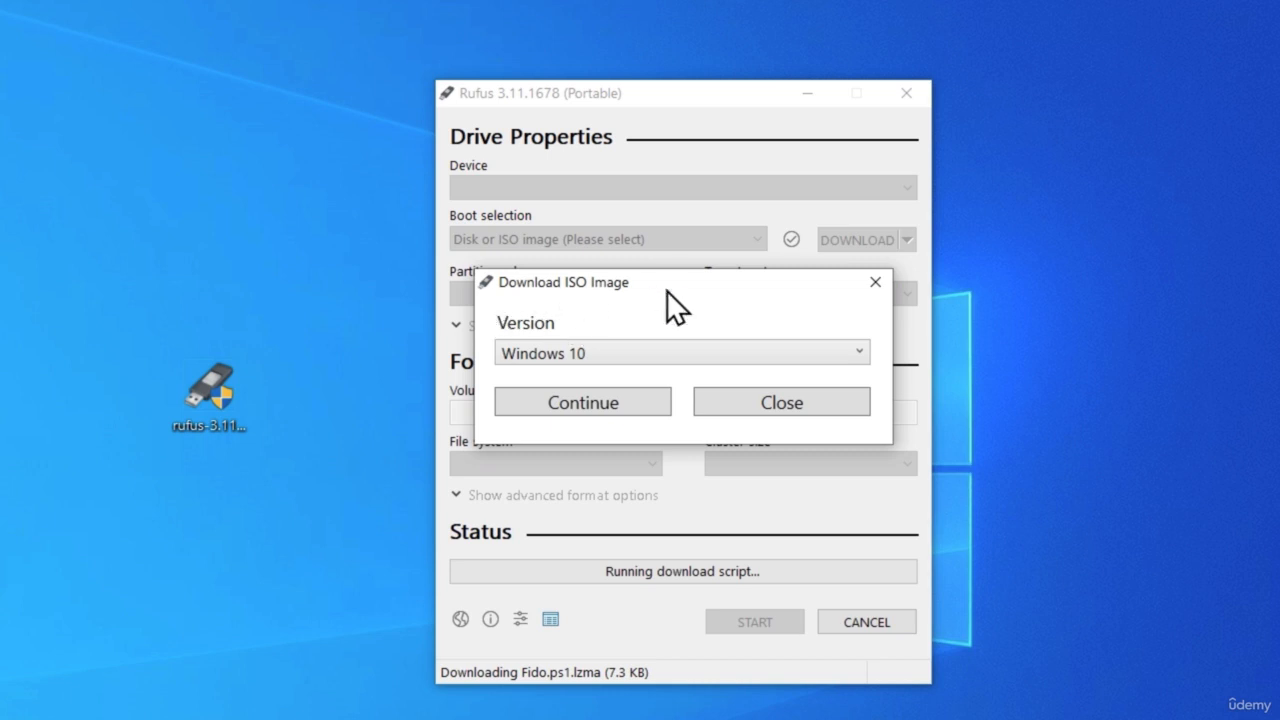
{"action": "mouse_move", "coordinate": [680, 344]}
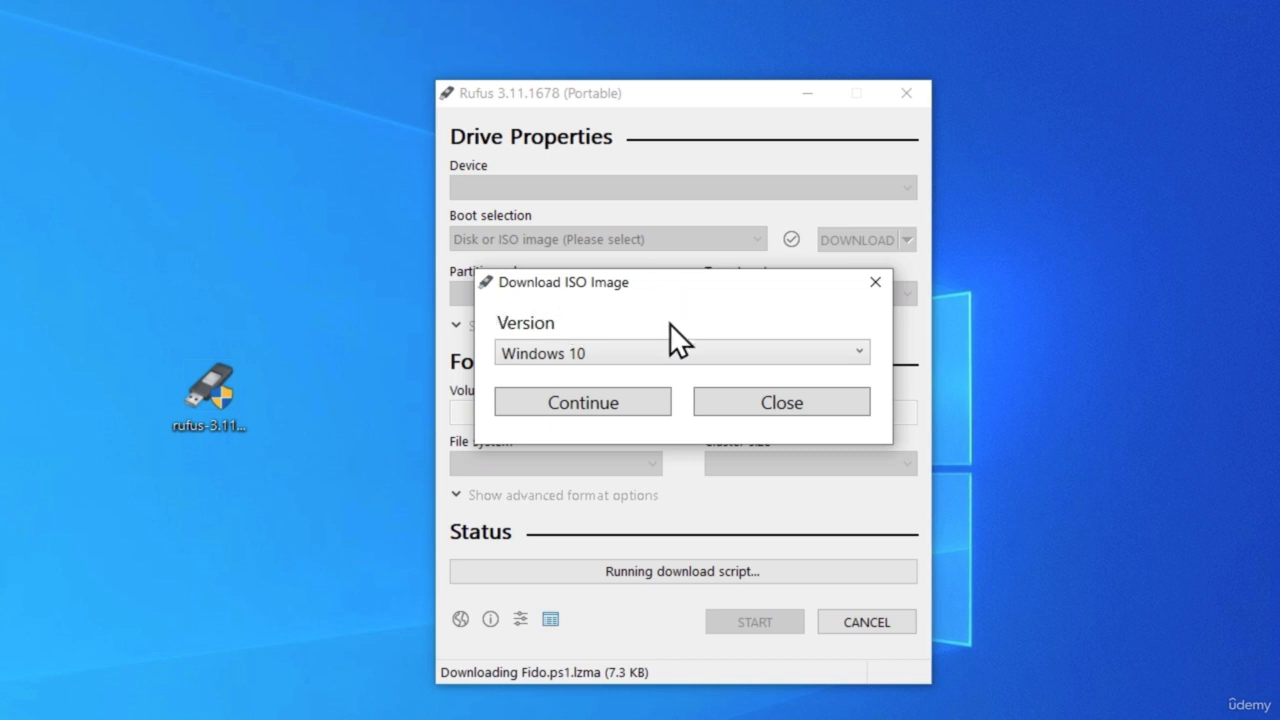
Step: Keep Windows 10 as the version and continue to the release list
{"action": "left_click", "coordinate": [850, 352]}
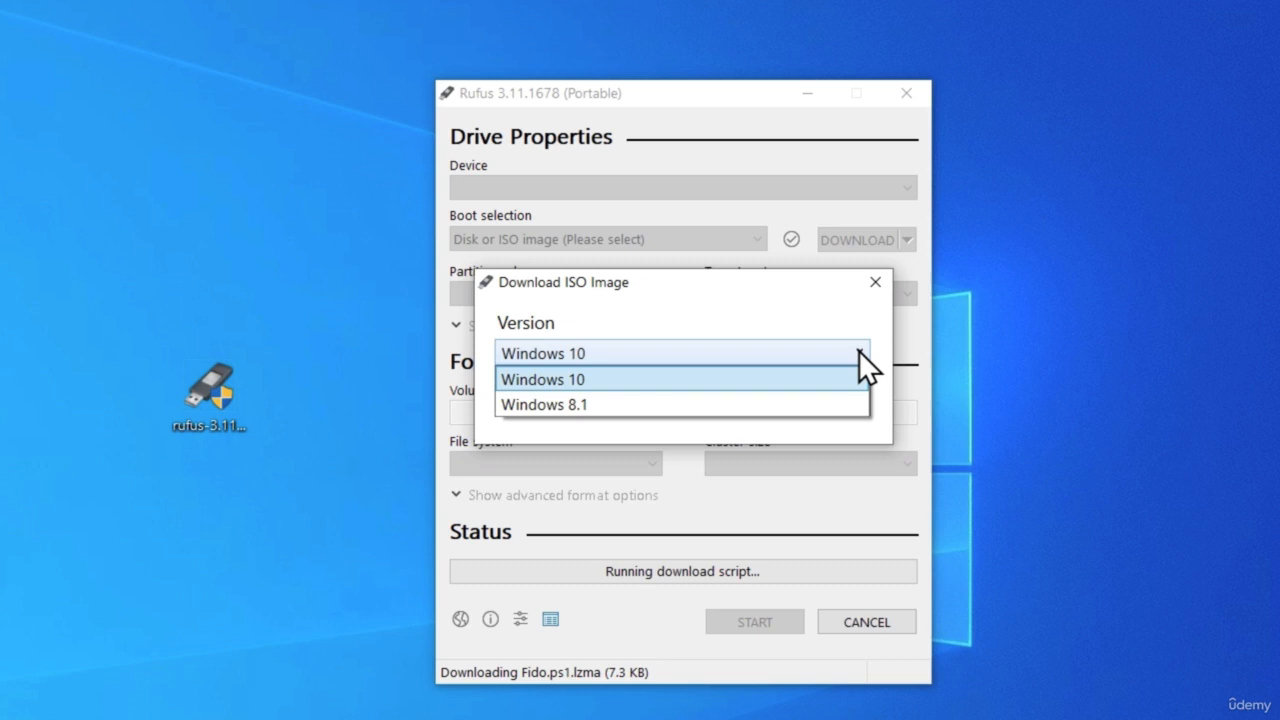
{"action": "mouse_move", "coordinate": [544, 404]}
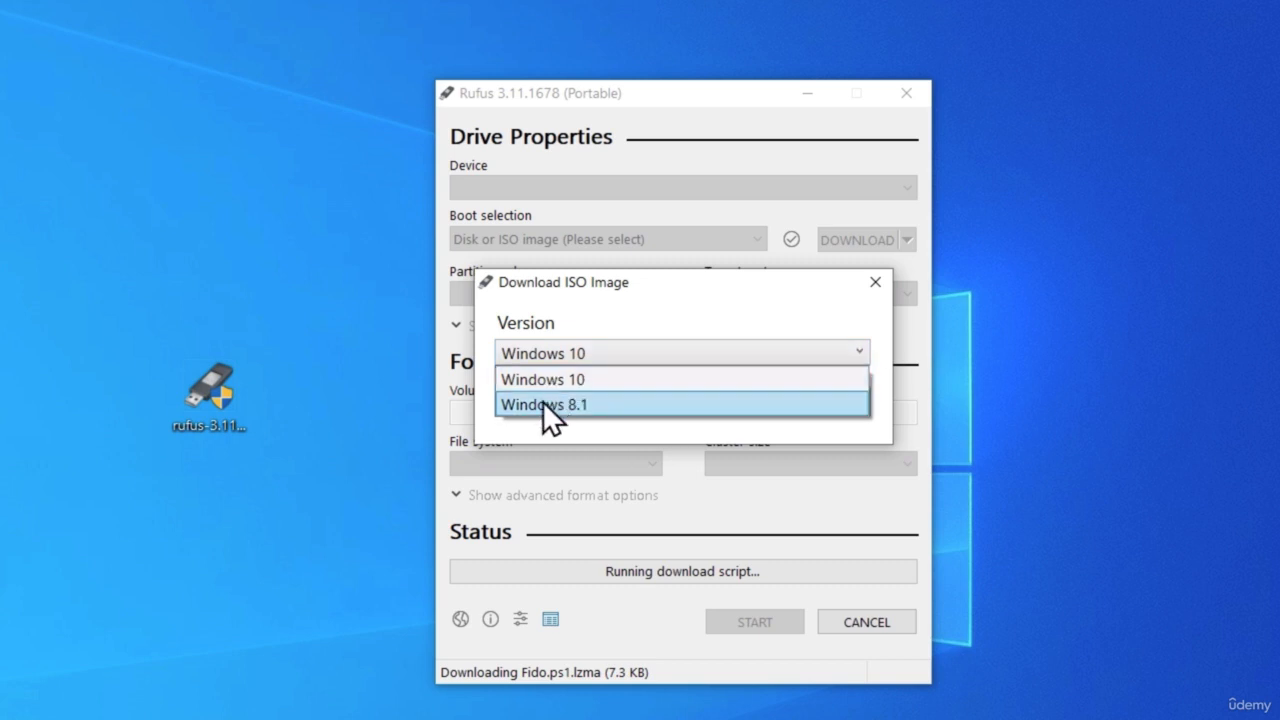
{"action": "mouse_move", "coordinate": [570, 380]}
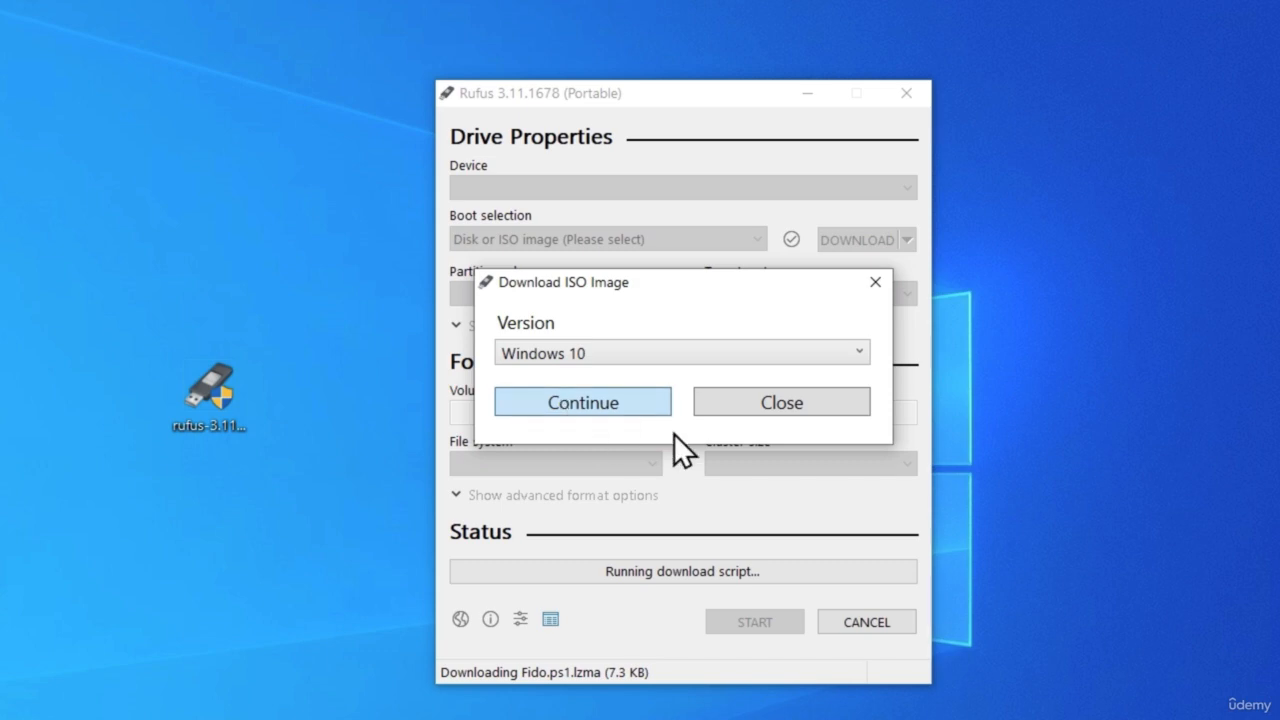
{"action": "left_click", "coordinate": [582, 400]}
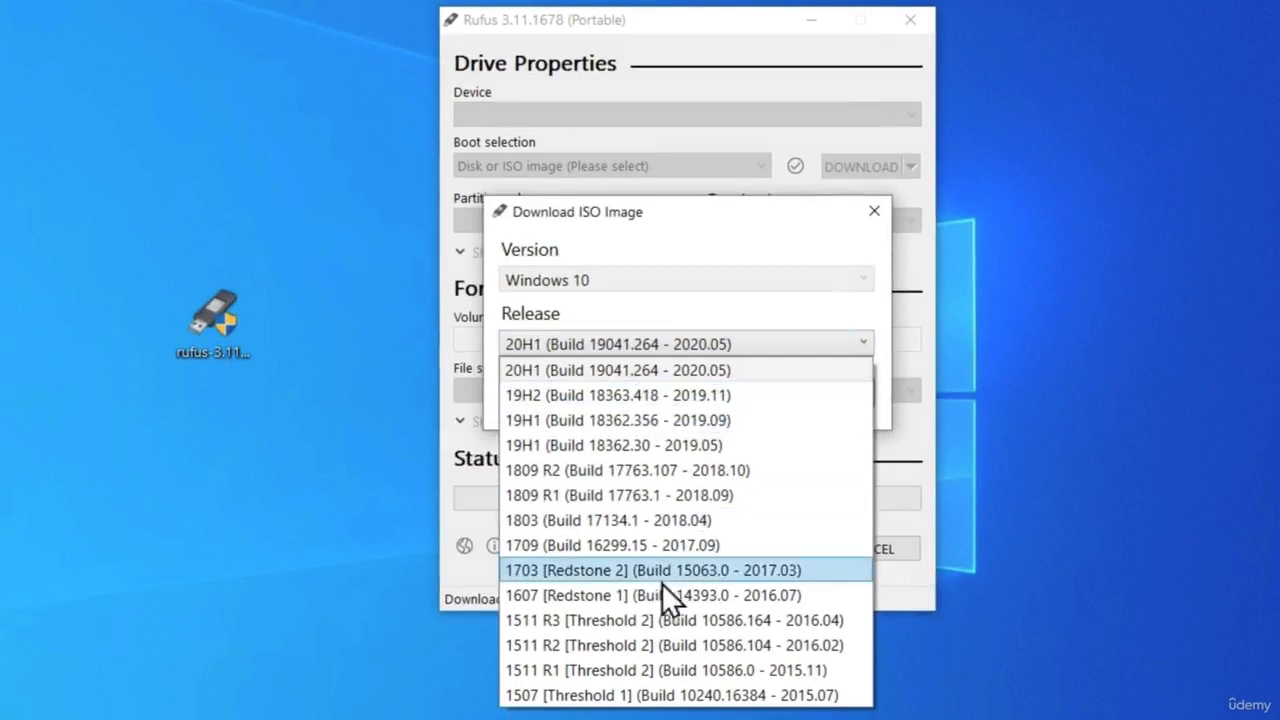
{"action": "mouse_move", "coordinate": [584, 420]}
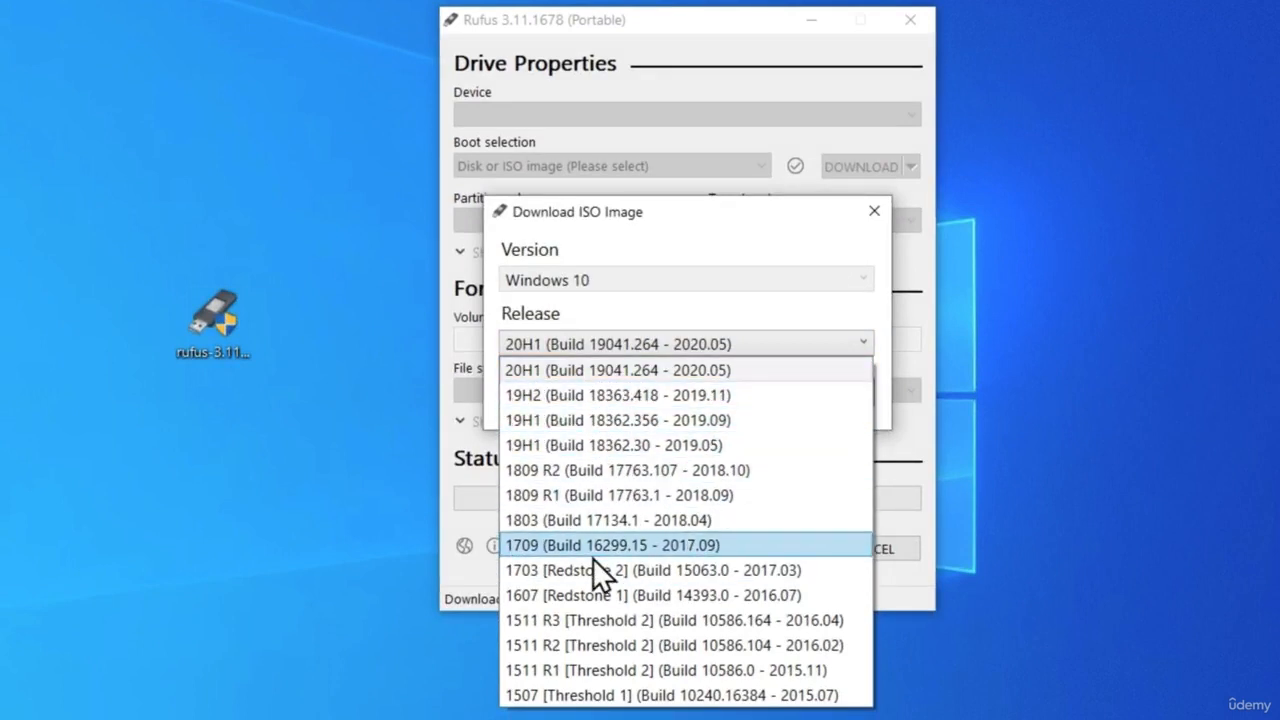
{"action": "mouse_move", "coordinate": [570, 420]}
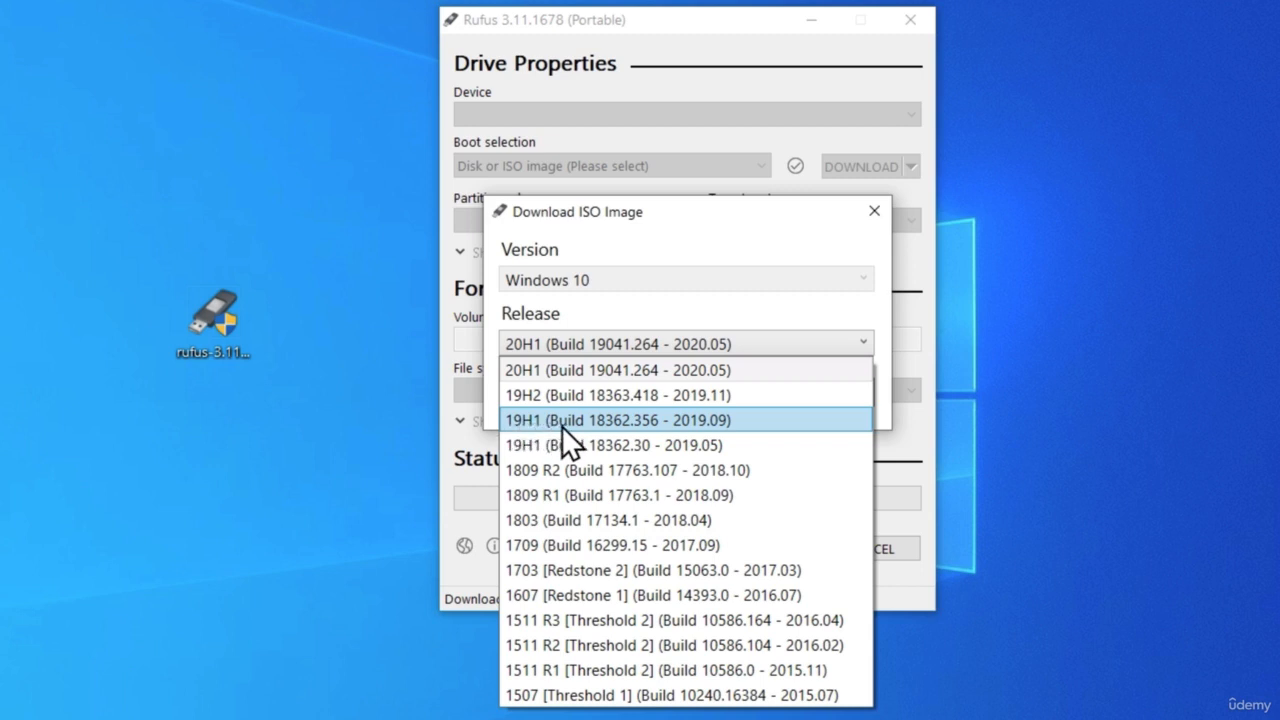
{"action": "mouse_move", "coordinate": [640, 436]}
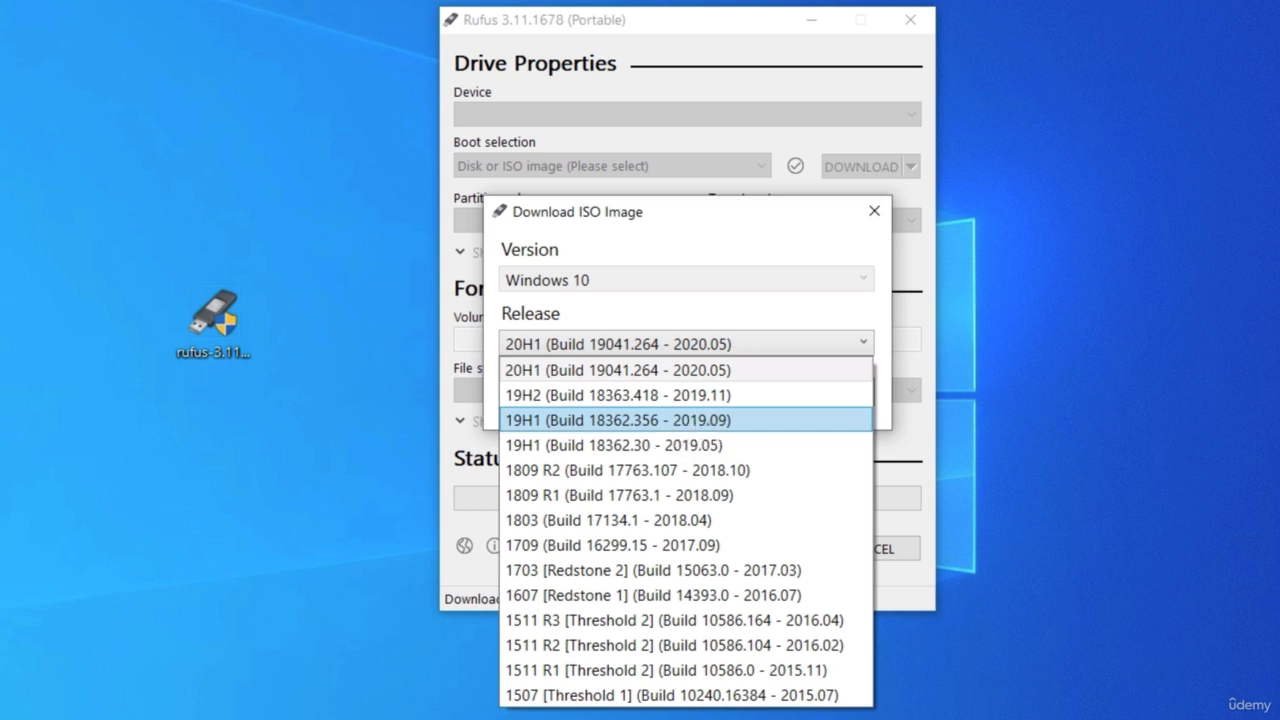
{"action": "mouse_move", "coordinate": [736, 436]}
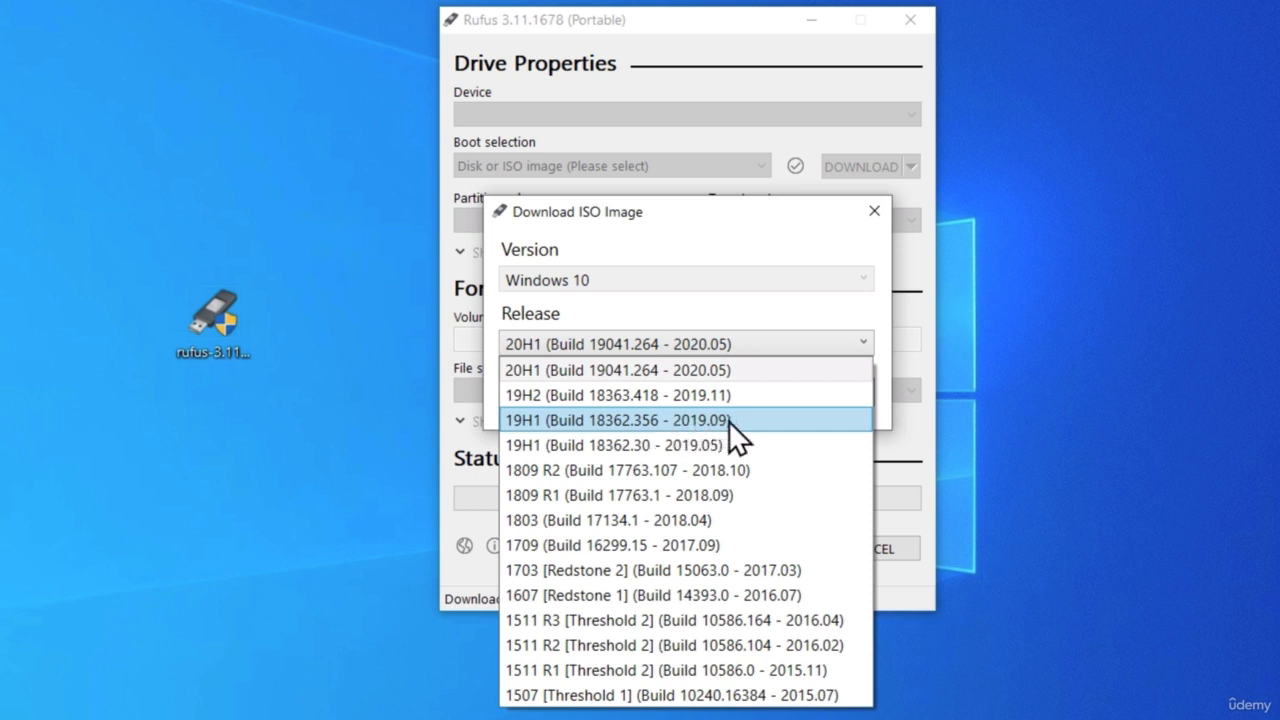
{"action": "mouse_move", "coordinate": [750, 436]}
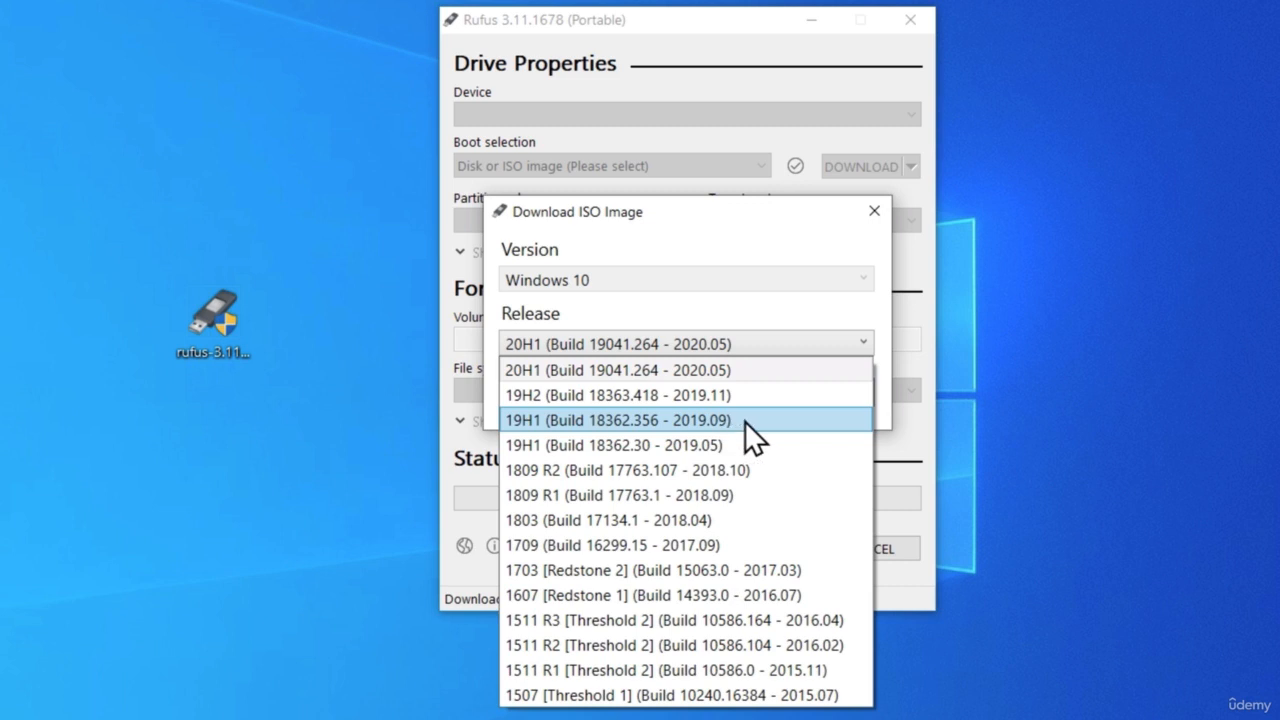
Step: Choose release 19H1 (Build 18362.356), Home/Pro edition and English International, reaching x64 architecture
{"action": "left_click", "coordinate": [616, 420]}
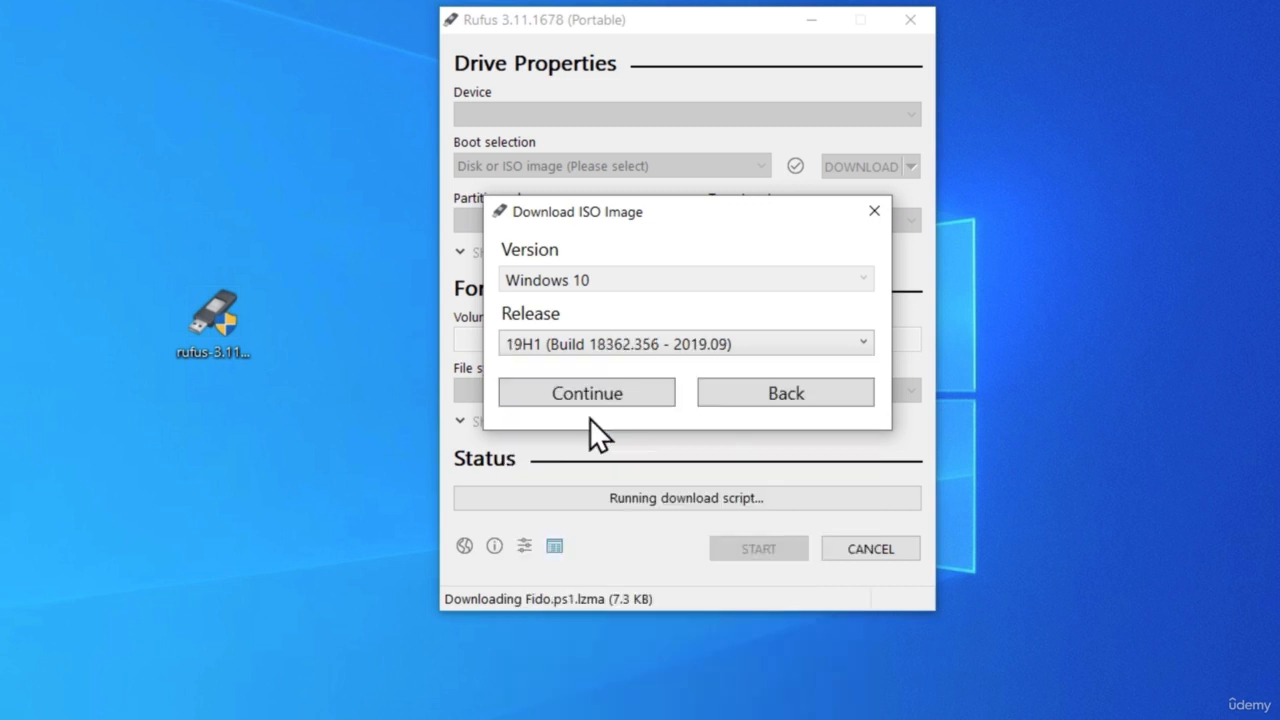
{"action": "left_click", "coordinate": [586, 390]}
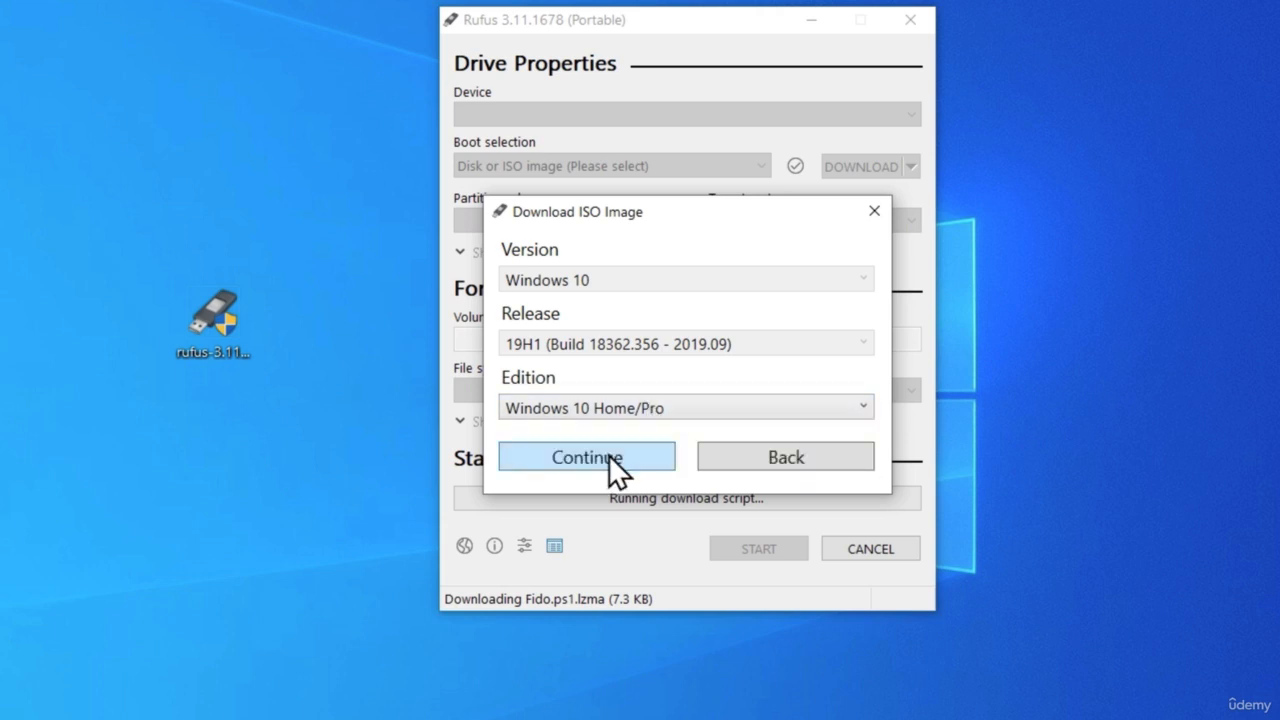
{"action": "left_click", "coordinate": [586, 456]}
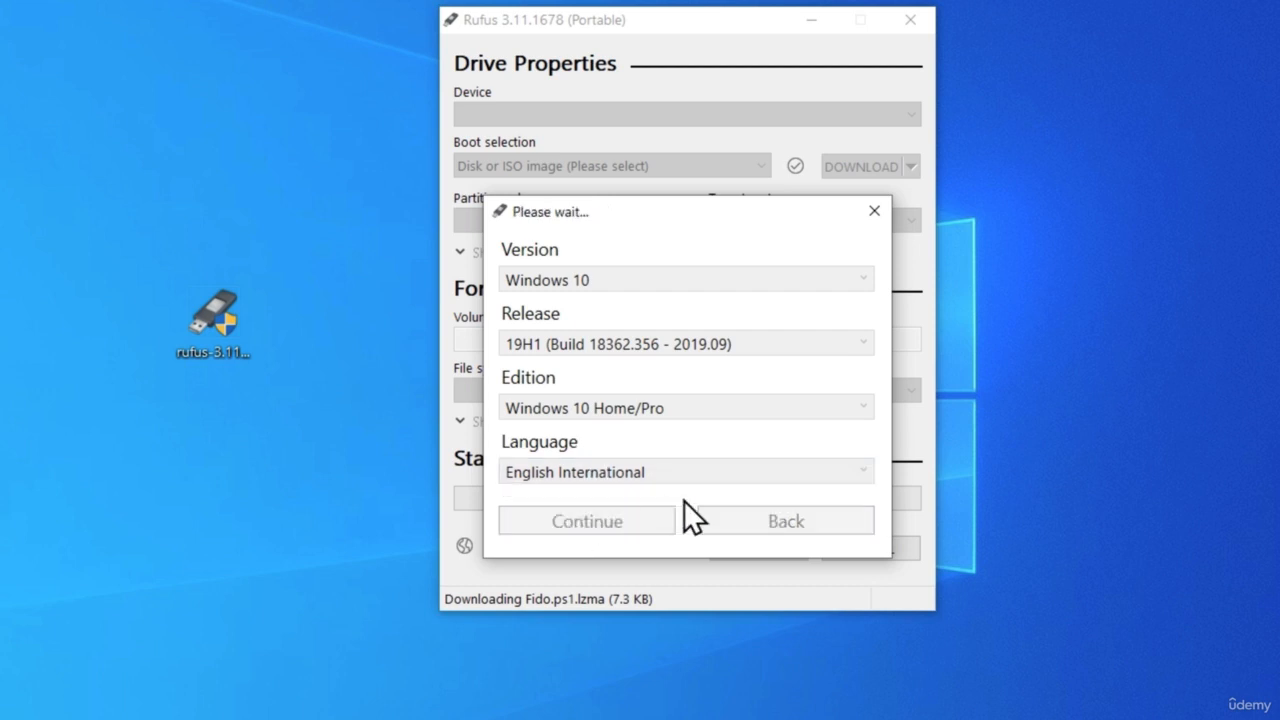
{"action": "left_click", "coordinate": [586, 520]}
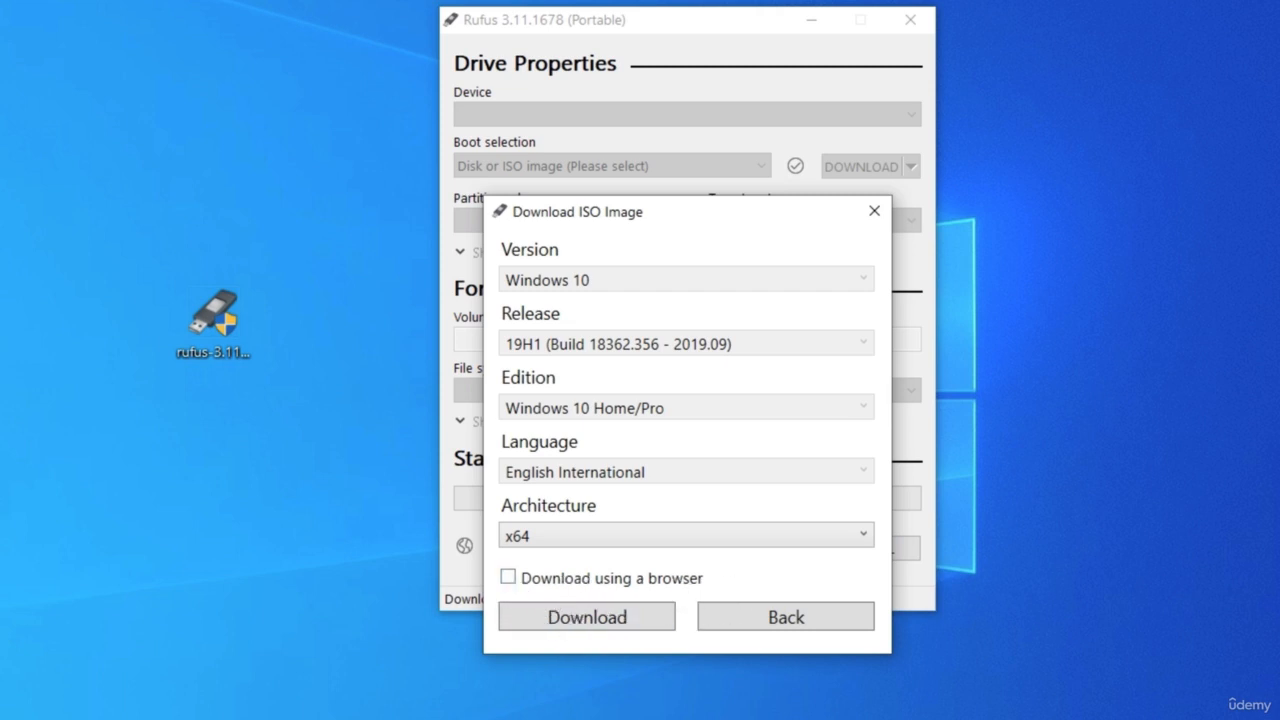
Step: Start the x64 ISO download, cancel the Save As dialog and close Rufus
{"action": "left_click", "coordinate": [586, 616]}
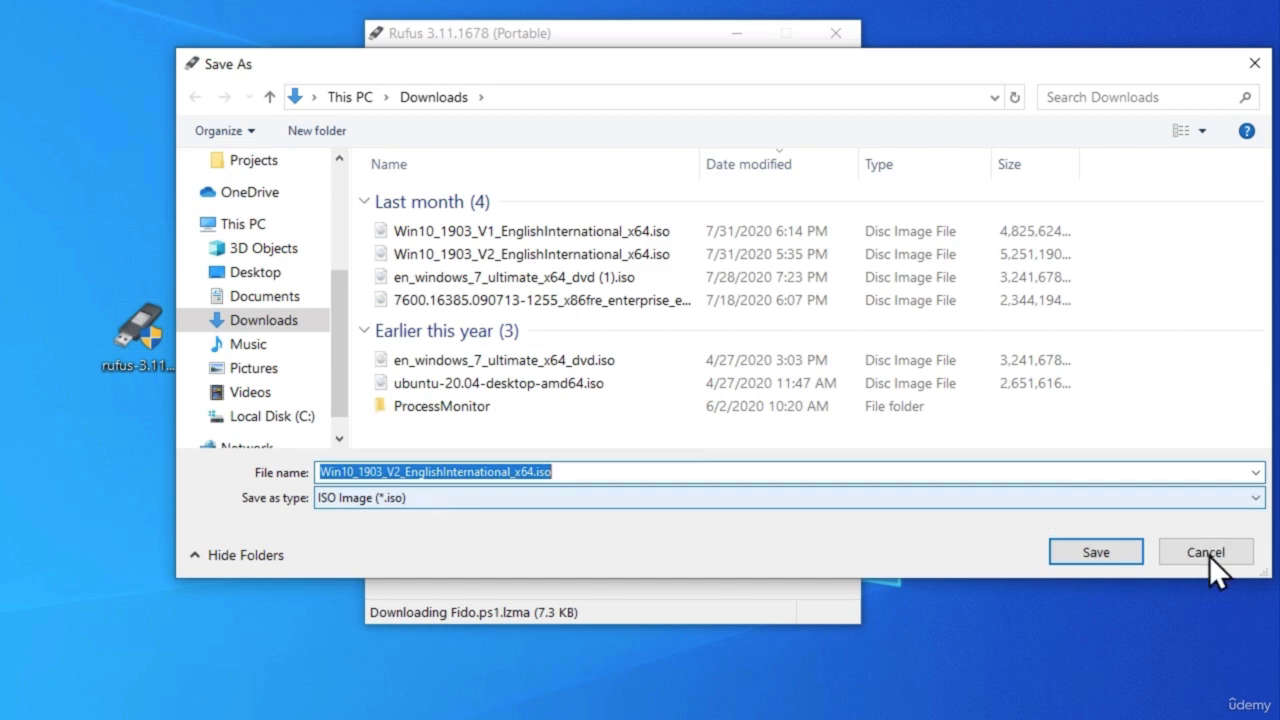
{"action": "left_click", "coordinate": [1204, 552]}
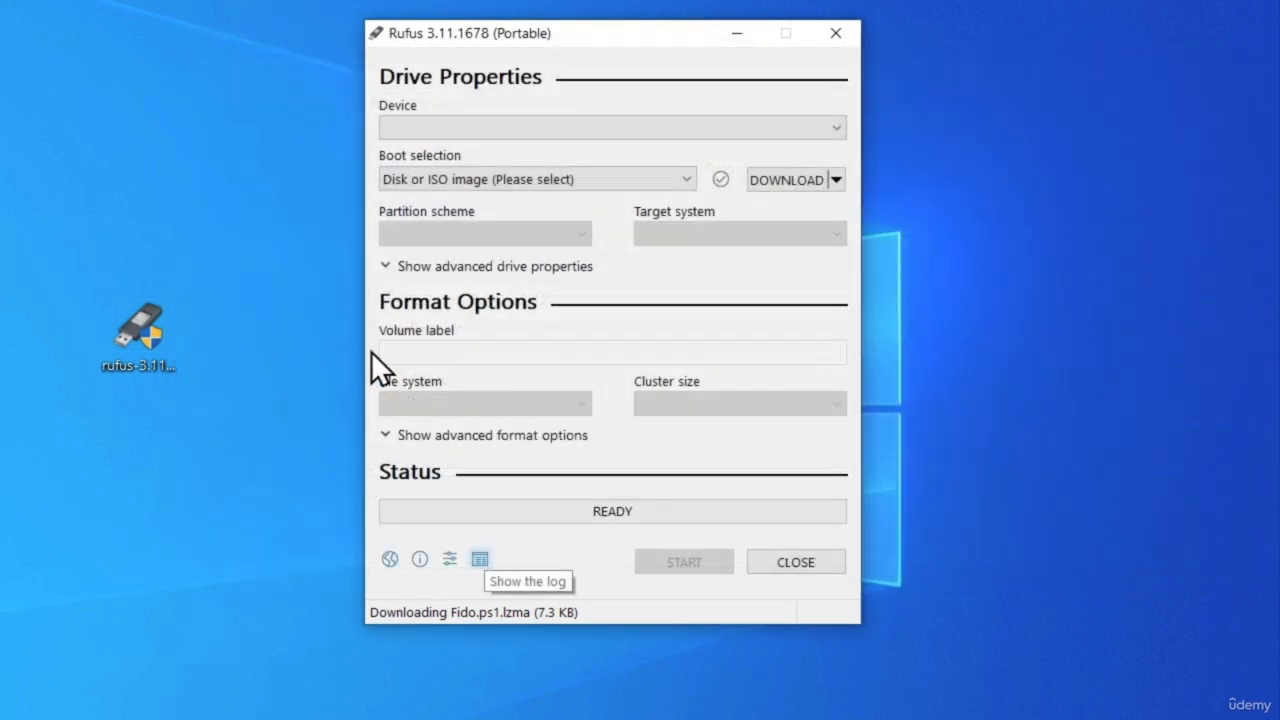
{"action": "mouse_move", "coordinate": [220, 378]}
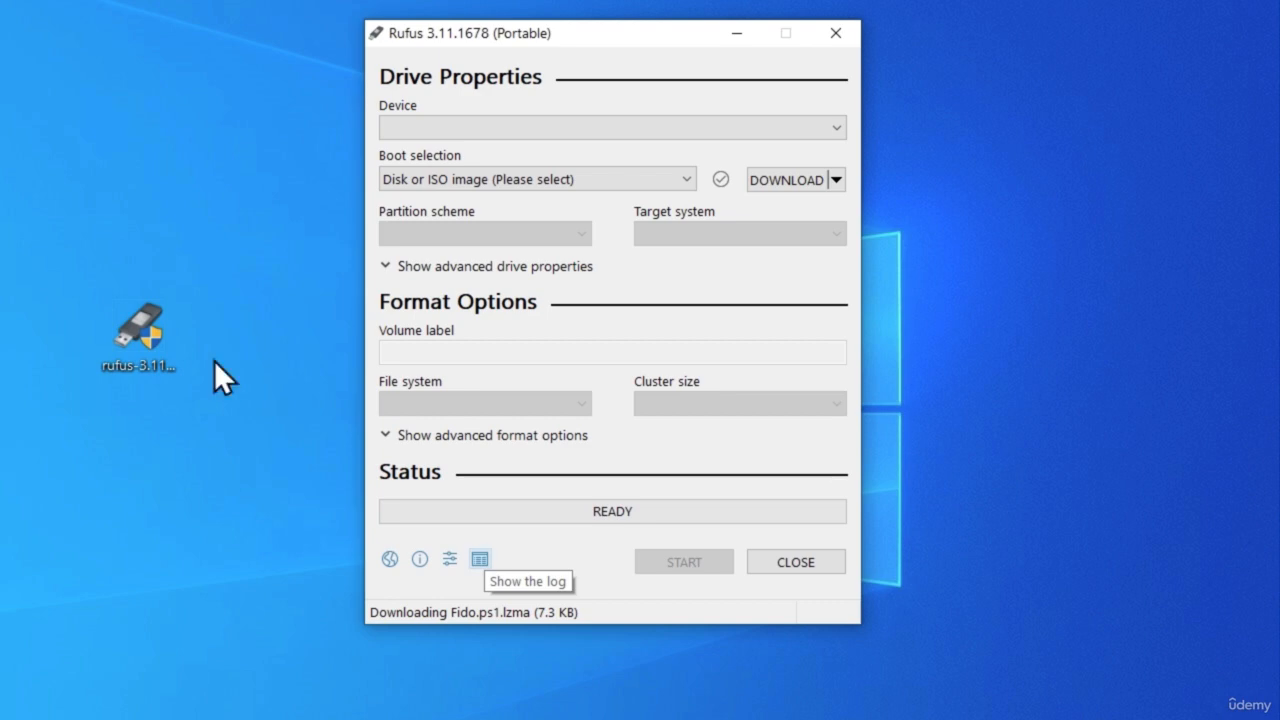
{"action": "mouse_move", "coordinate": [724, 572]}
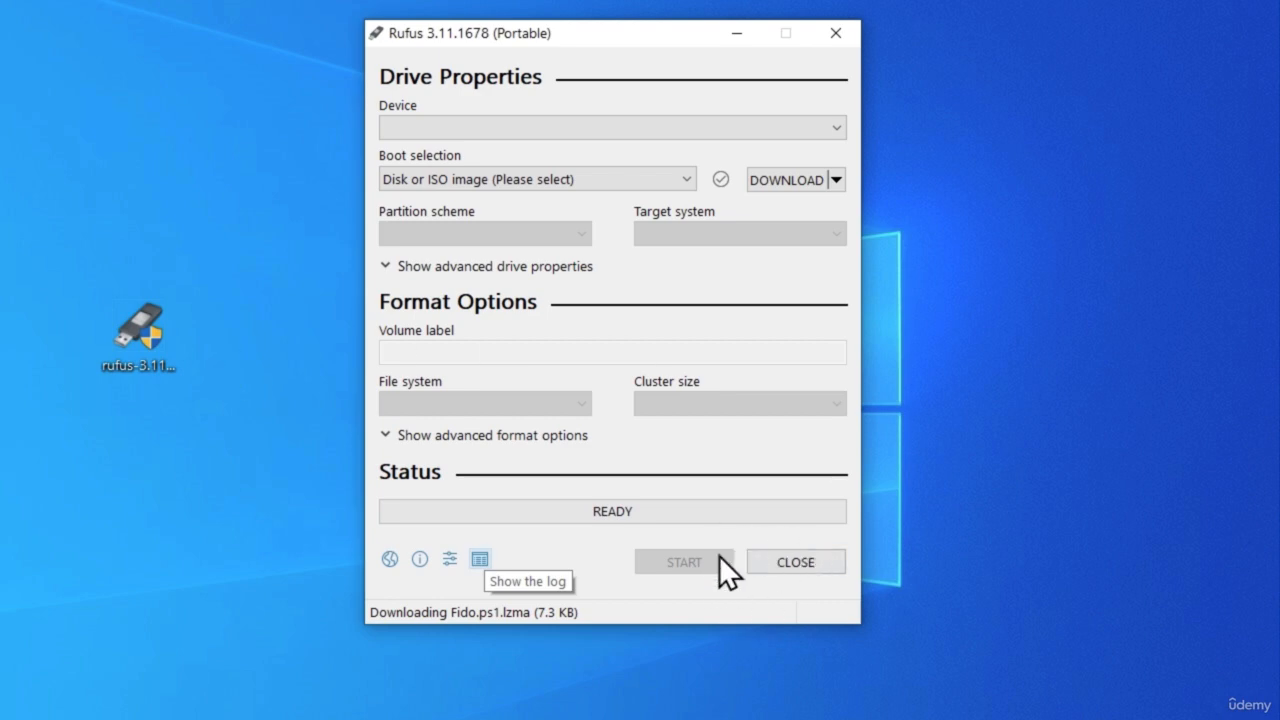
{"action": "mouse_move", "coordinate": [630, 530]}
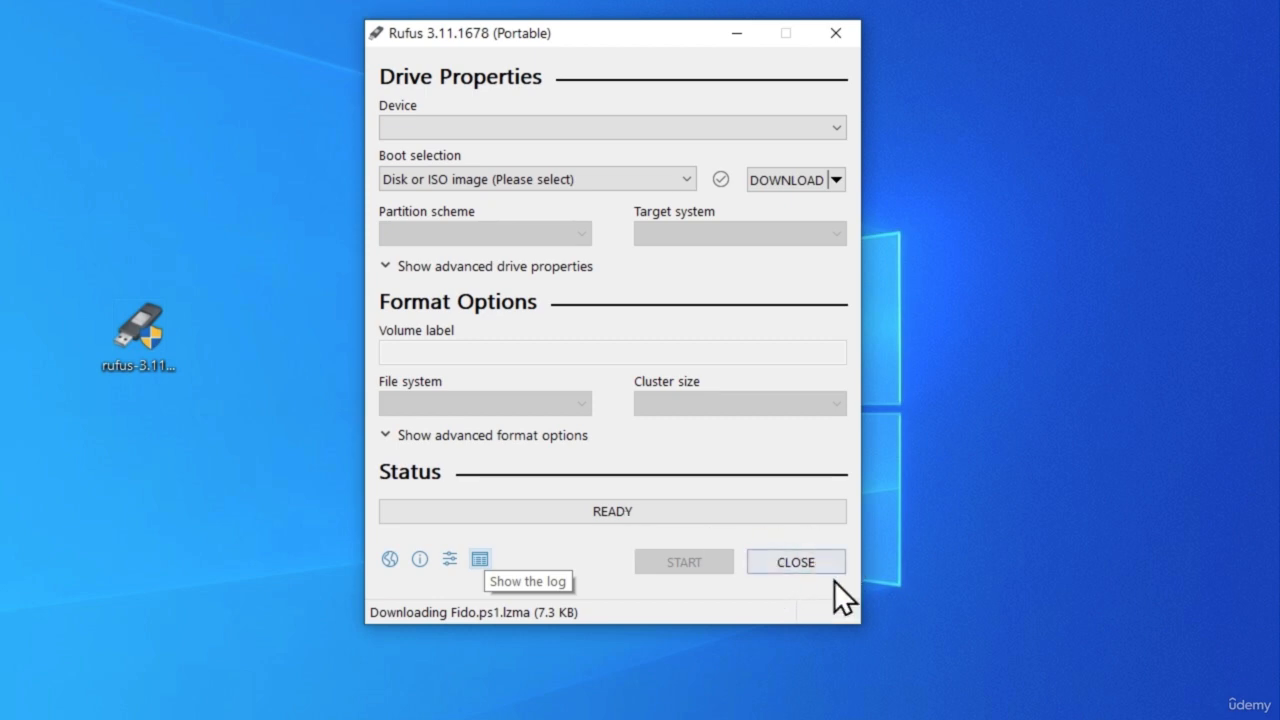
{"action": "left_click", "coordinate": [796, 560]}
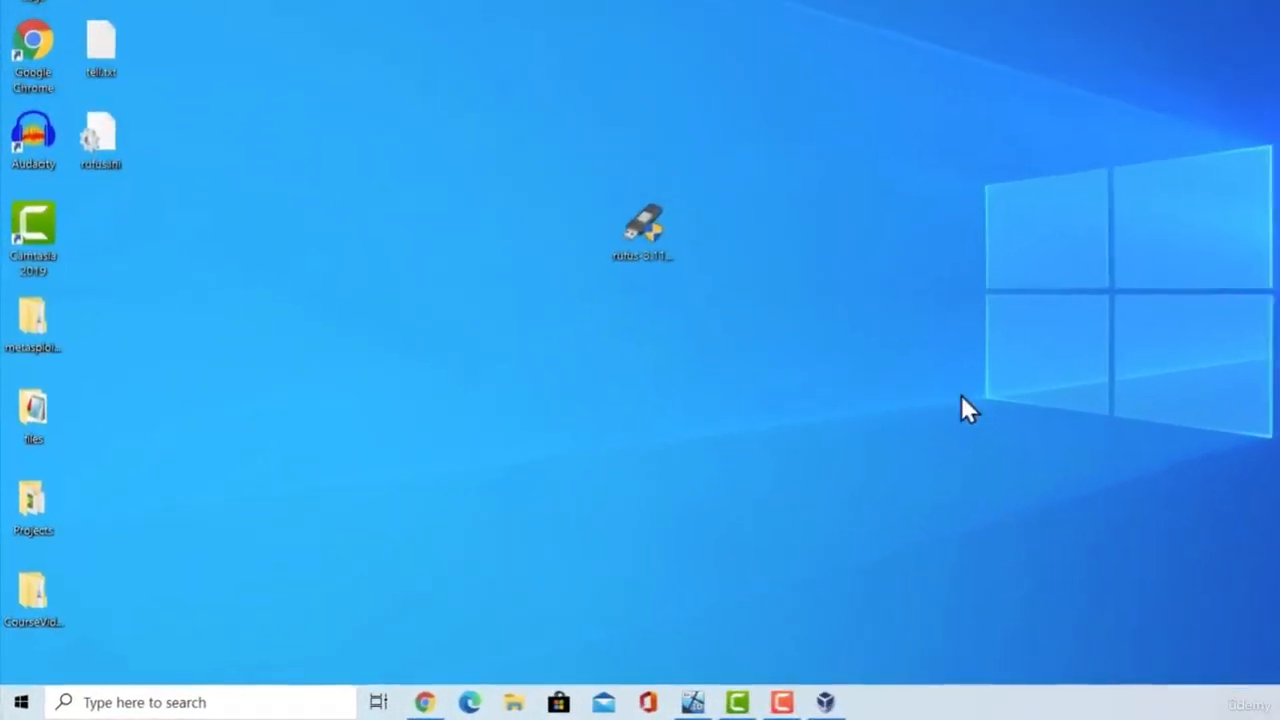
Step: In VirtualBox start a new VM named 'Window 10' with 2048 MB memory
{"action": "left_click", "coordinate": [824, 702]}
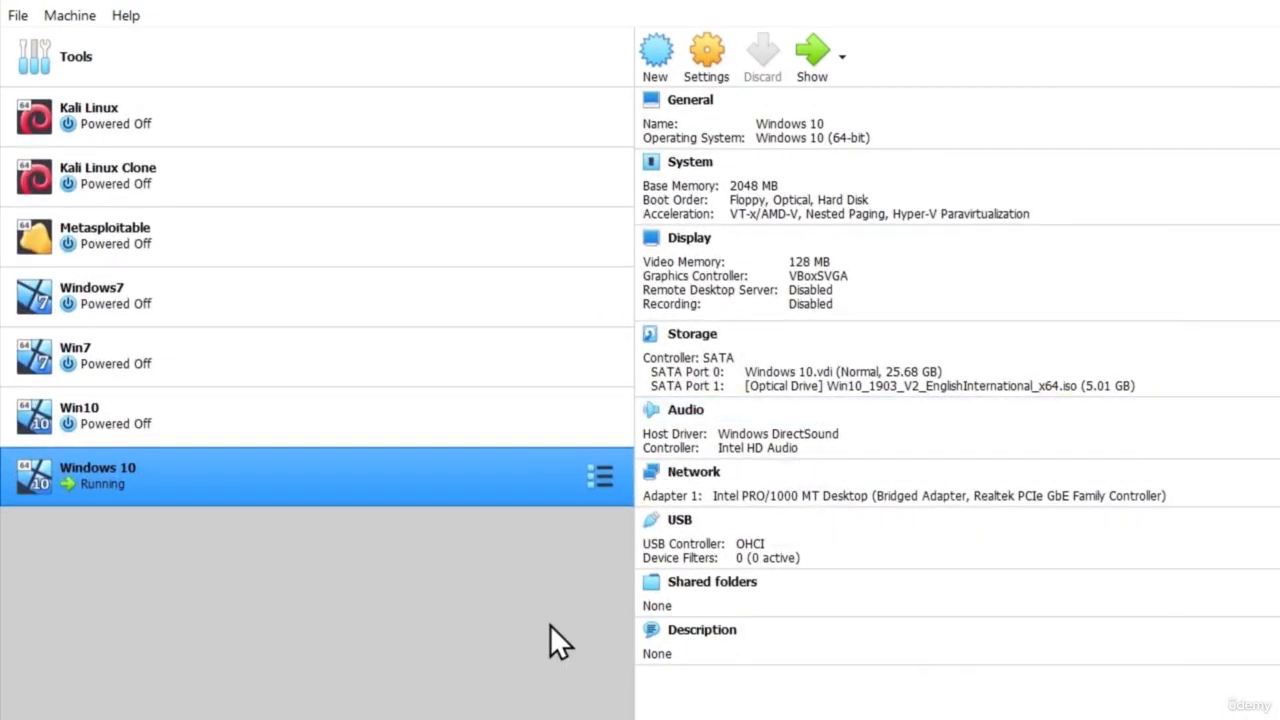
{"action": "mouse_move", "coordinate": [1096, 98]}
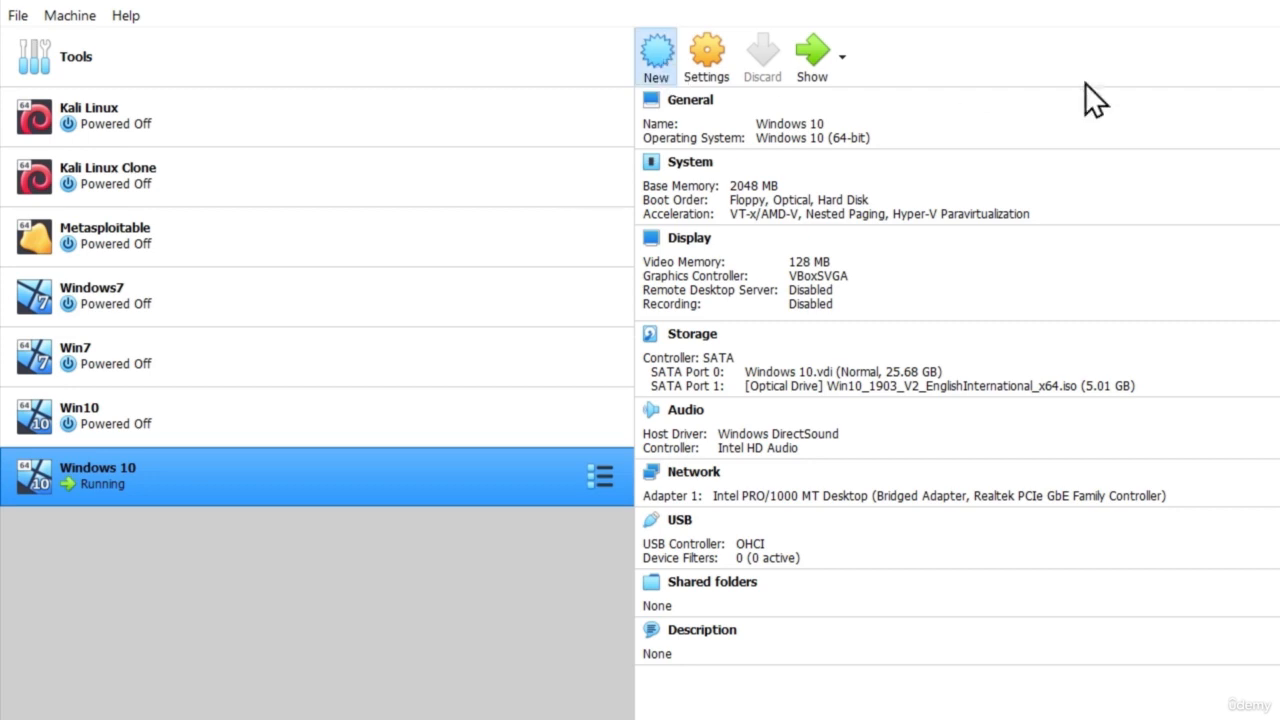
{"action": "left_click", "coordinate": [656, 56]}
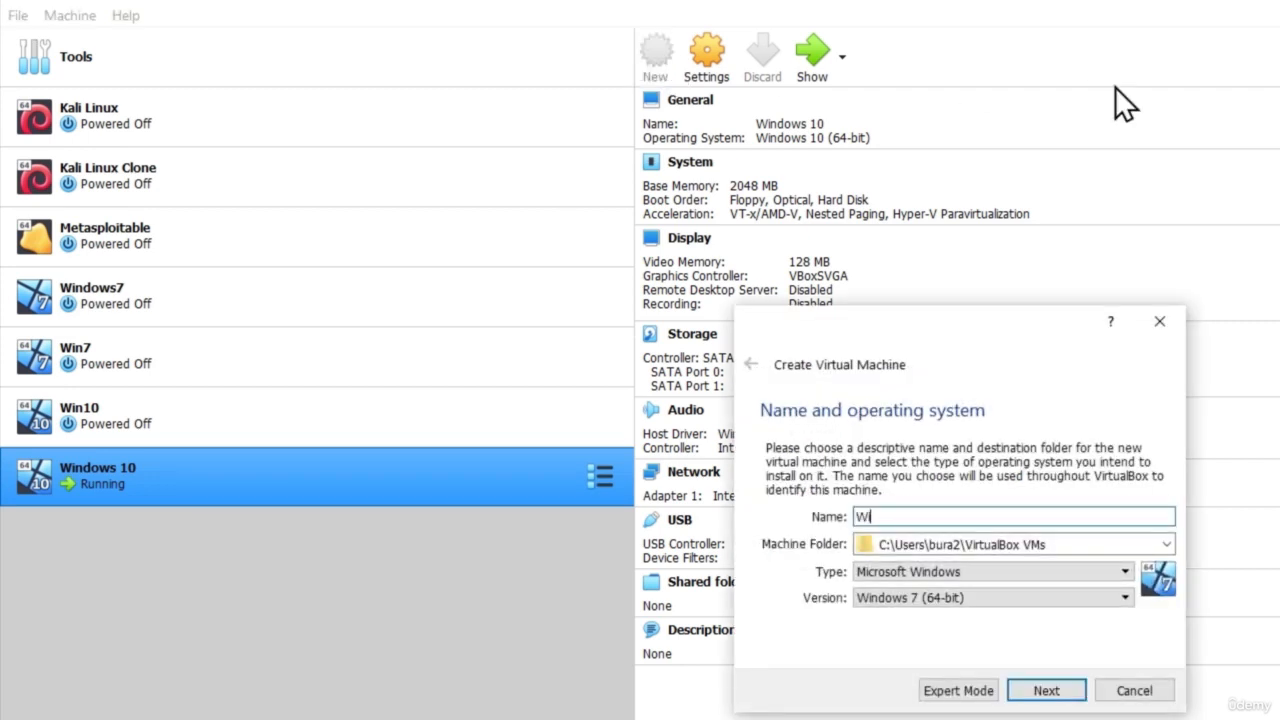
{"action": "type", "text": "ndow 10"}
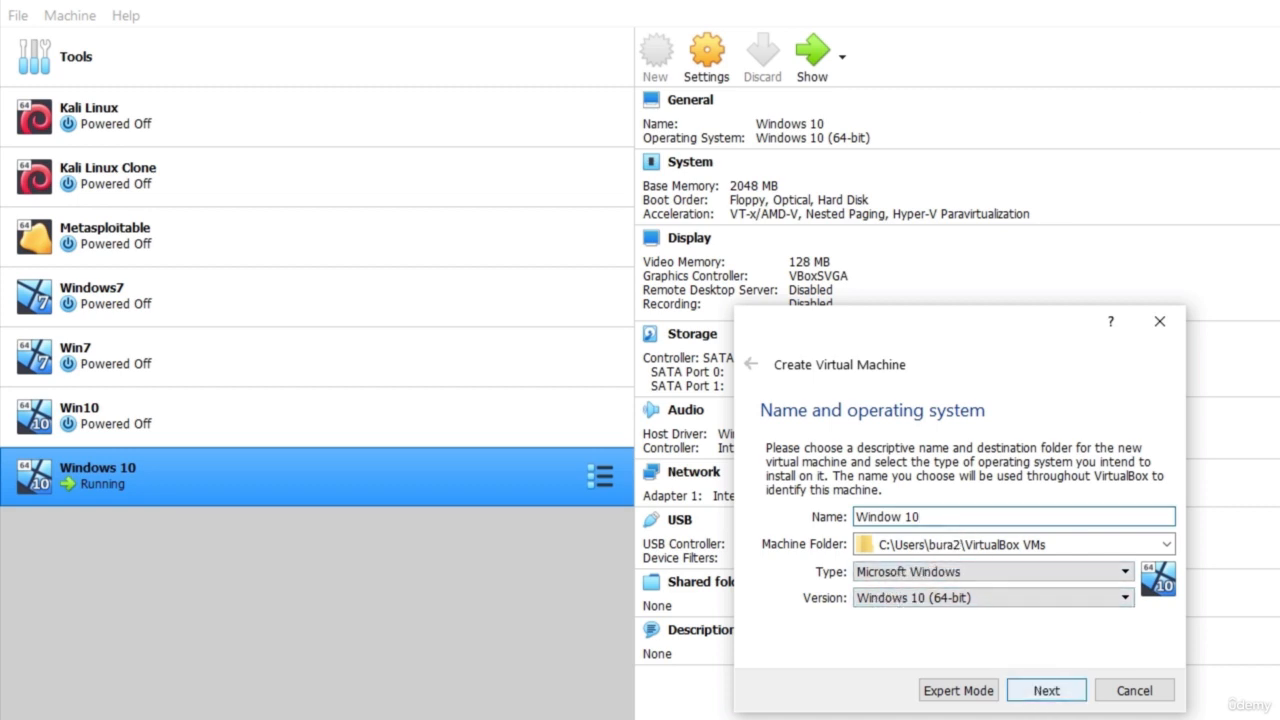
{"action": "left_click", "coordinate": [1046, 690]}
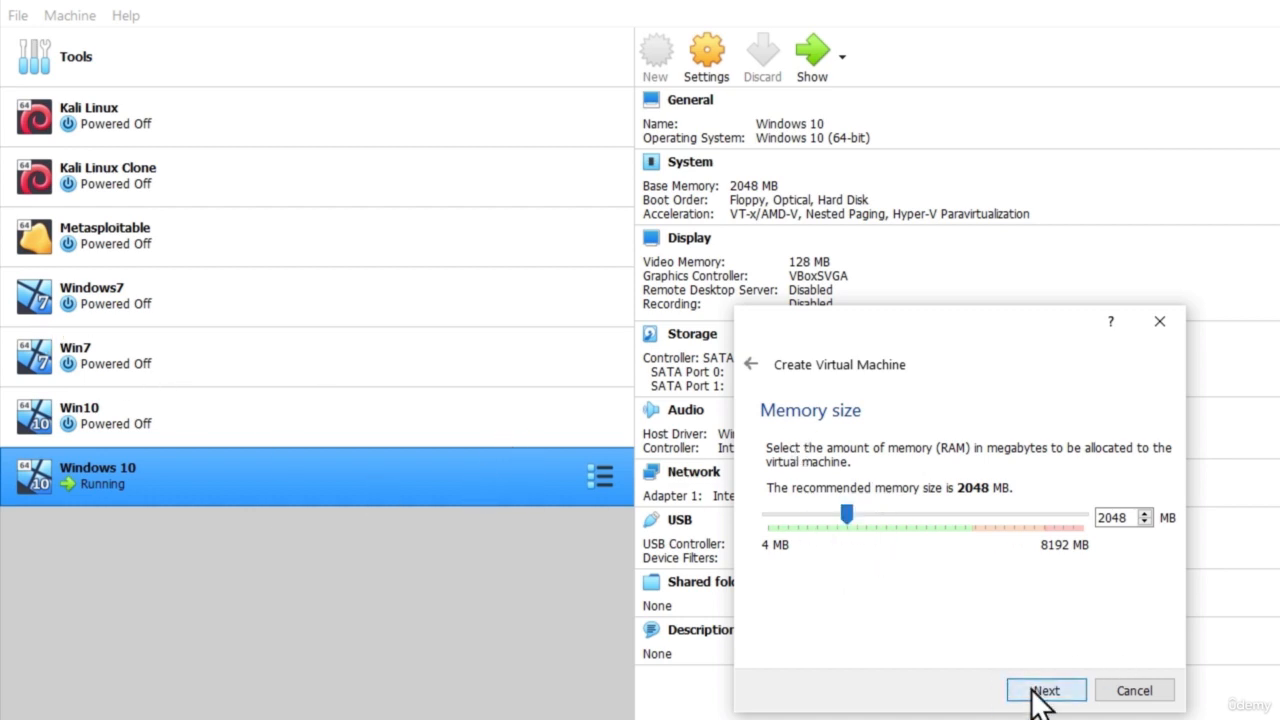
{"action": "left_click", "coordinate": [1044, 690]}
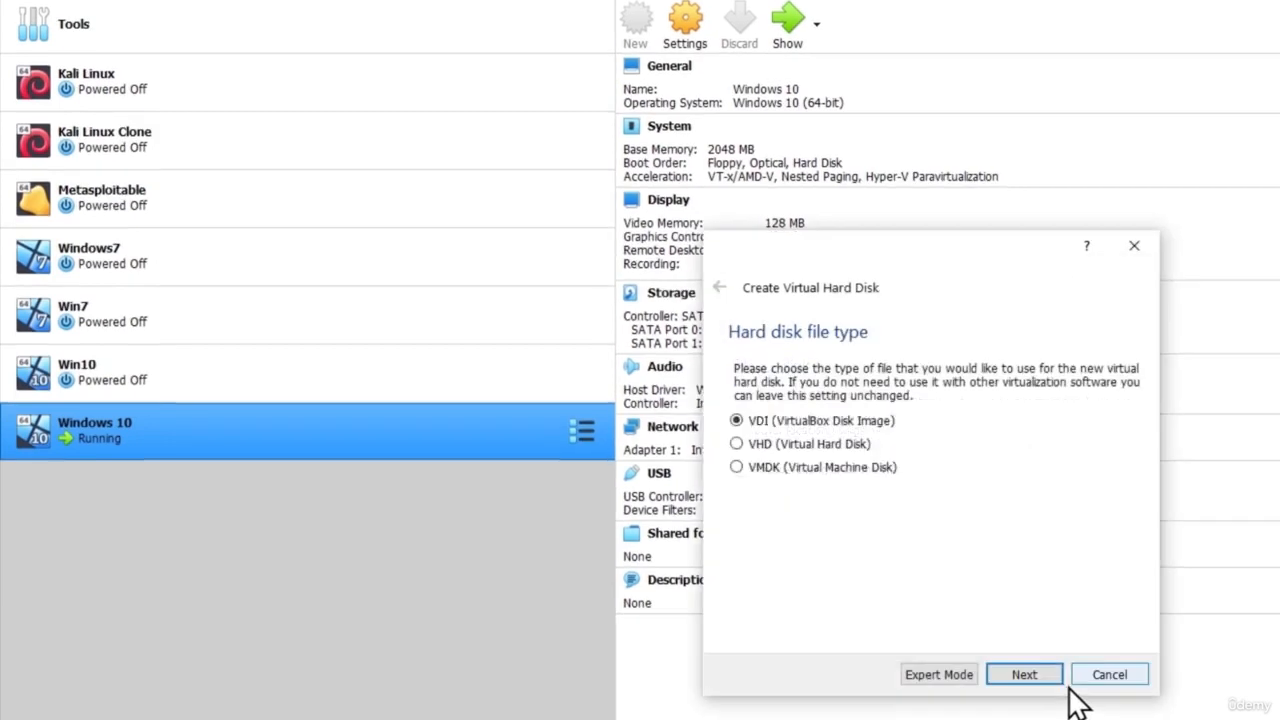
Step: Create a dynamically allocated VDI disk sized 25.68 GB for the VM
{"action": "left_click", "coordinate": [1024, 672]}
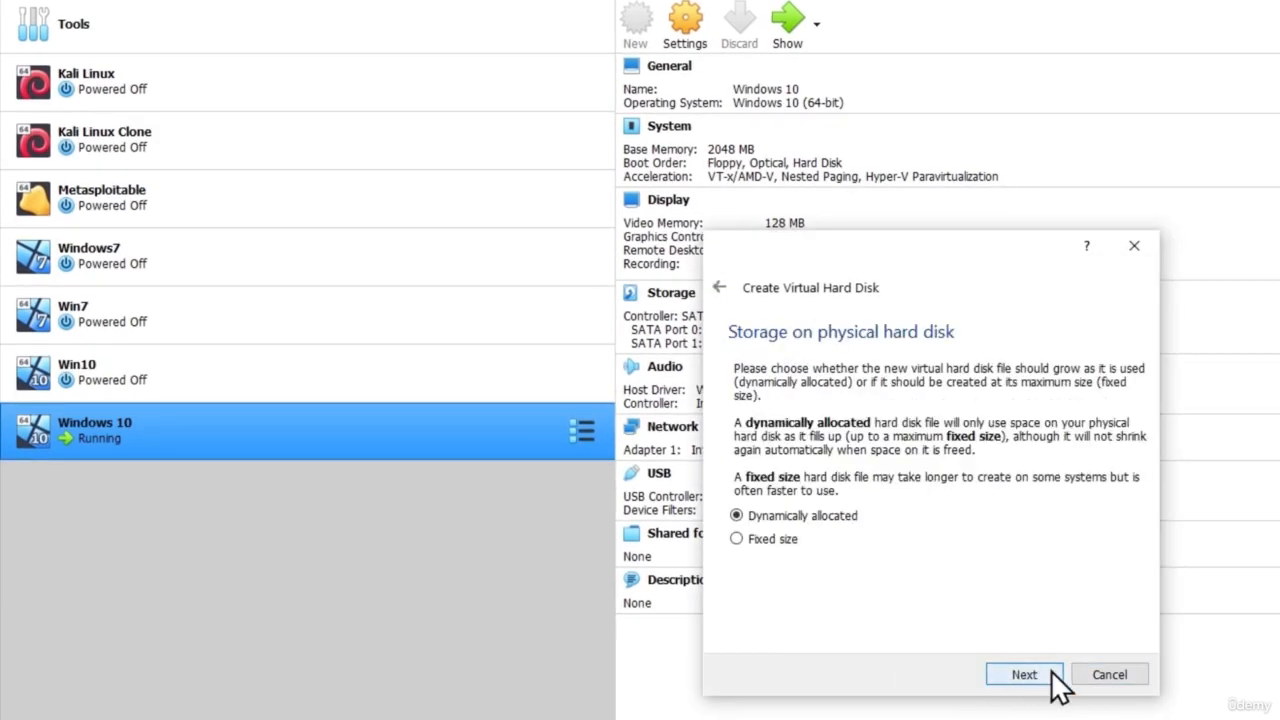
{"action": "left_click", "coordinate": [1024, 672]}
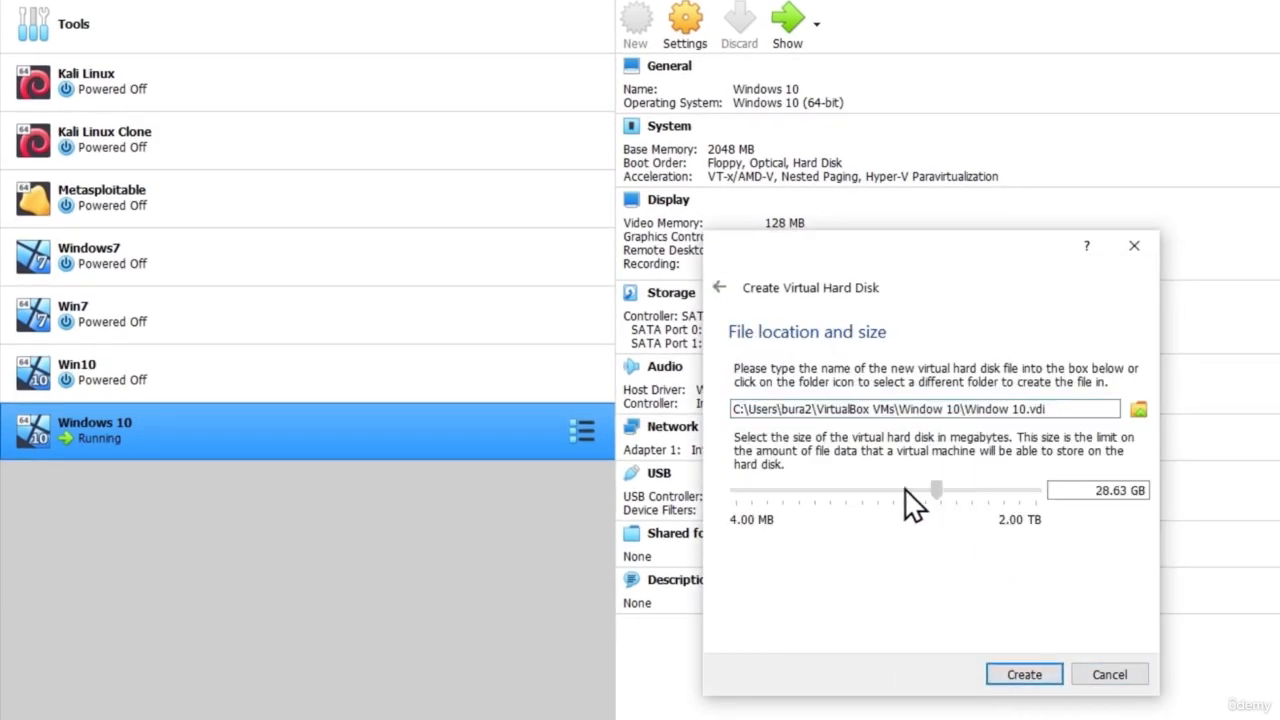
{"action": "left_click_drag", "start_coordinate": [936, 488], "coordinate": [852, 488]}
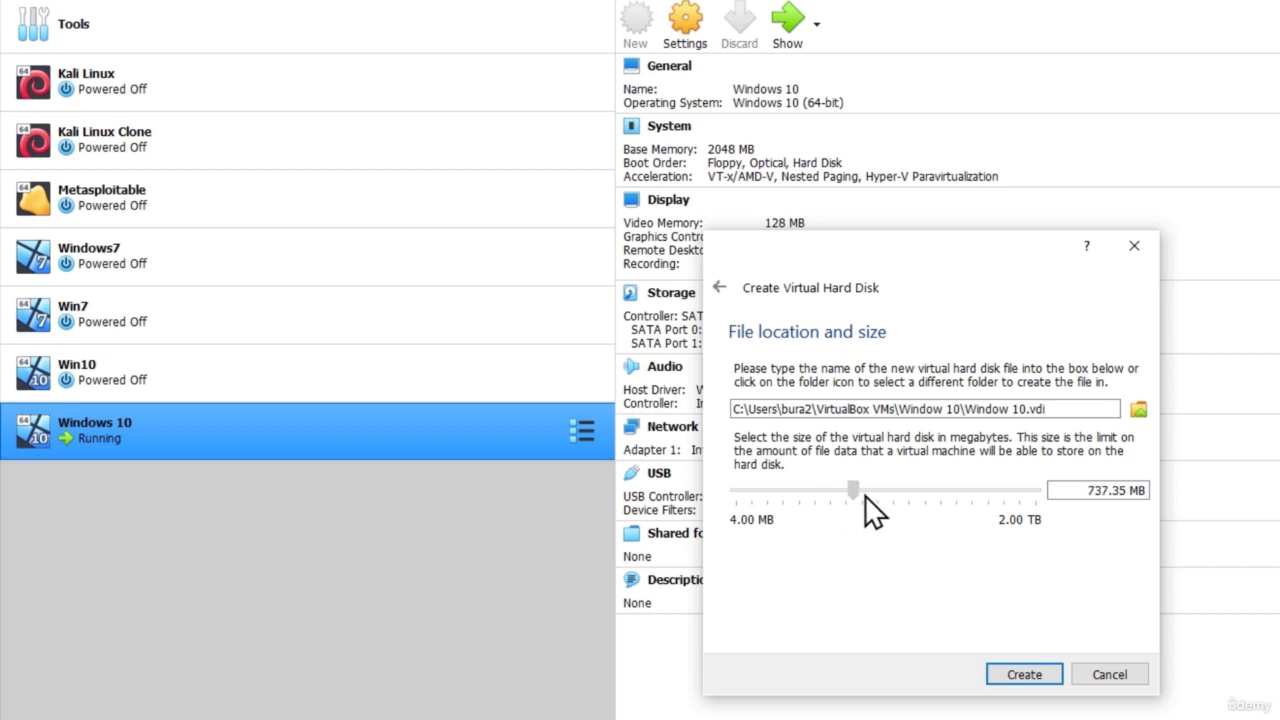
{"action": "left_click_drag", "start_coordinate": [852, 488], "coordinate": [936, 488]}
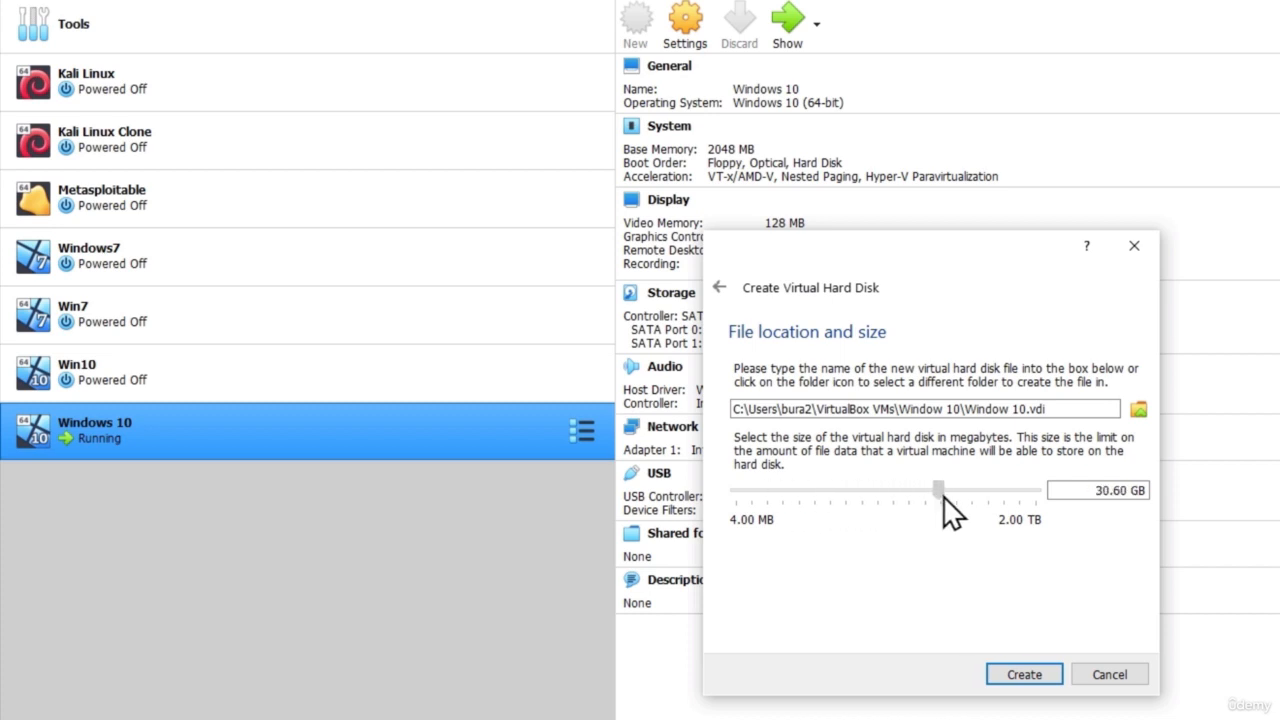
{"action": "left_click_drag", "start_coordinate": [938, 488], "coordinate": [932, 488]}
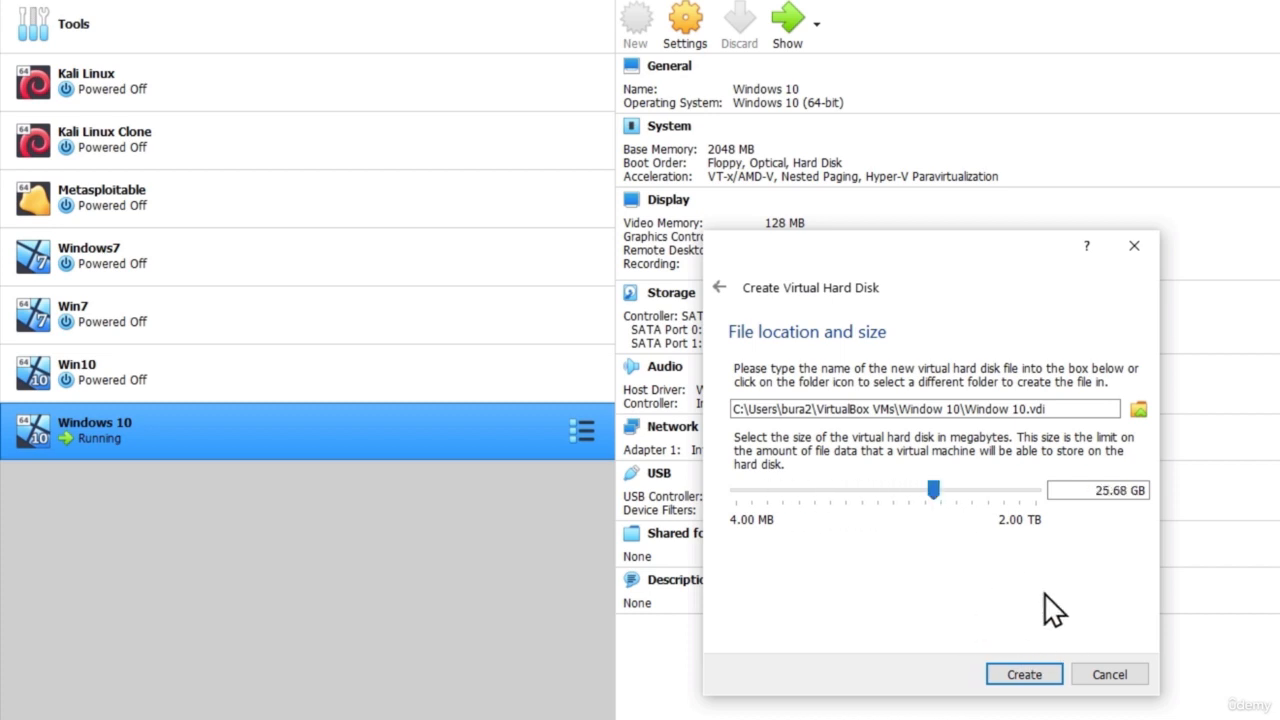
{"action": "left_click", "coordinate": [1024, 674]}
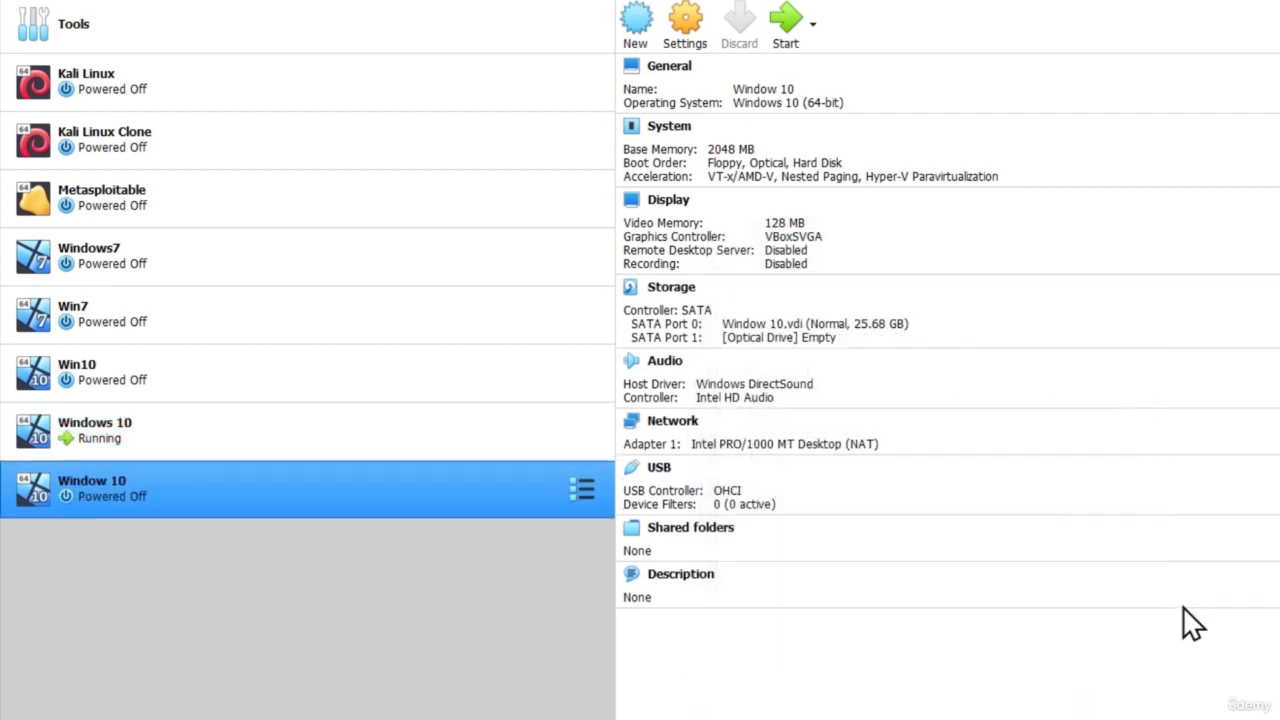
{"action": "mouse_move", "coordinate": [270, 504]}
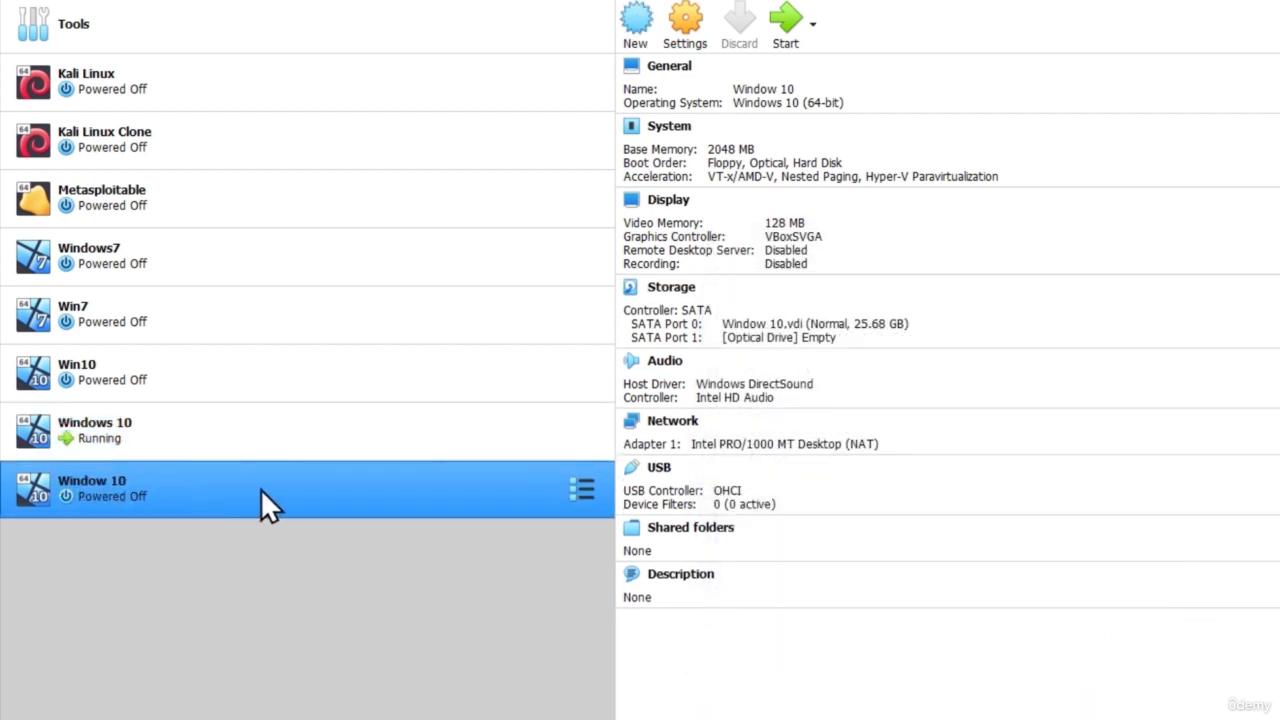
{"action": "mouse_move", "coordinate": [150, 516]}
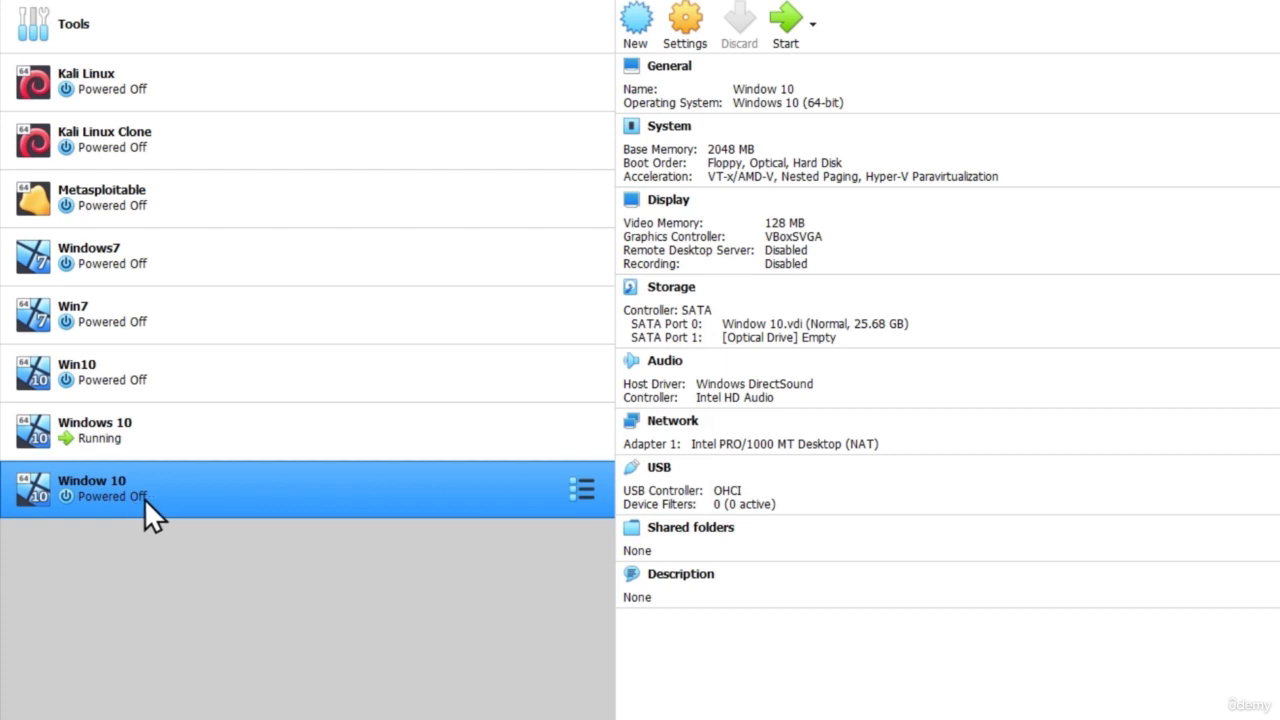
{"action": "mouse_move", "coordinate": [684, 18]}
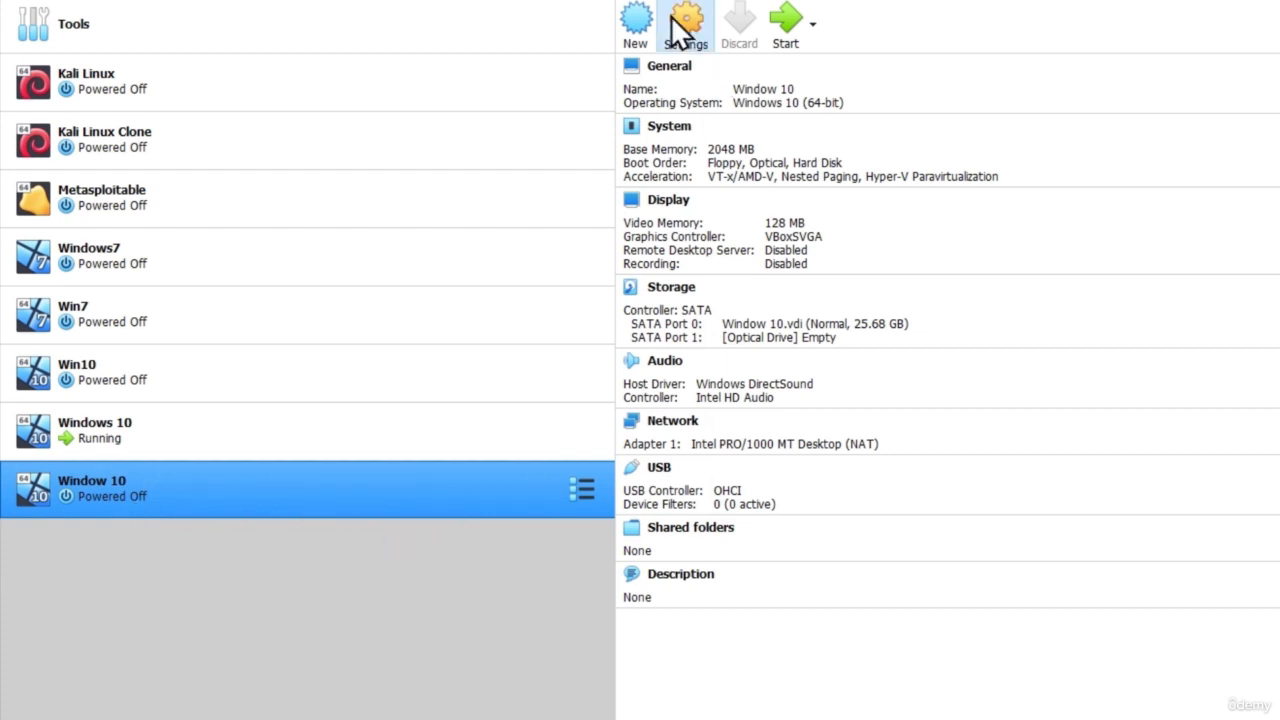
{"action": "mouse_move", "coordinate": [796, 190]}
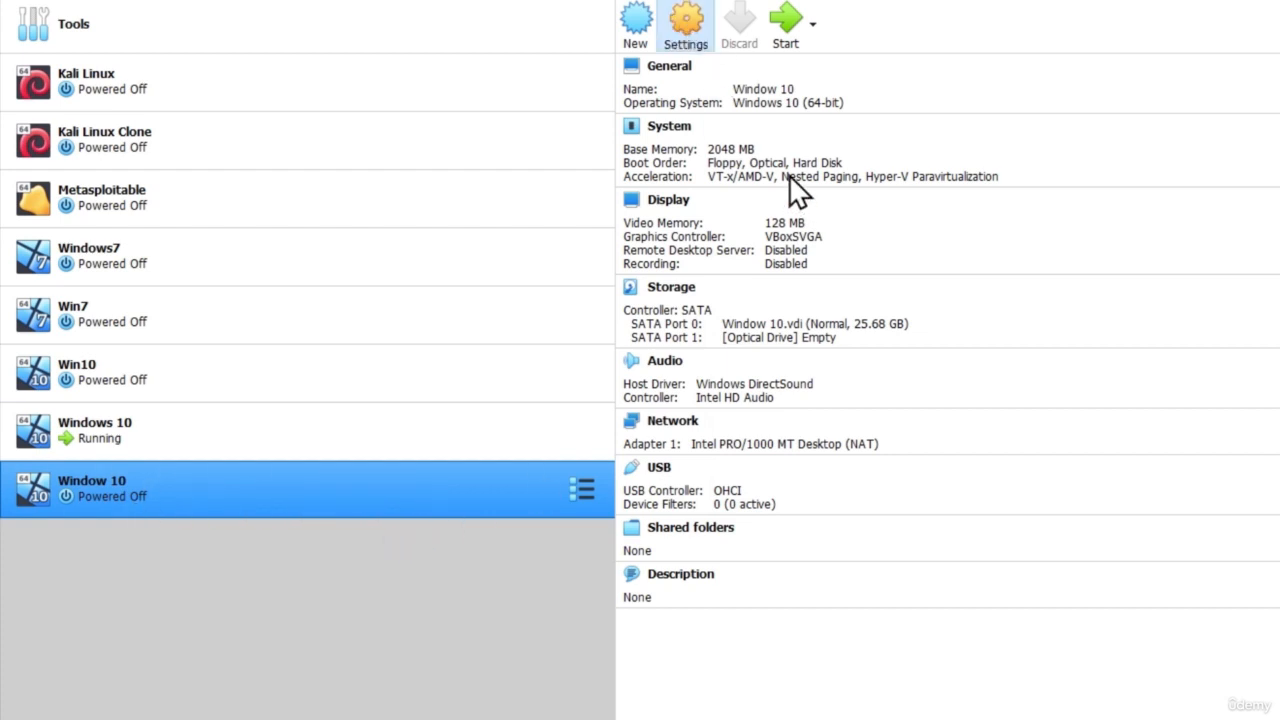
{"action": "left_click", "coordinate": [684, 24]}
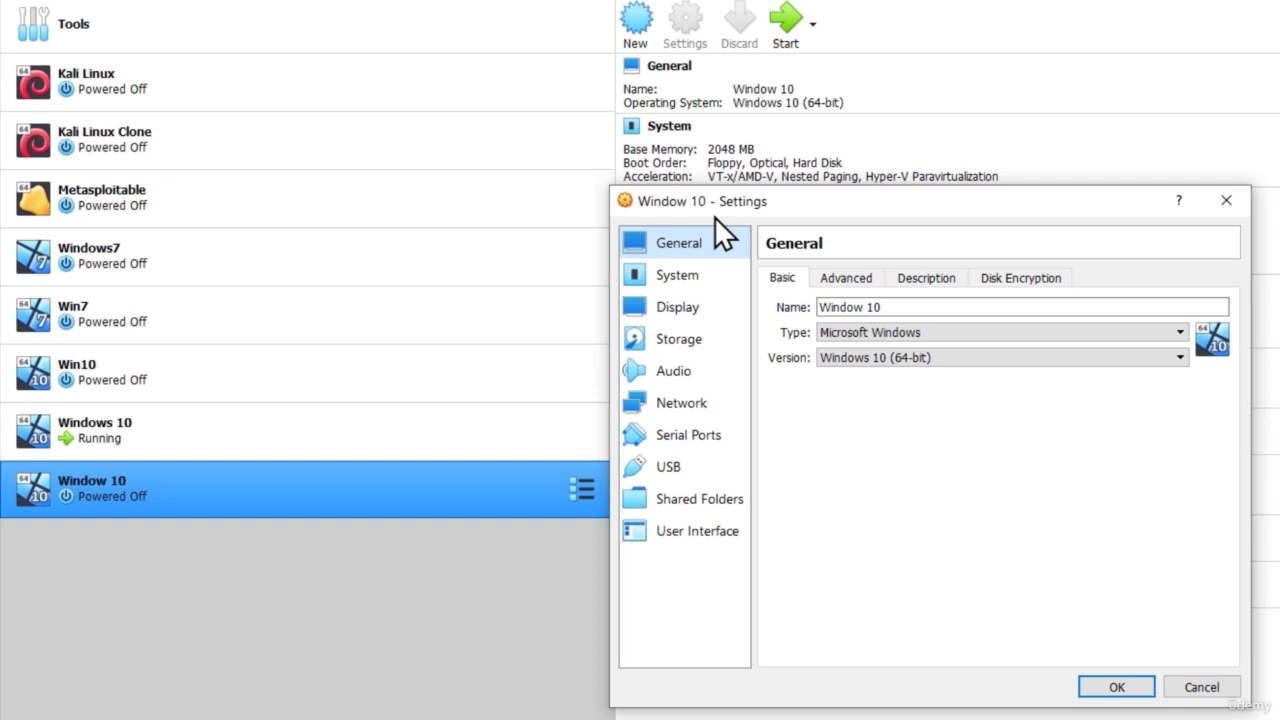
{"action": "left_click", "coordinate": [678, 340]}
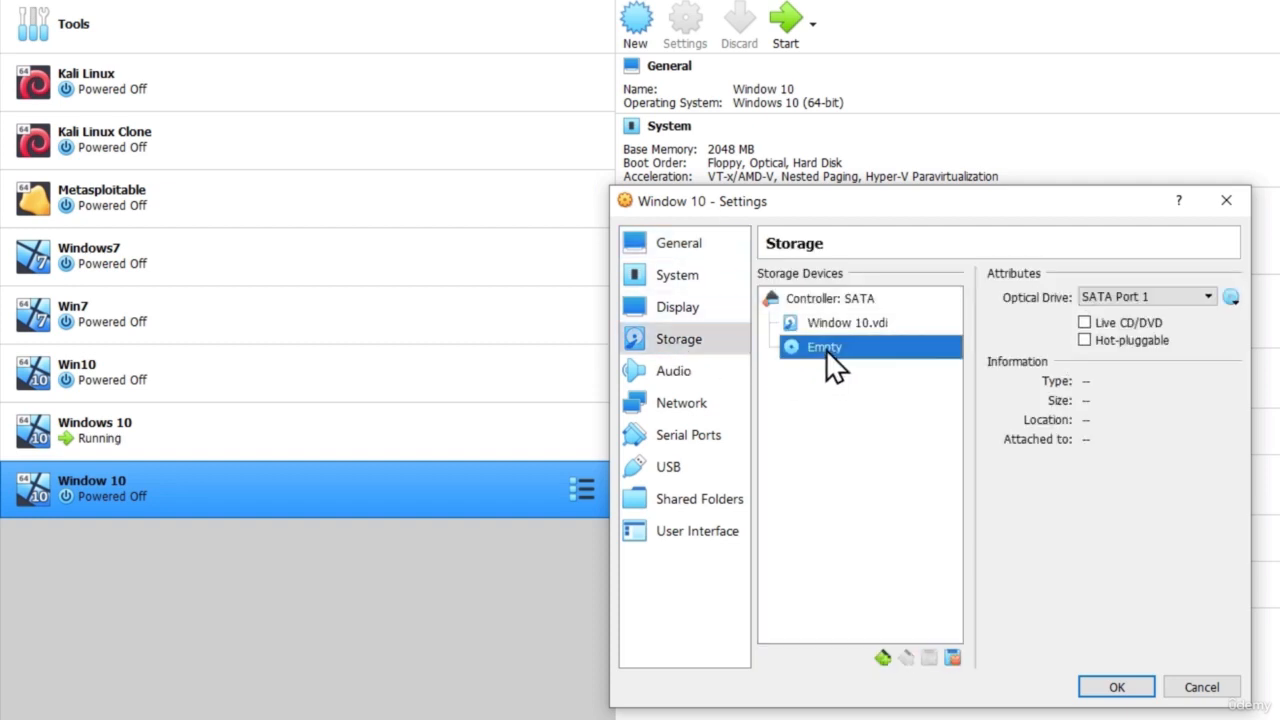
{"action": "left_click", "coordinate": [904, 656]}
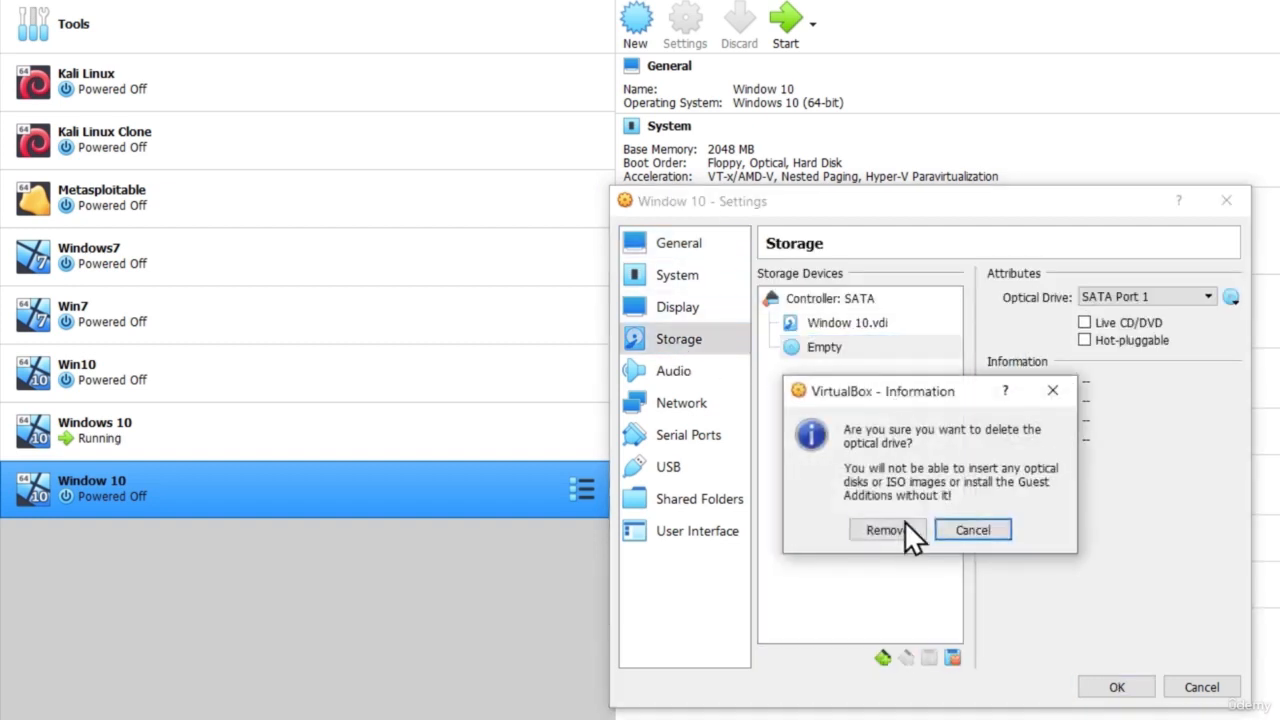
{"action": "left_click", "coordinate": [882, 530]}
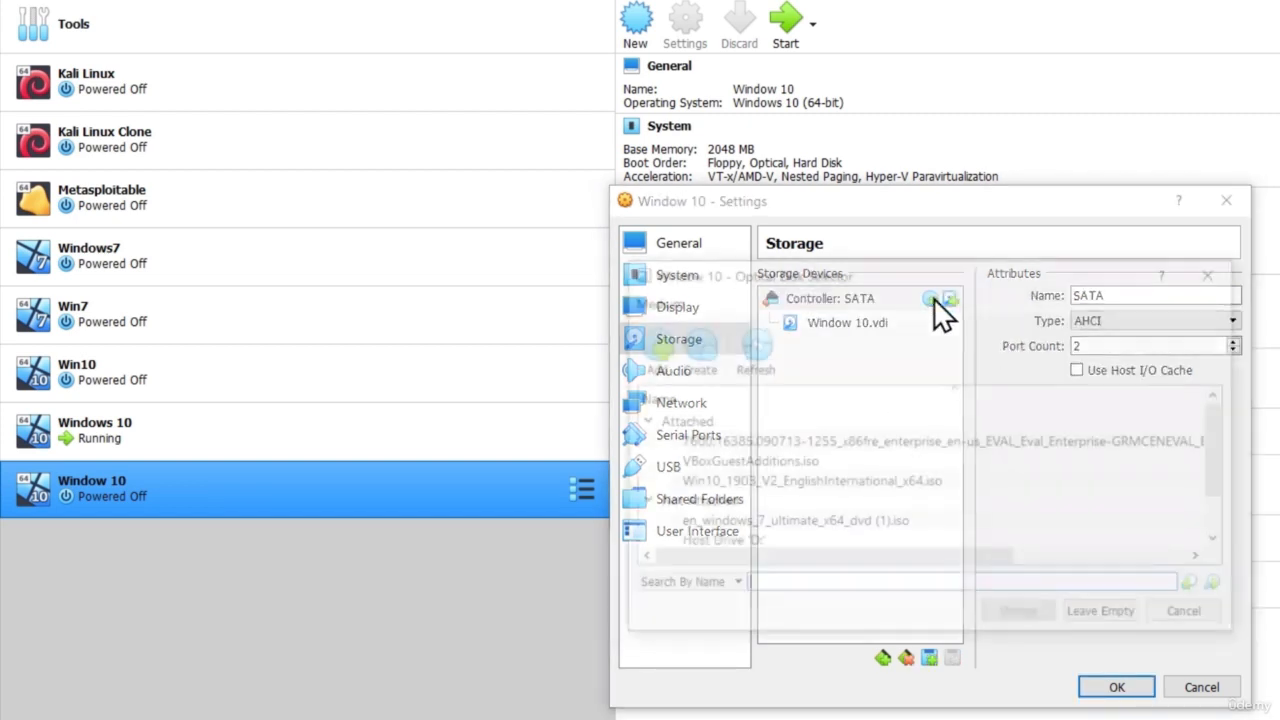
{"action": "left_click", "coordinate": [948, 300]}
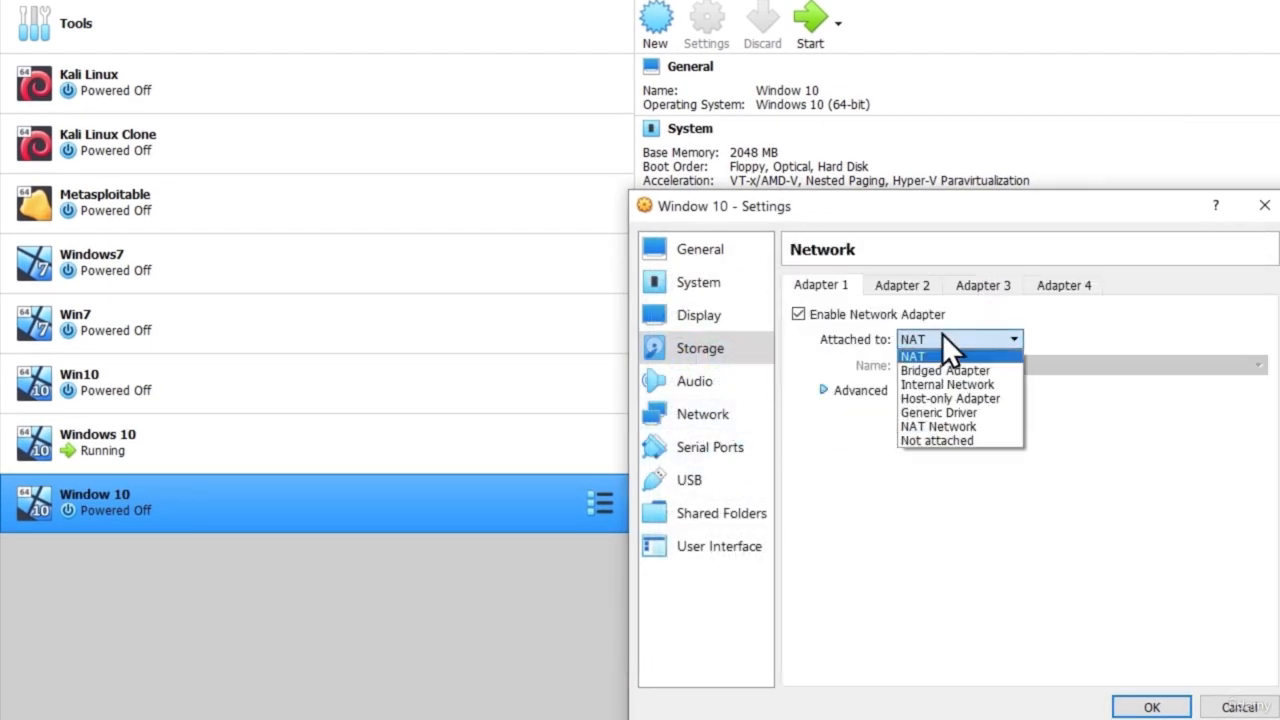
{"action": "left_click", "coordinate": [944, 370]}
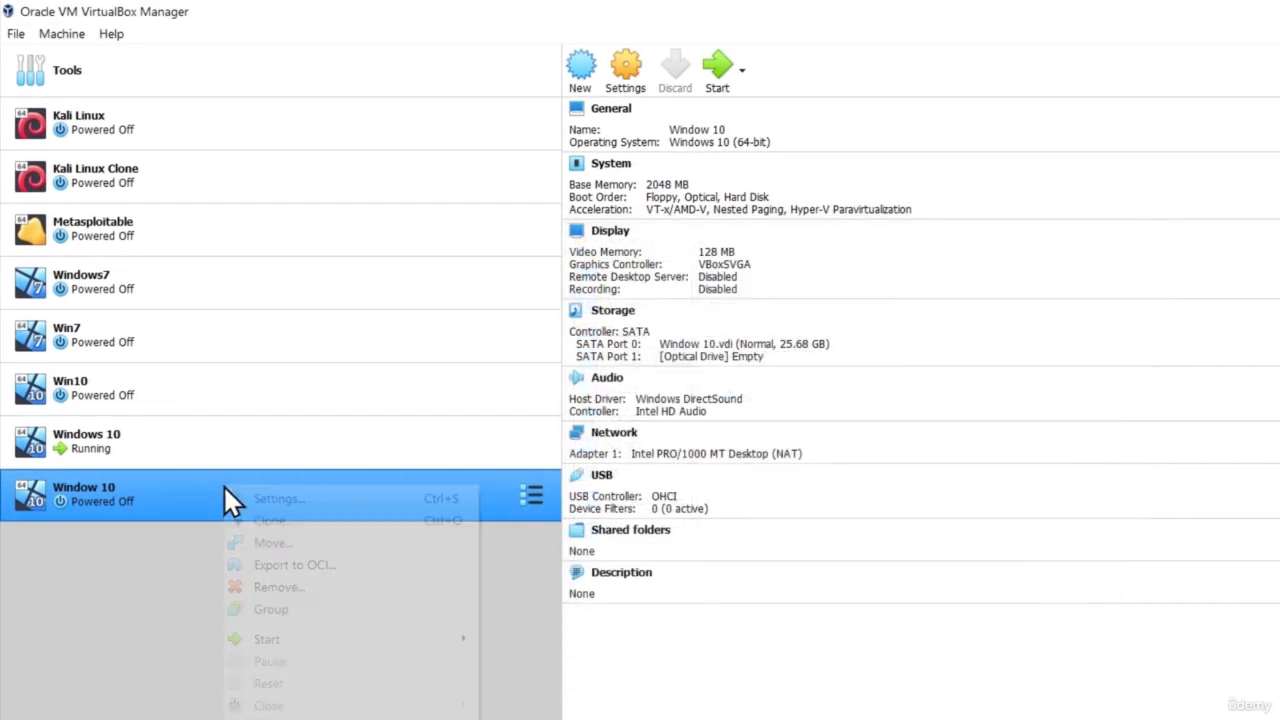
Step: Remove the Window 10 machine from the VirtualBox list and confirm
{"action": "left_click", "coordinate": [278, 588]}
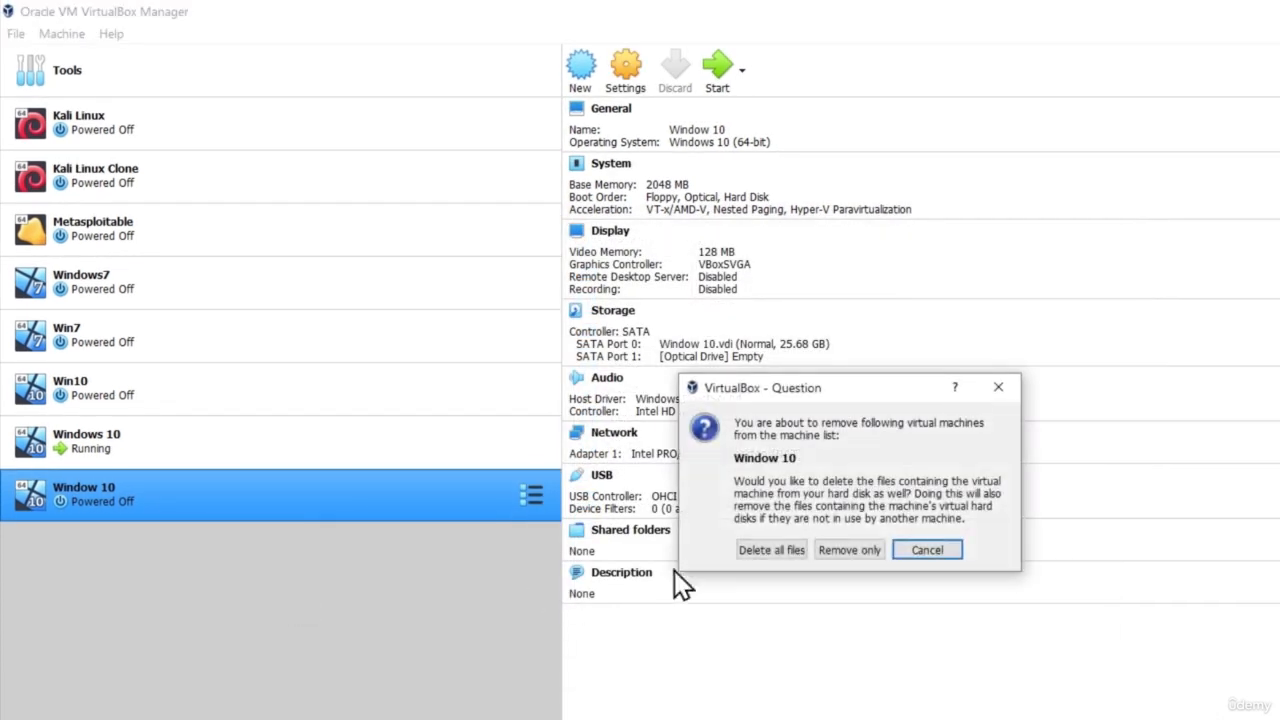
{"action": "left_click", "coordinate": [848, 548]}
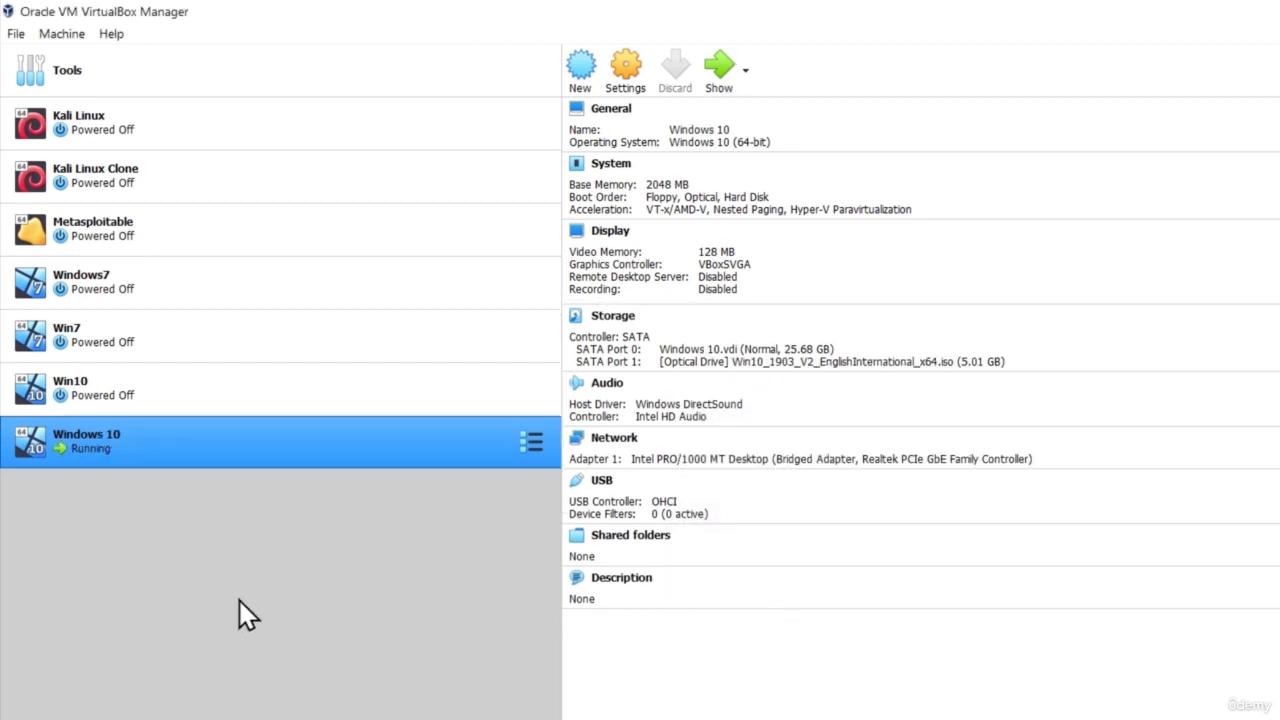
{"action": "mouse_move", "coordinate": [130, 568]}
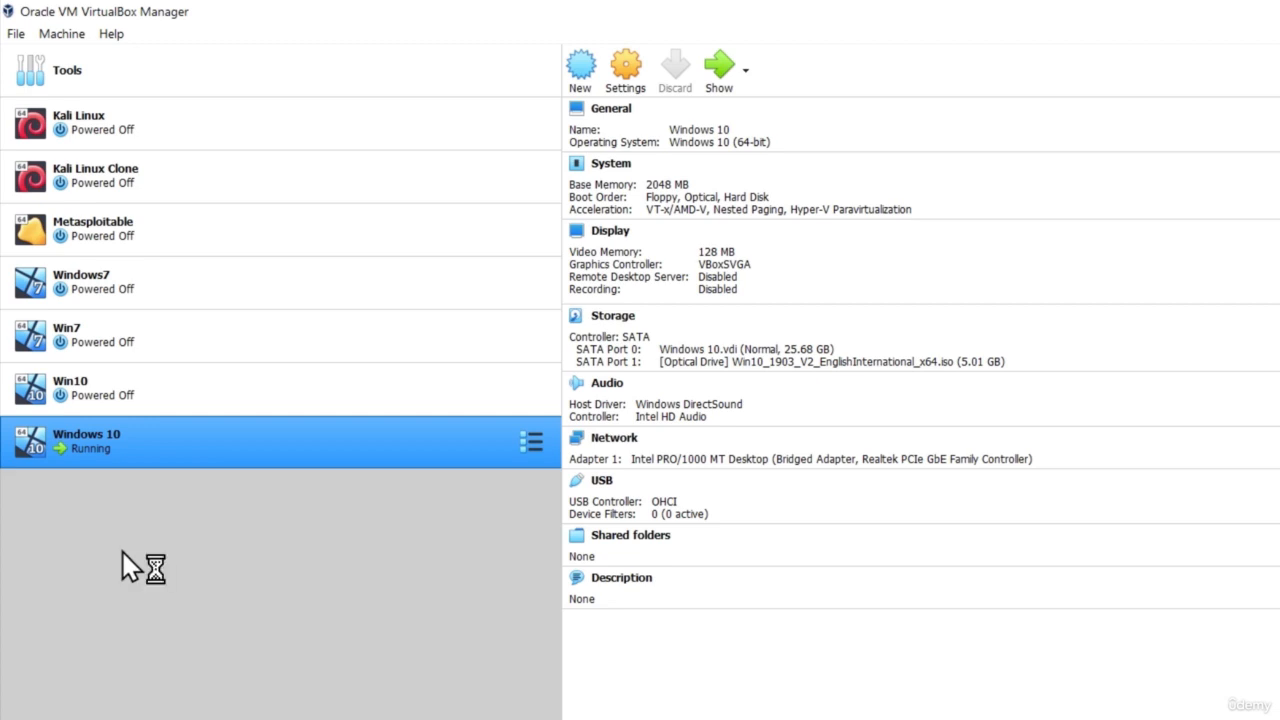
{"action": "mouse_move", "coordinate": [164, 510]}
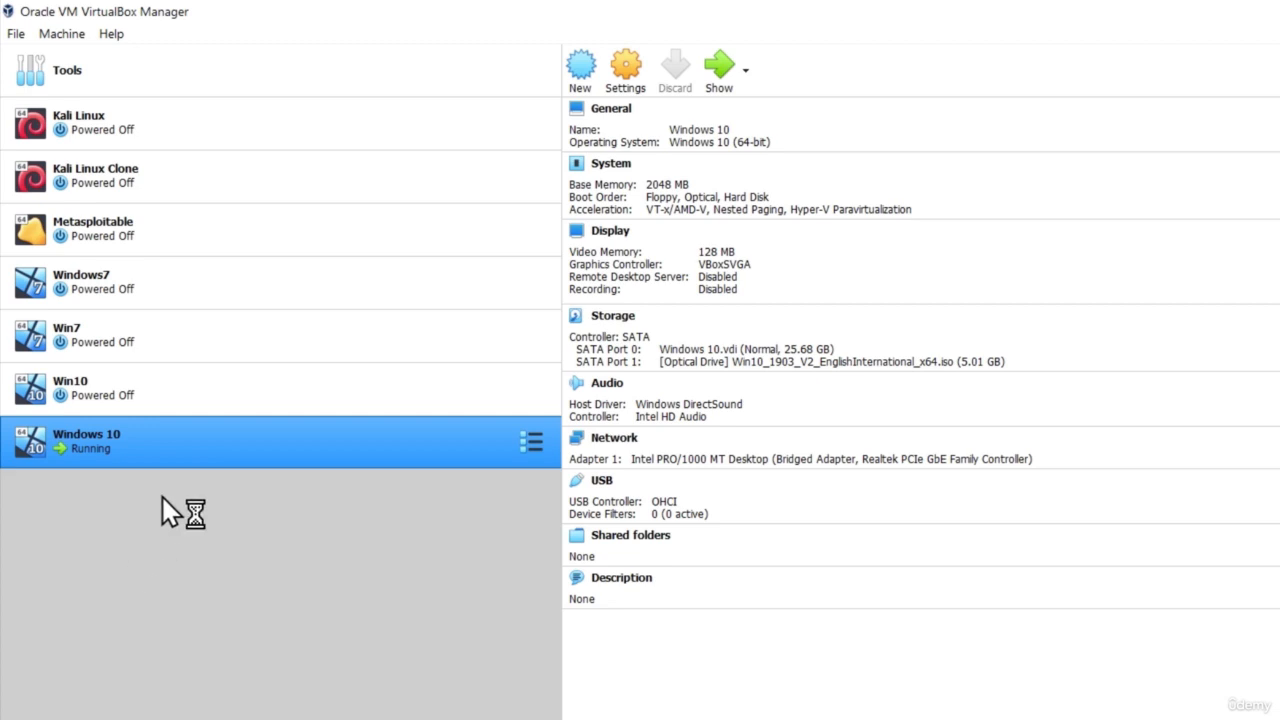
{"action": "mouse_move", "coordinate": [156, 558]}
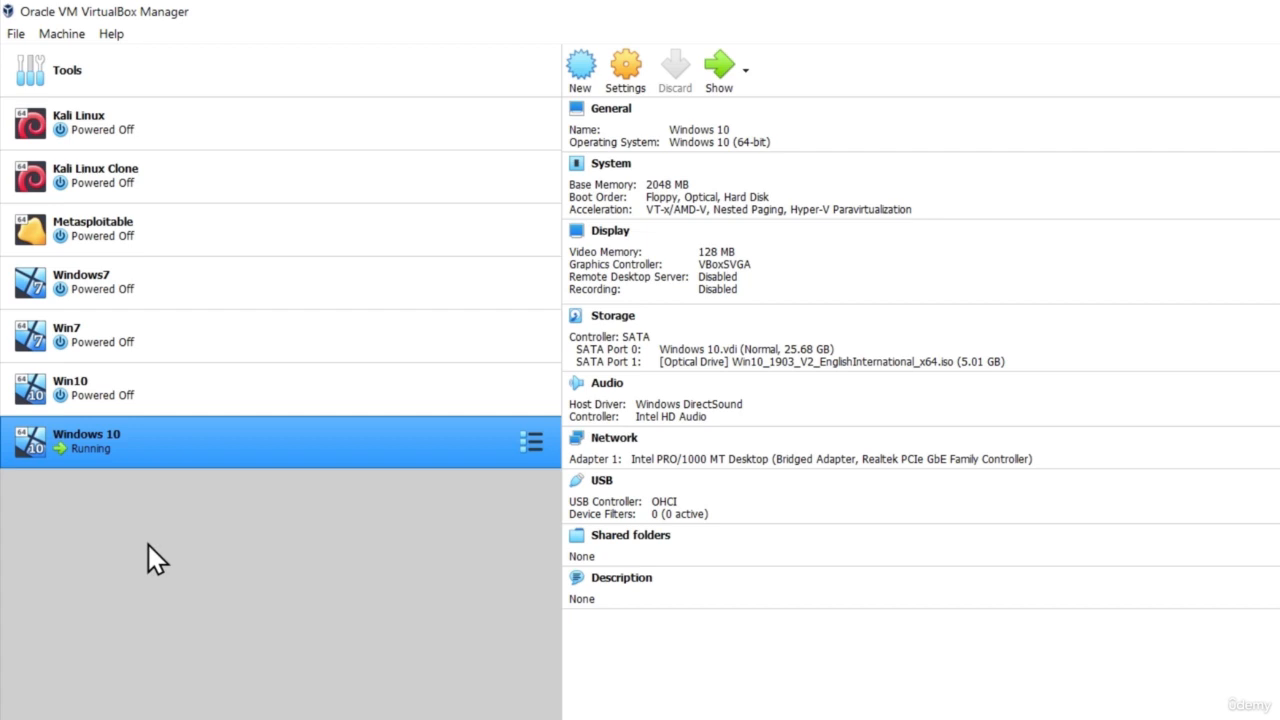
{"action": "mouse_move", "coordinate": [148, 498]}
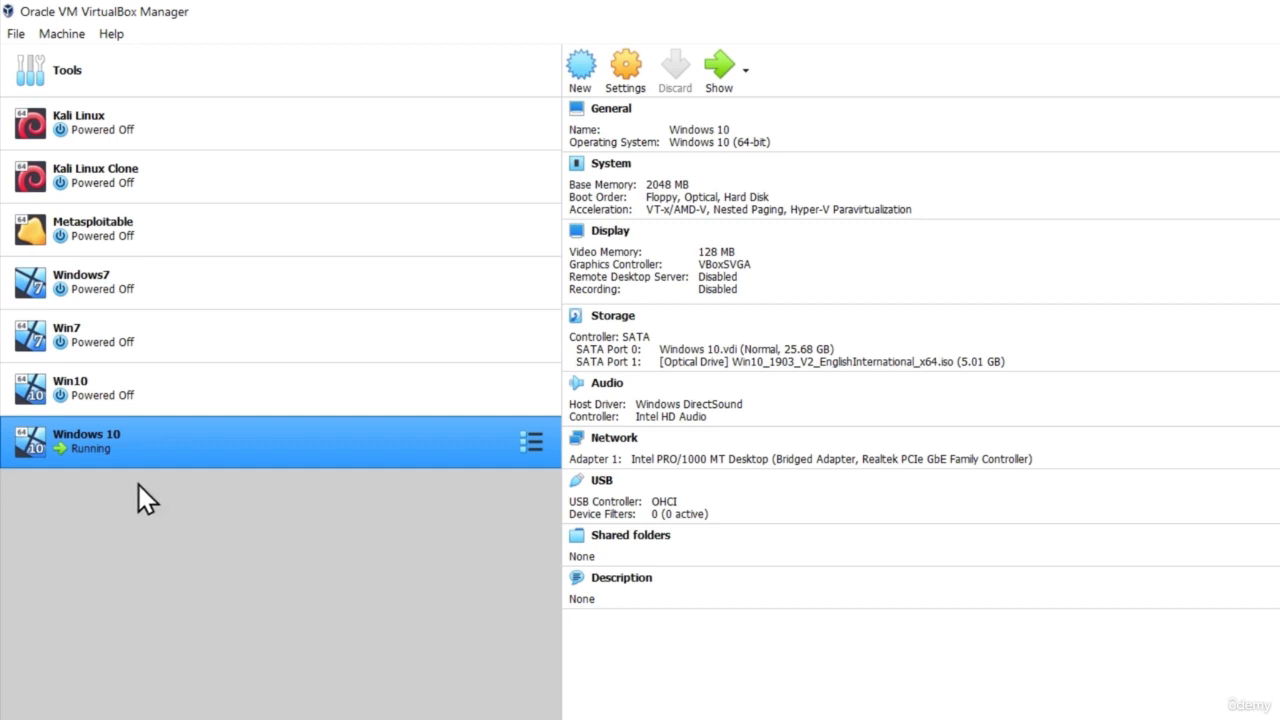
{"action": "mouse_move", "coordinate": [158, 512]}
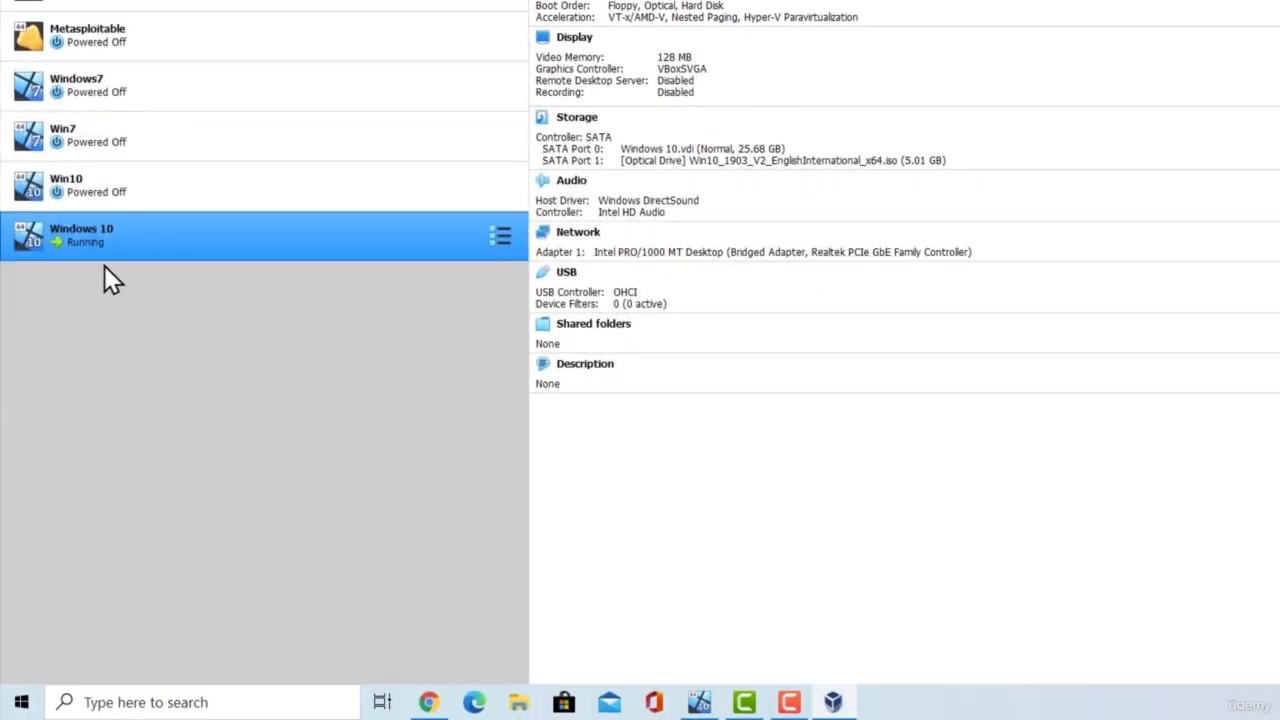
{"action": "mouse_move", "coordinate": [750, 624]}
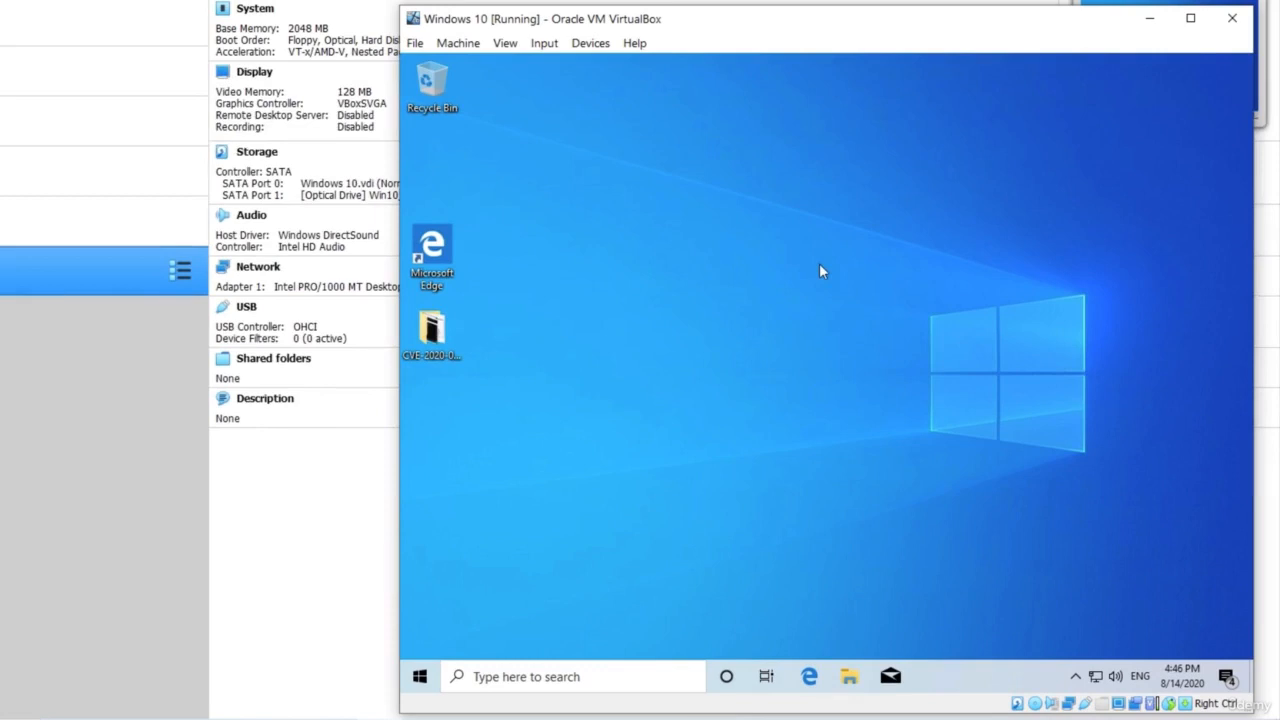
{"action": "mouse_move", "coordinate": [684, 258]}
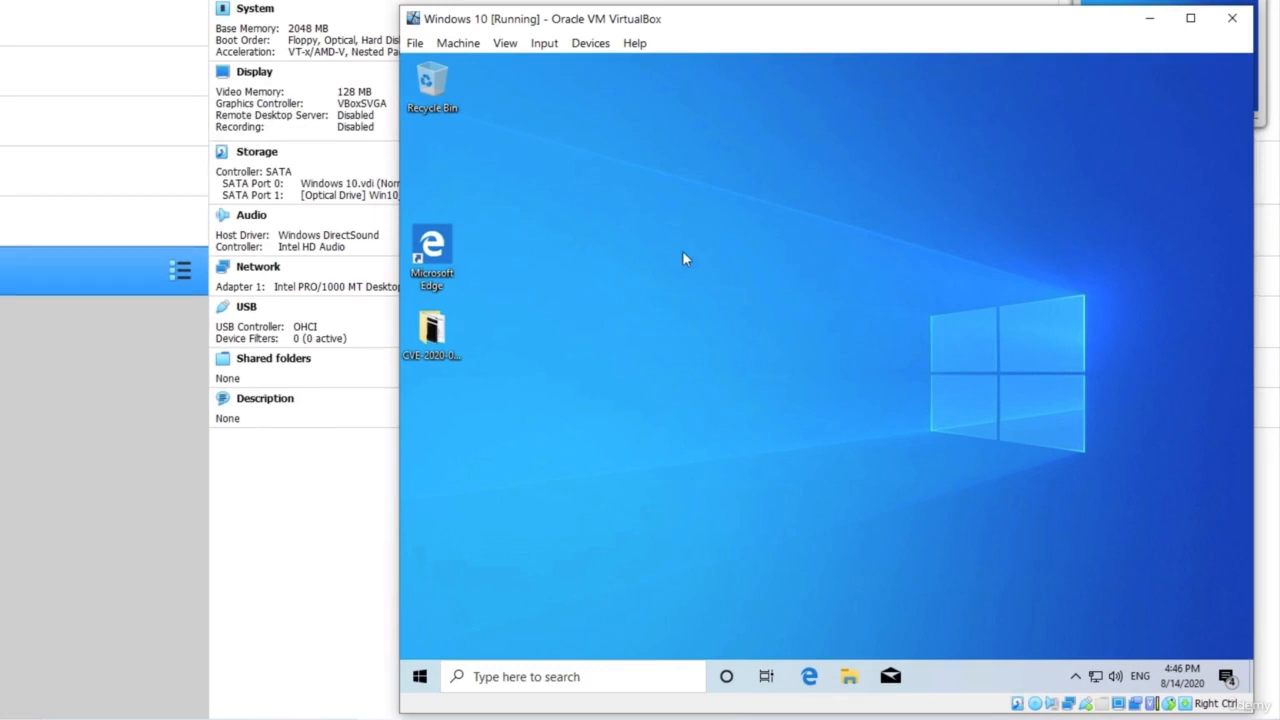
{"action": "mouse_move", "coordinate": [688, 272]}
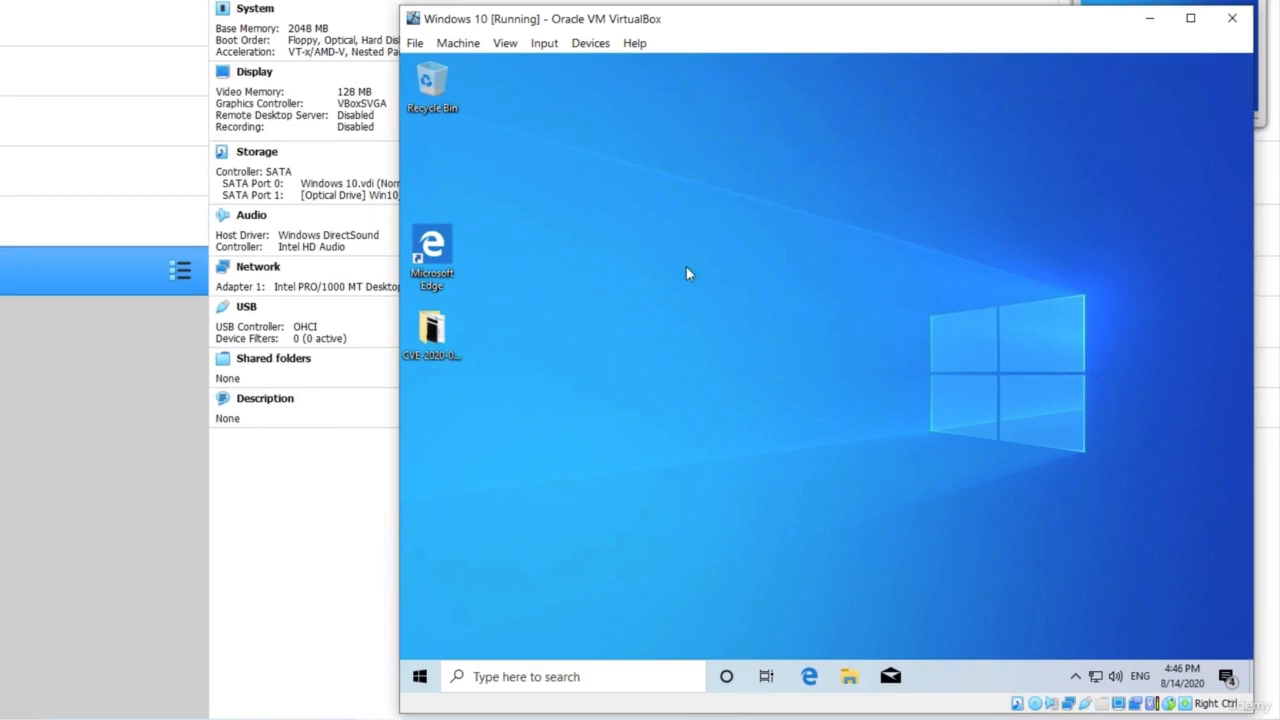
{"action": "mouse_move", "coordinate": [474, 648]}
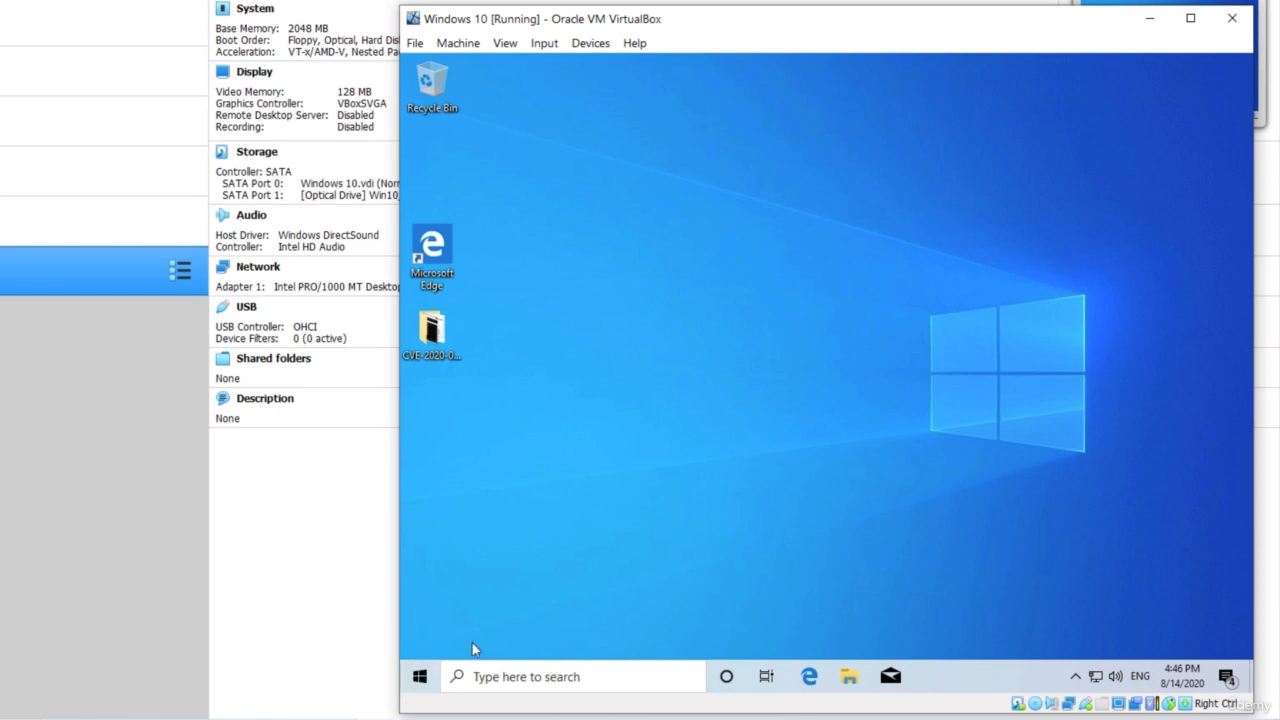
Step: Search 'control' from the guest's Start menu to reach Control Panel
{"action": "left_click", "coordinate": [420, 676]}
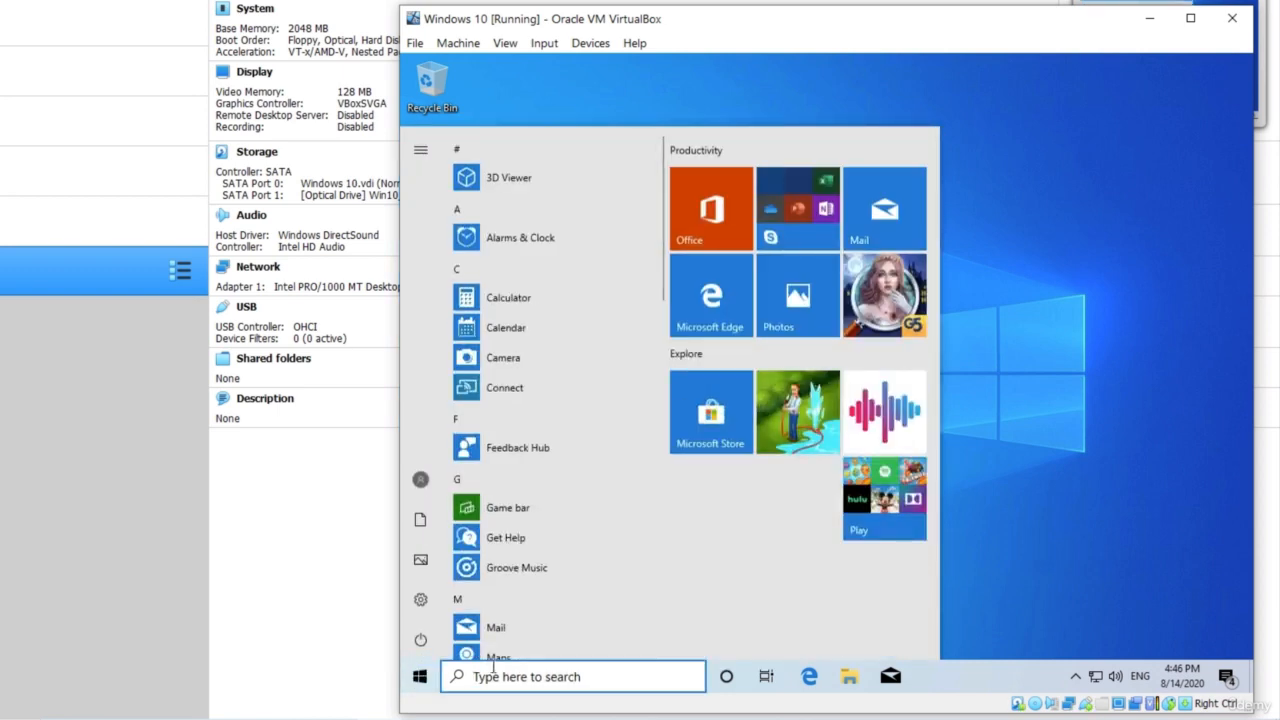
{"action": "type", "text": "co"}
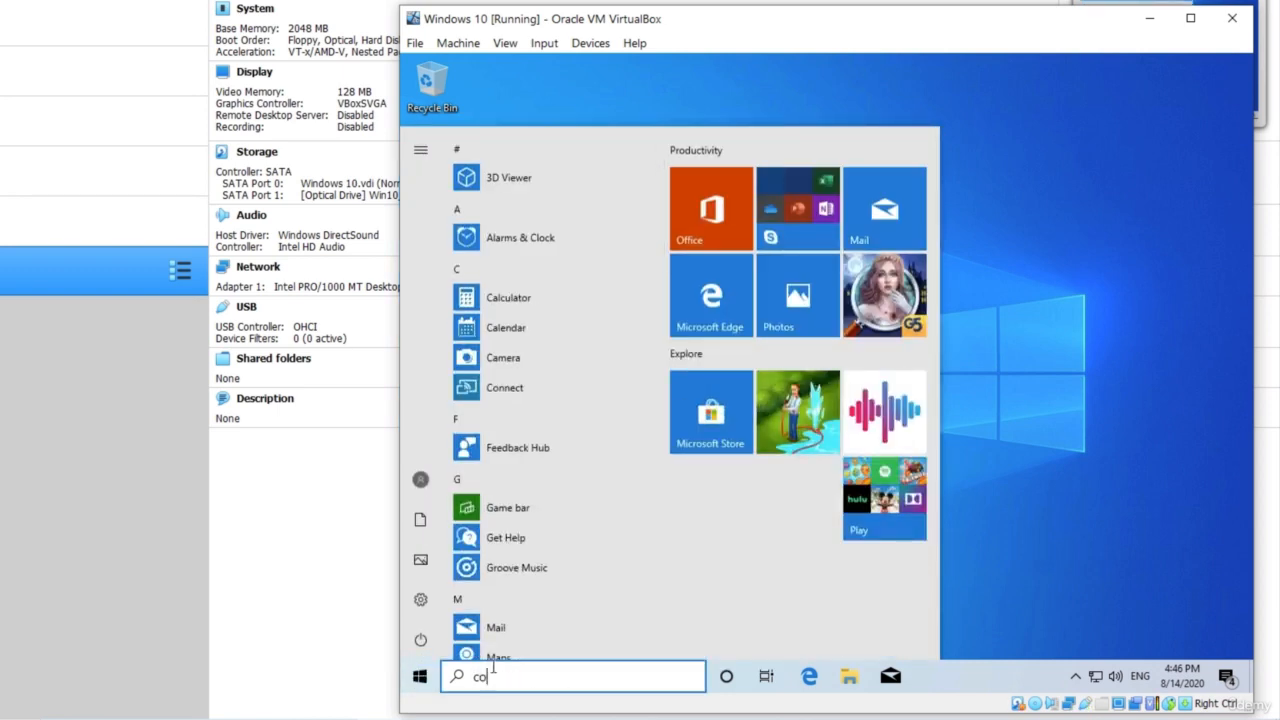
{"action": "type", "text": "ntrol"}
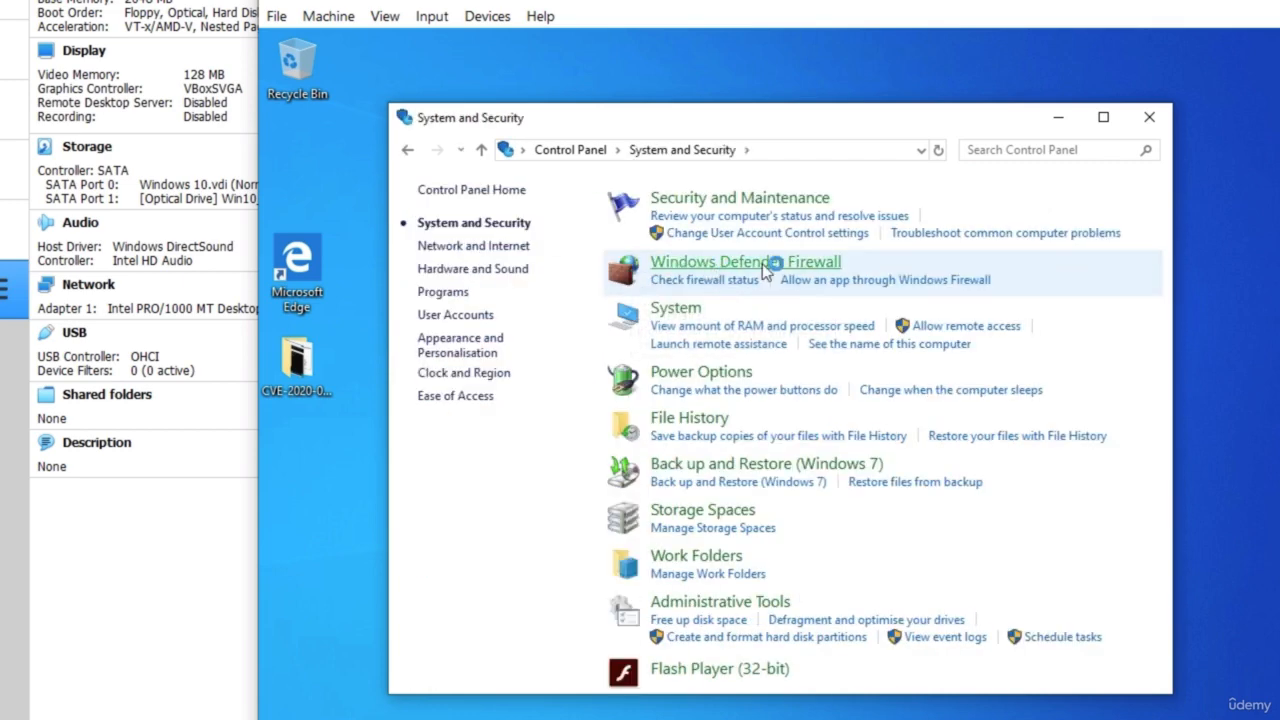
Step: View Windows Defender Firewall showing private networks Off, then close the window
{"action": "left_click", "coordinate": [744, 260]}
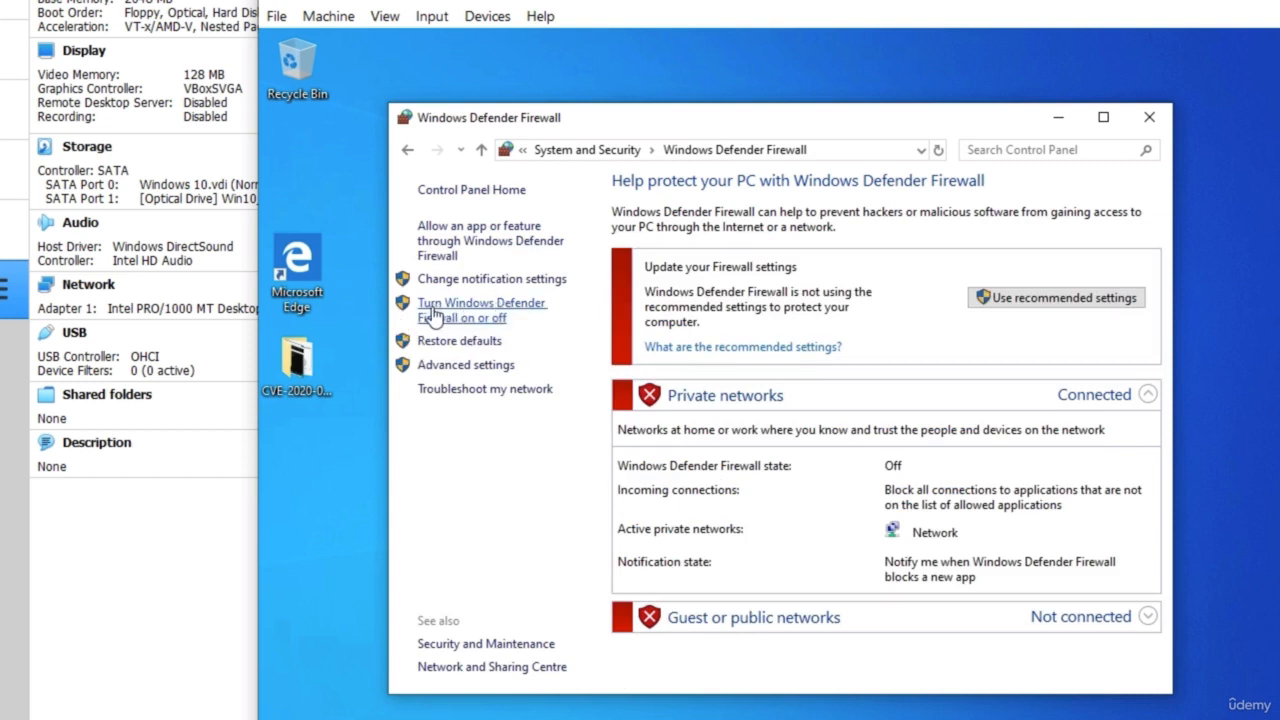
{"action": "mouse_move", "coordinate": [452, 328]}
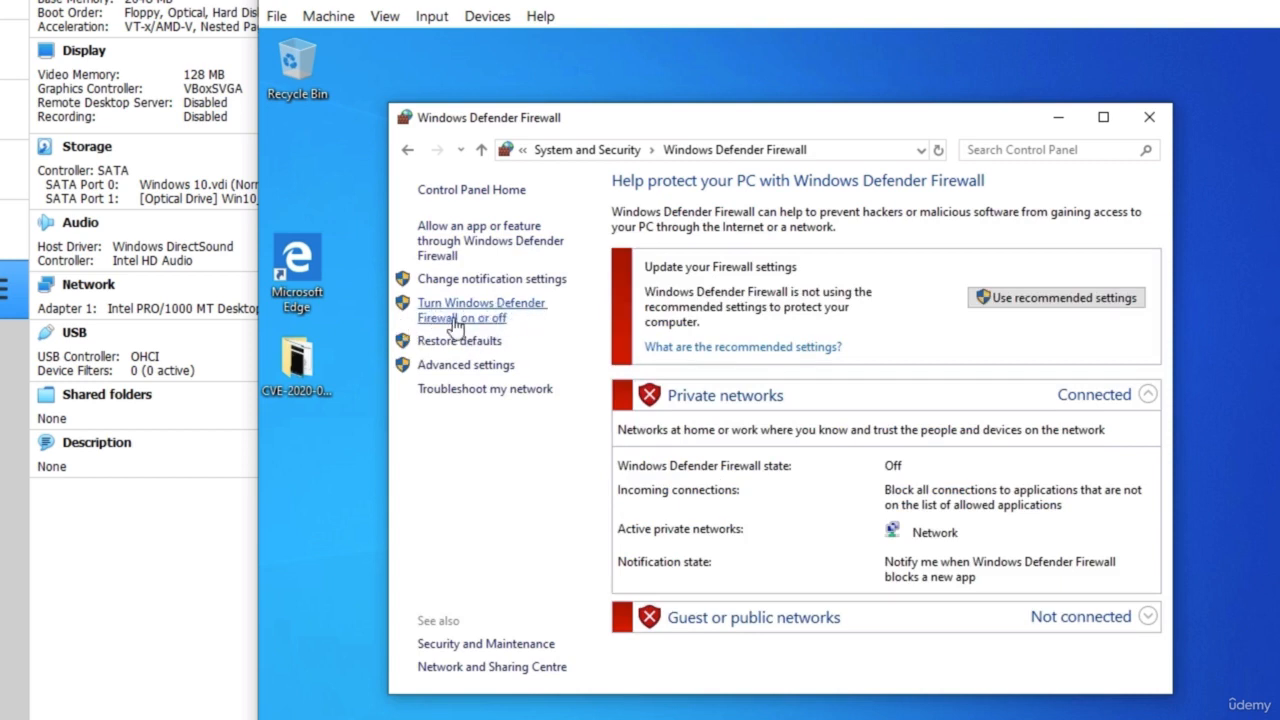
{"action": "mouse_move", "coordinate": [680, 352]}
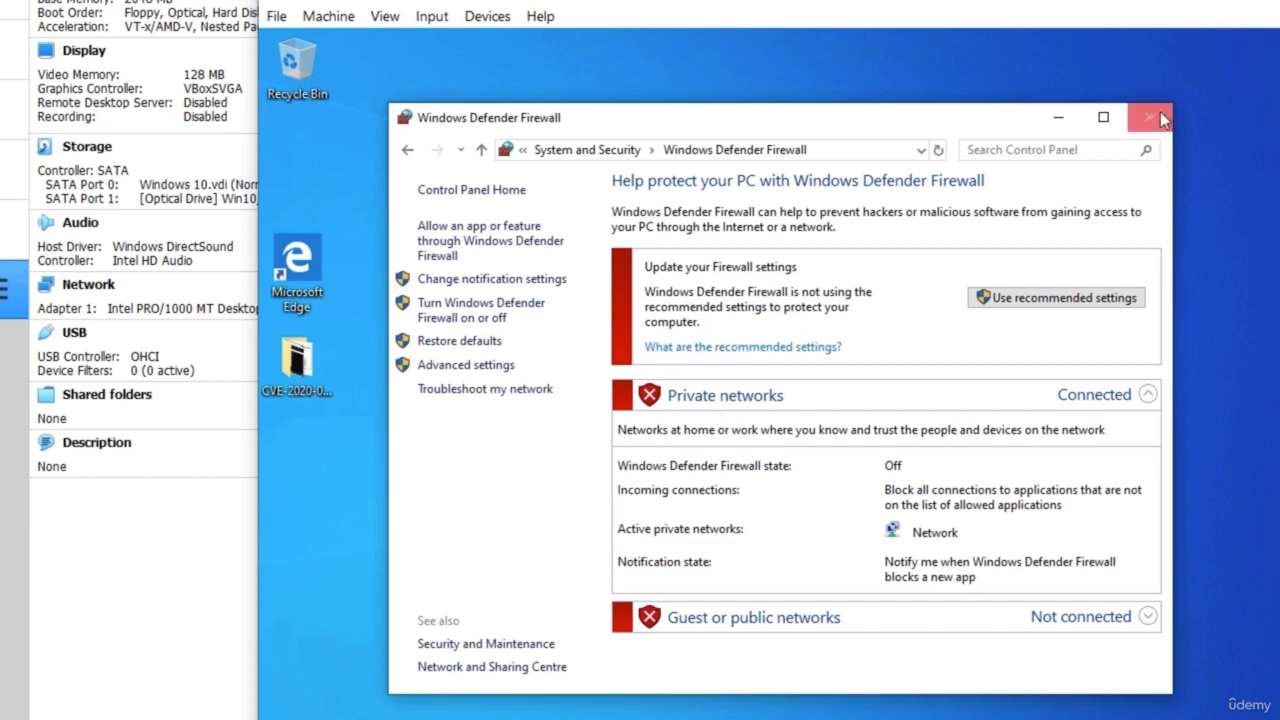
{"action": "left_click", "coordinate": [1148, 116]}
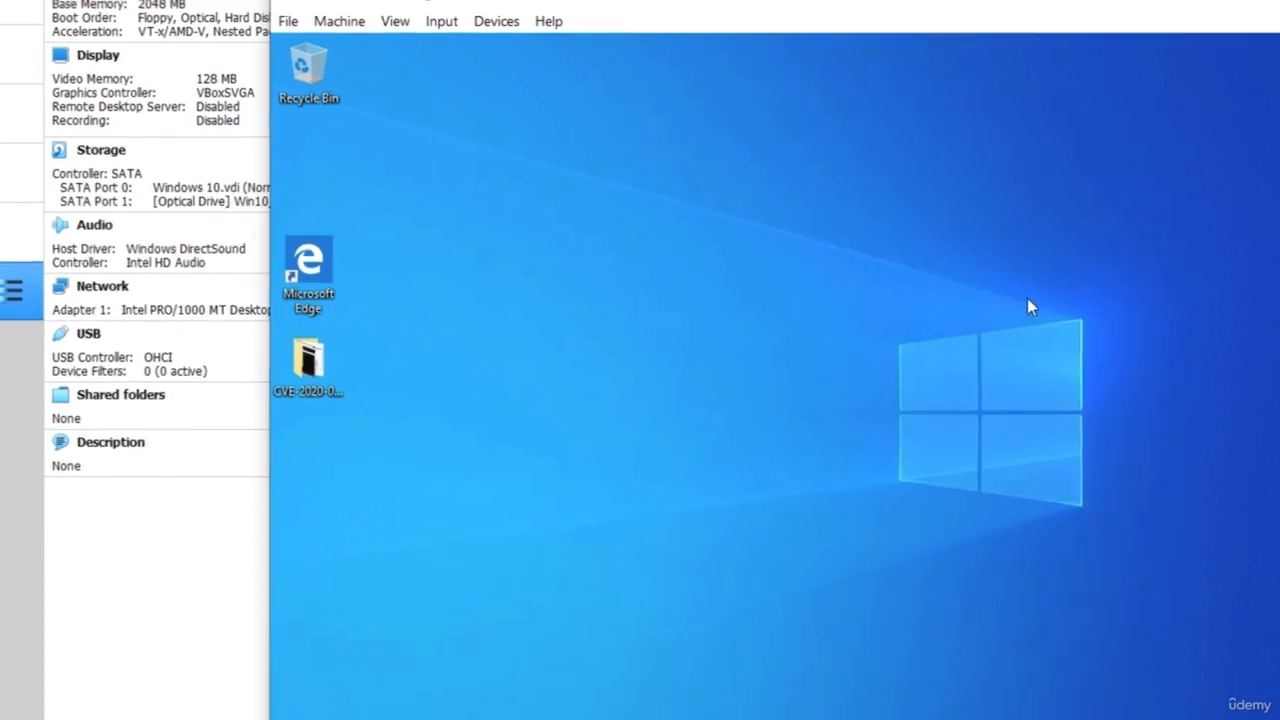